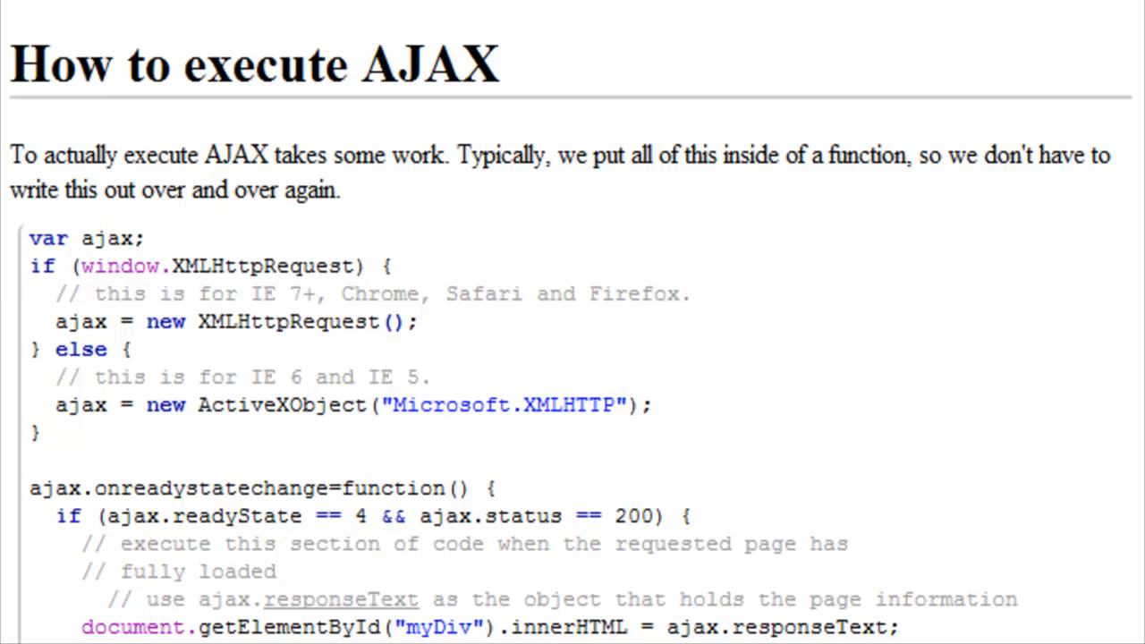
Scroll the tutorial until the full AJAX code block through ajax.send() is visible.
scroll("down", 3)
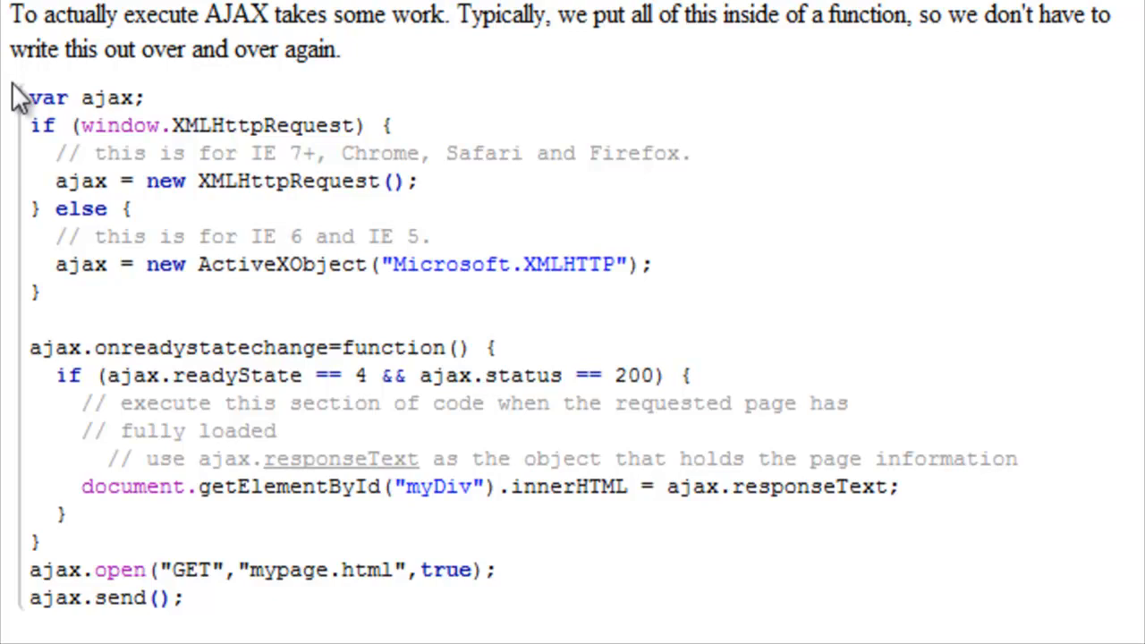
double_click(107, 96)
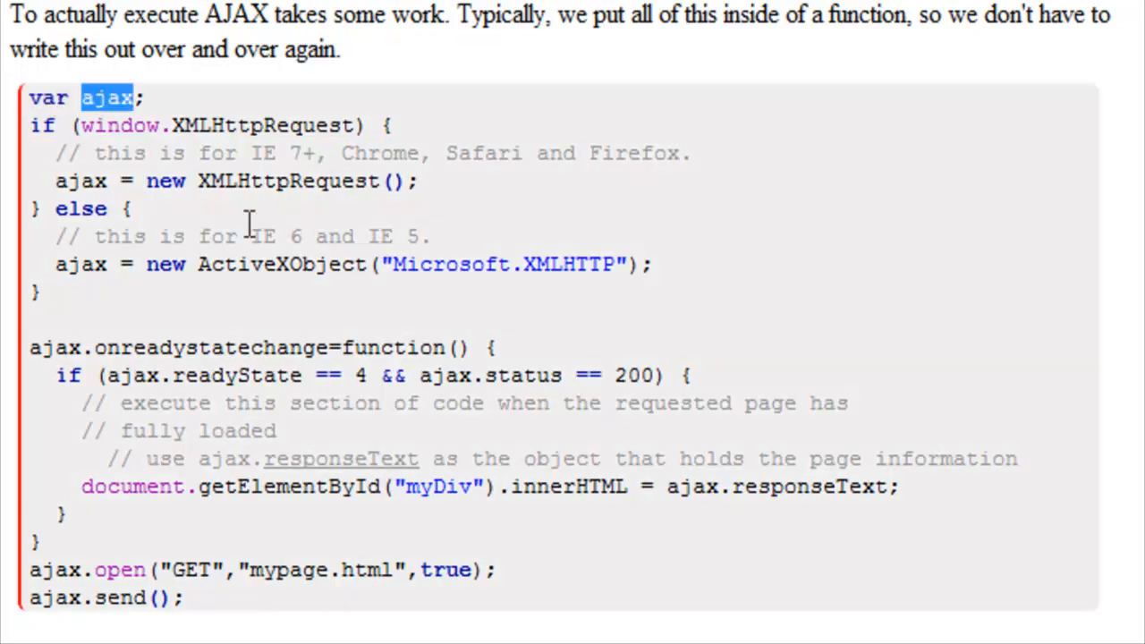
mouse_move(254, 265)
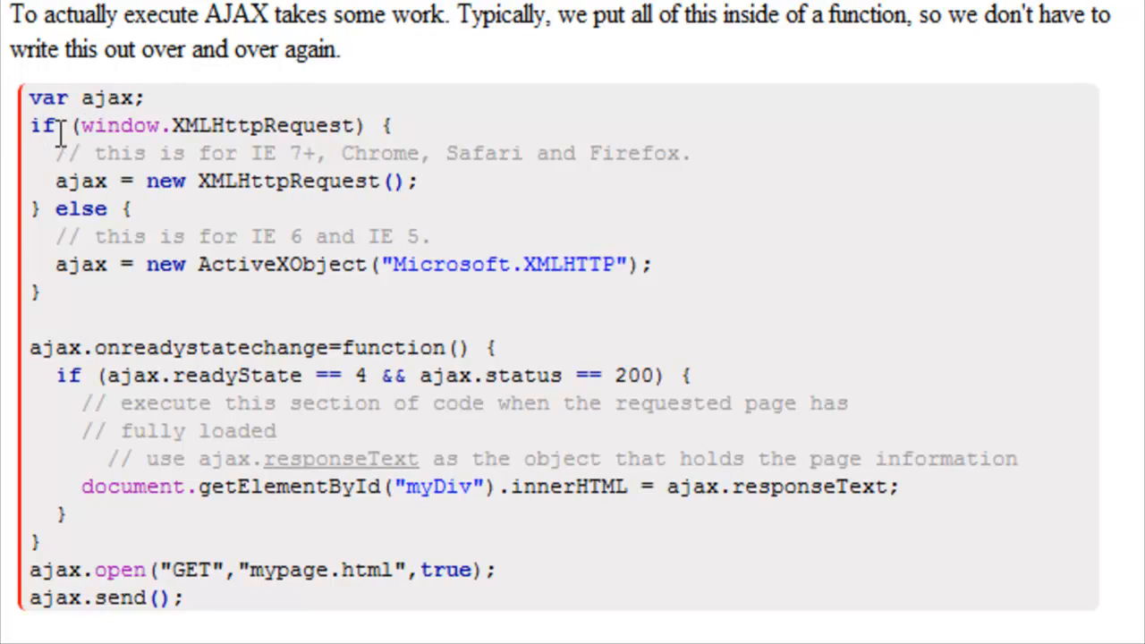
left_click_drag(63, 125, 183, 126)
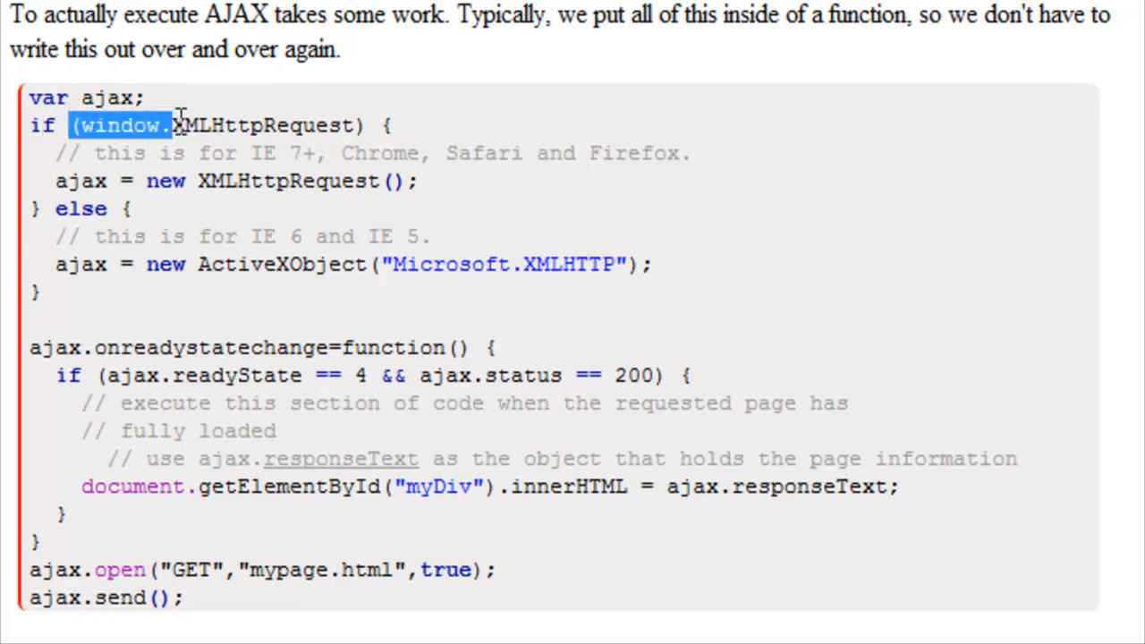
left_click_drag(175, 125, 367, 125)
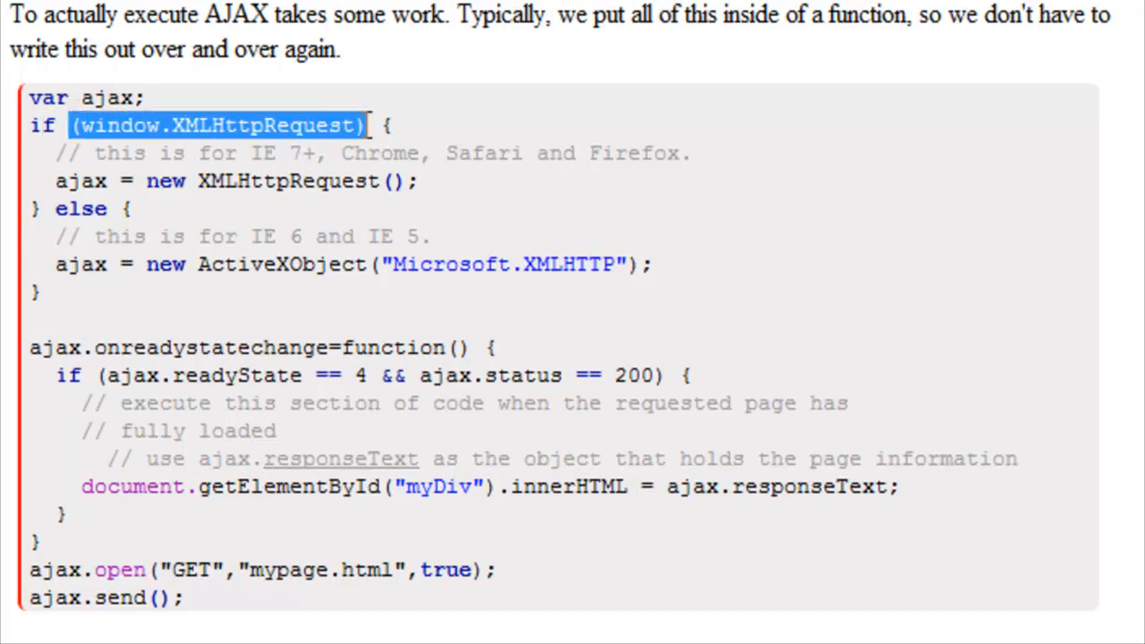
left_click(86, 179)
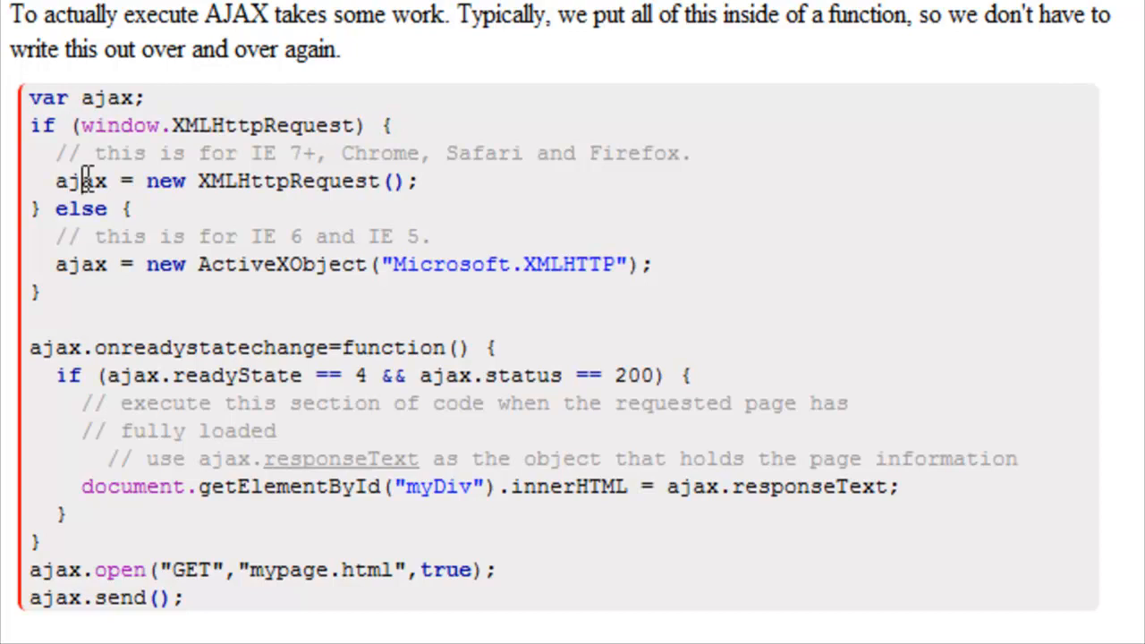
double_click(288, 181)
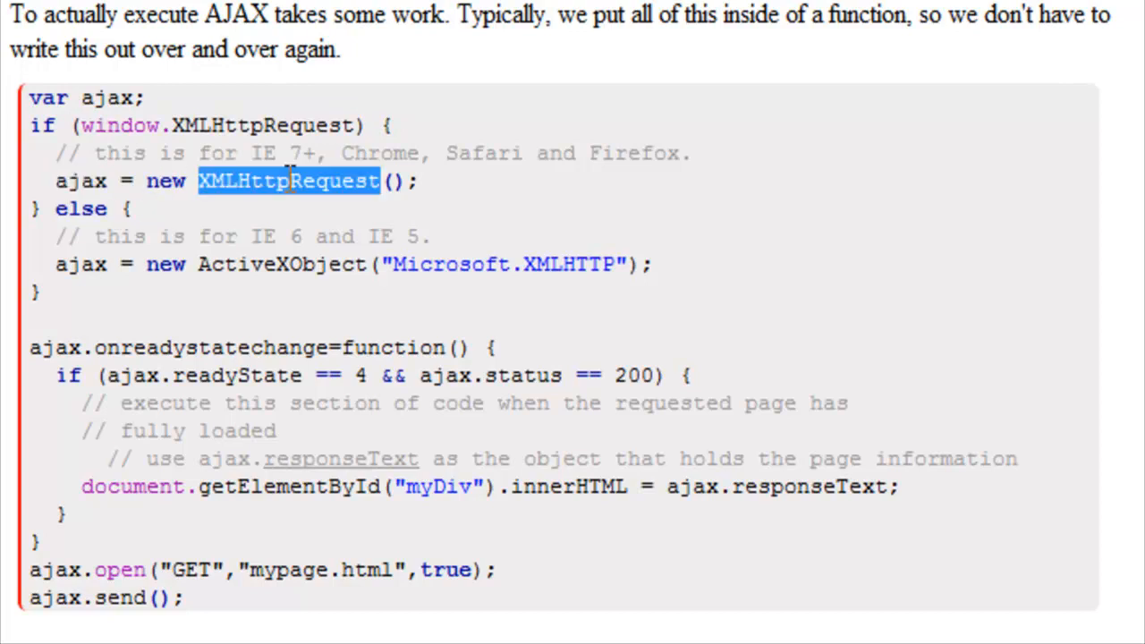
left_click(272, 180)
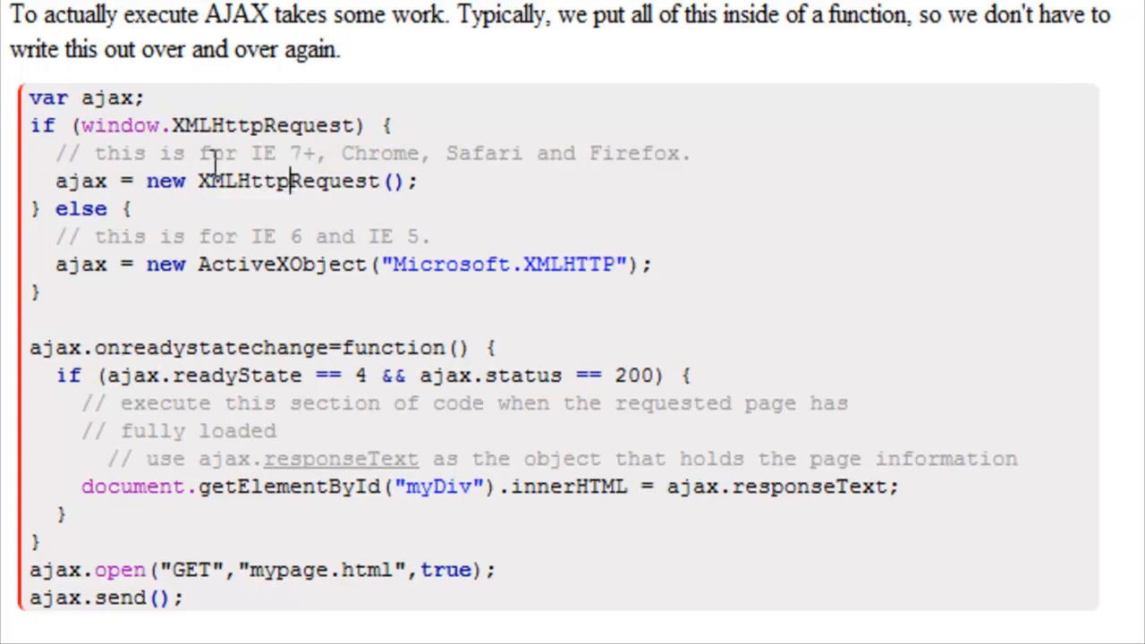
double_click(296, 154)
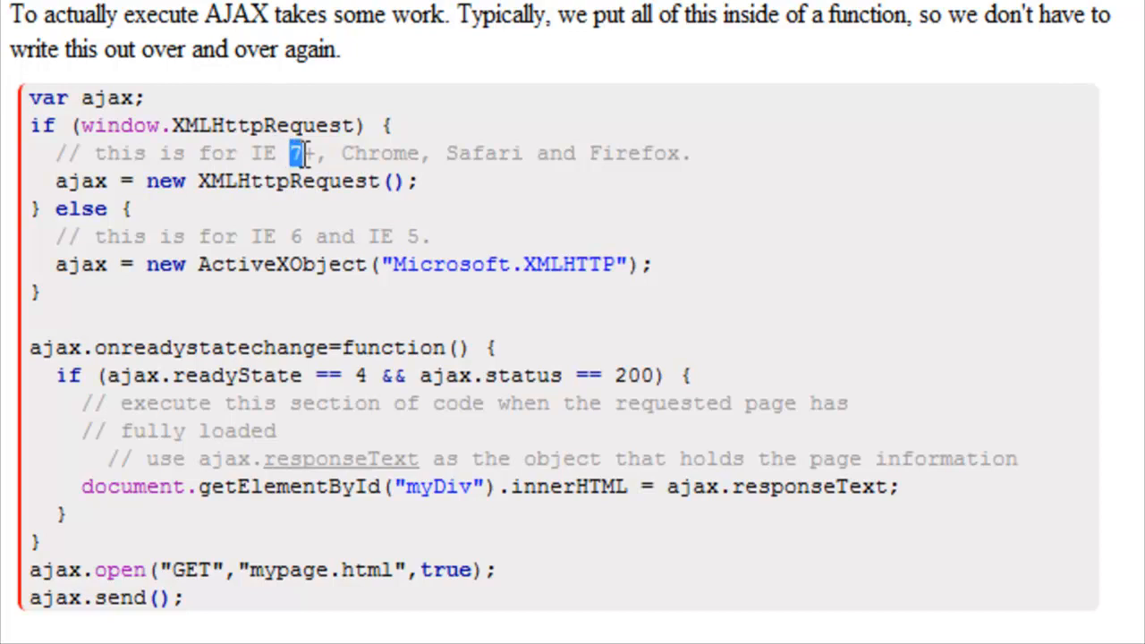
double_click(486, 154)
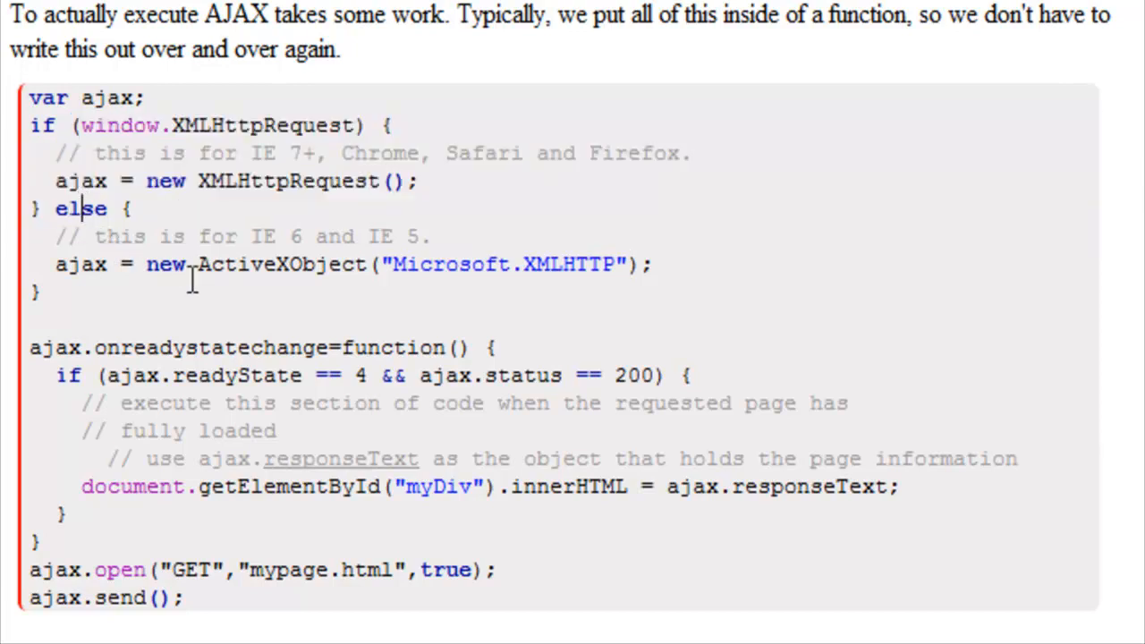
mouse_move(166, 272)
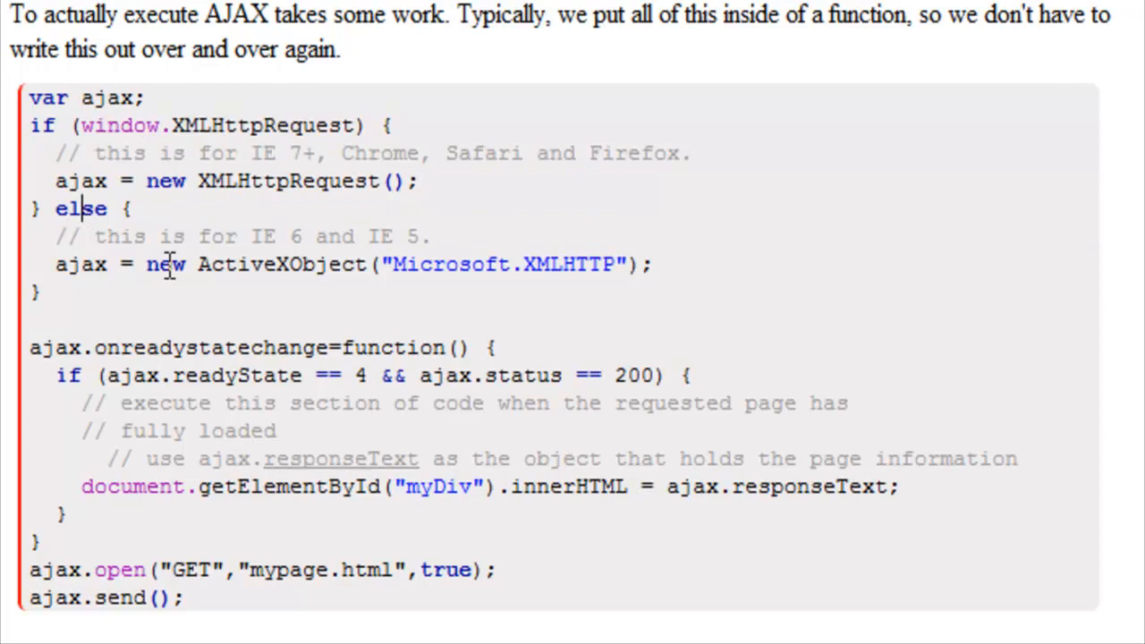
left_click_drag(89, 125, 329, 125)
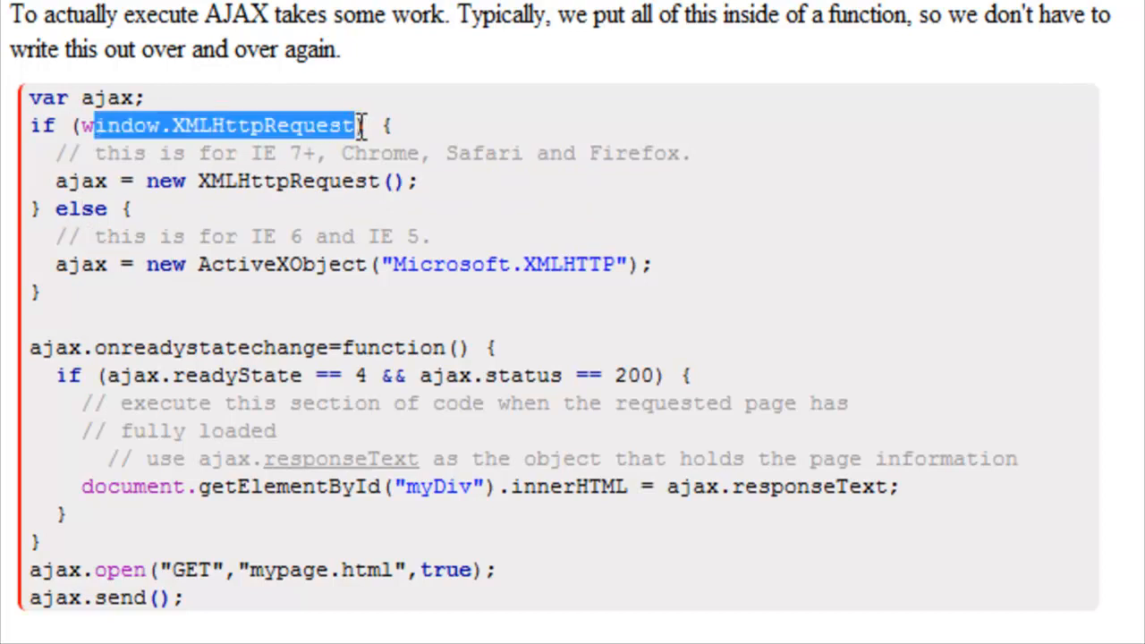
double_click(81, 207)
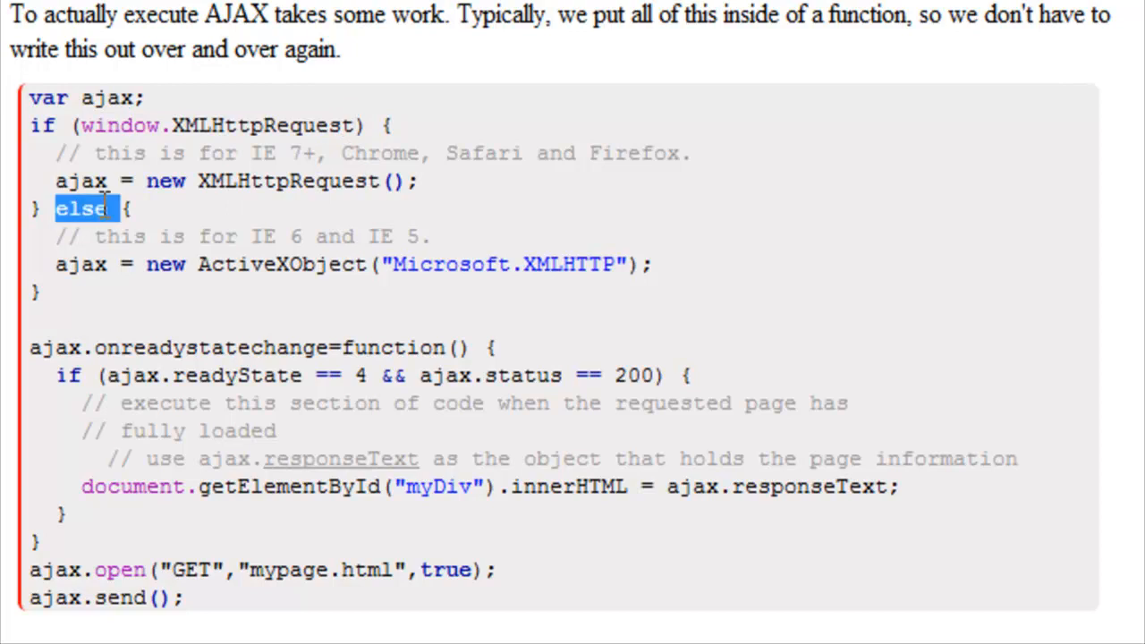
double_click(80, 264)
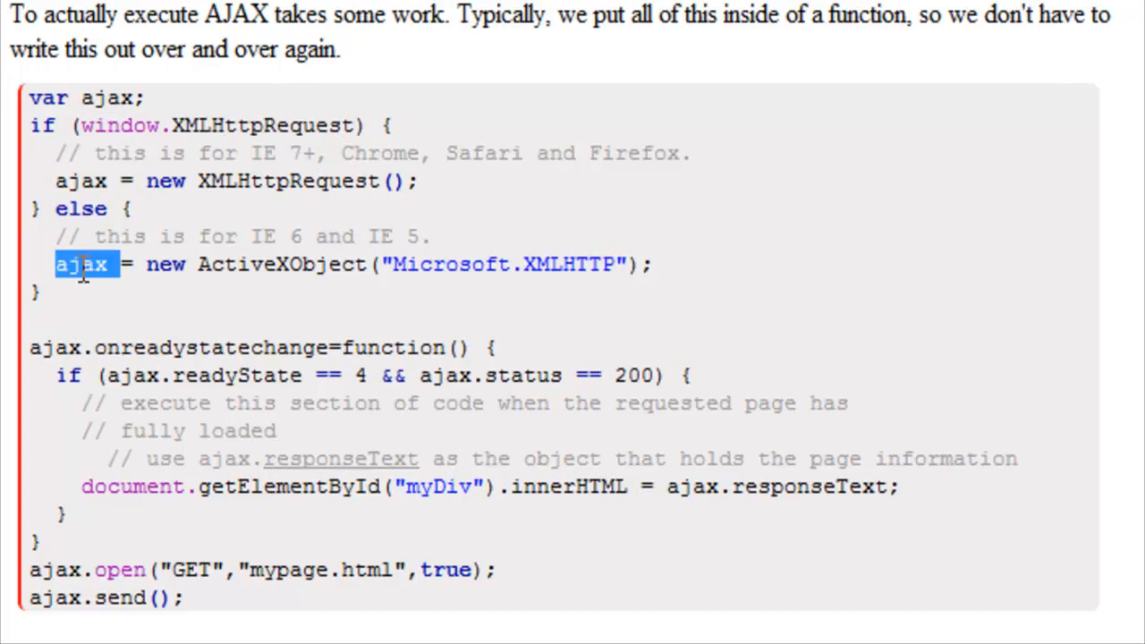
mouse_move(202, 279)
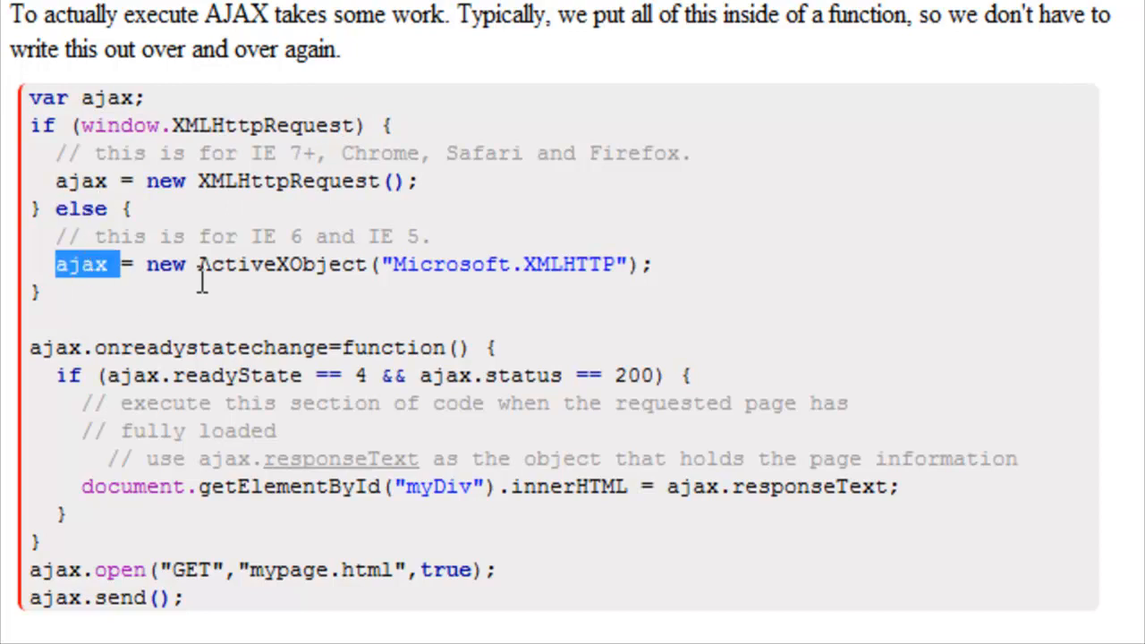
double_click(279, 265)
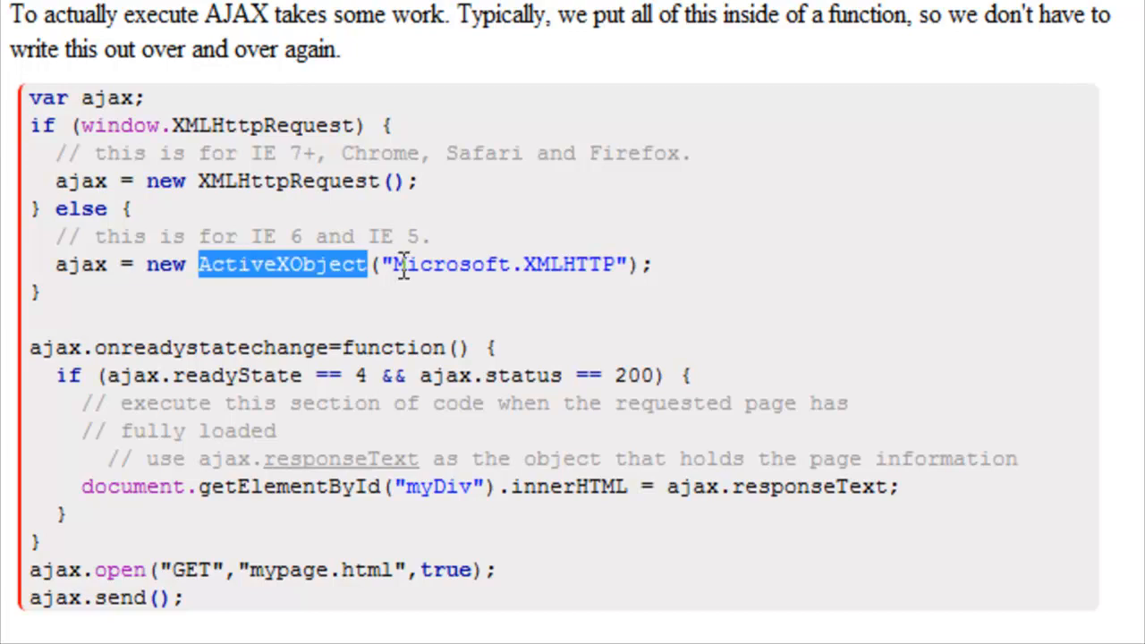
left_click(405, 265)
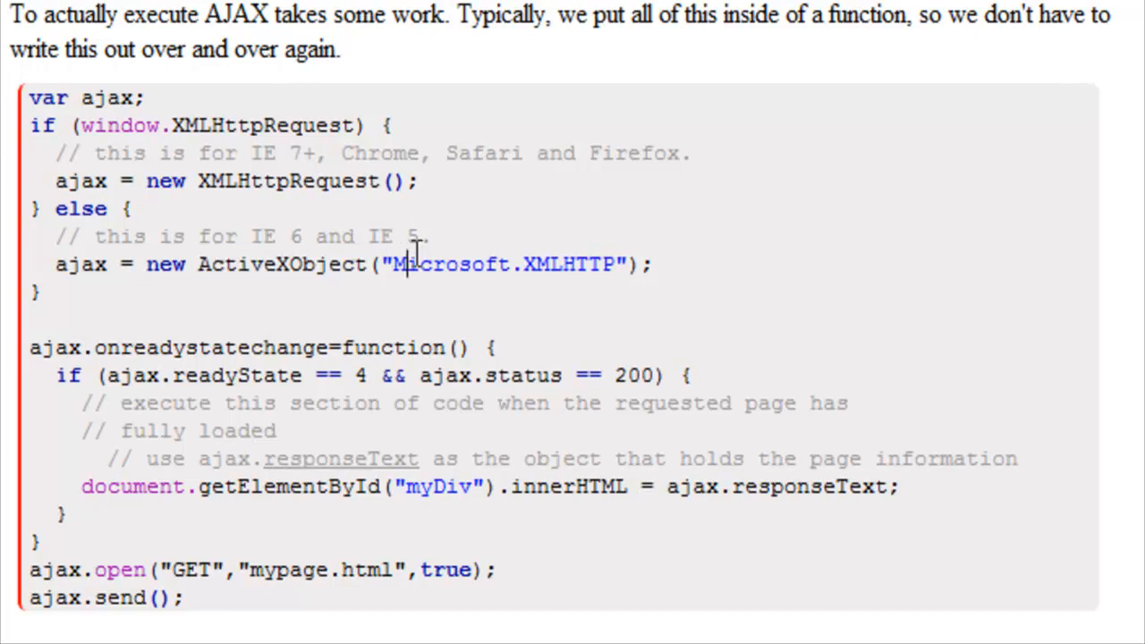
left_click_drag(397, 264, 540, 265)
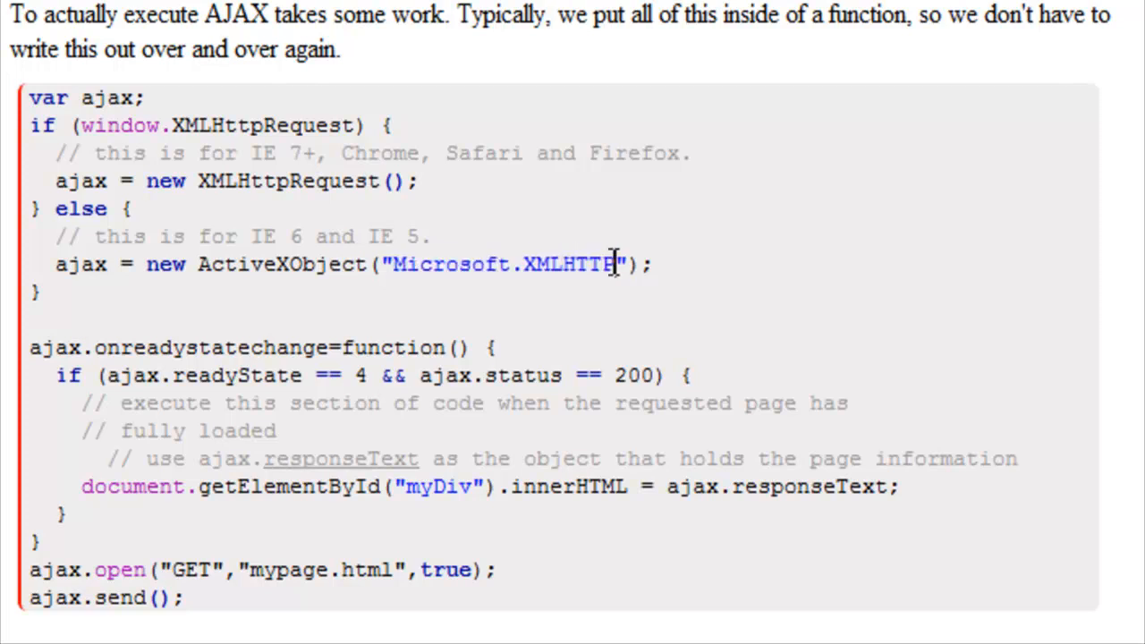
mouse_move(261, 233)
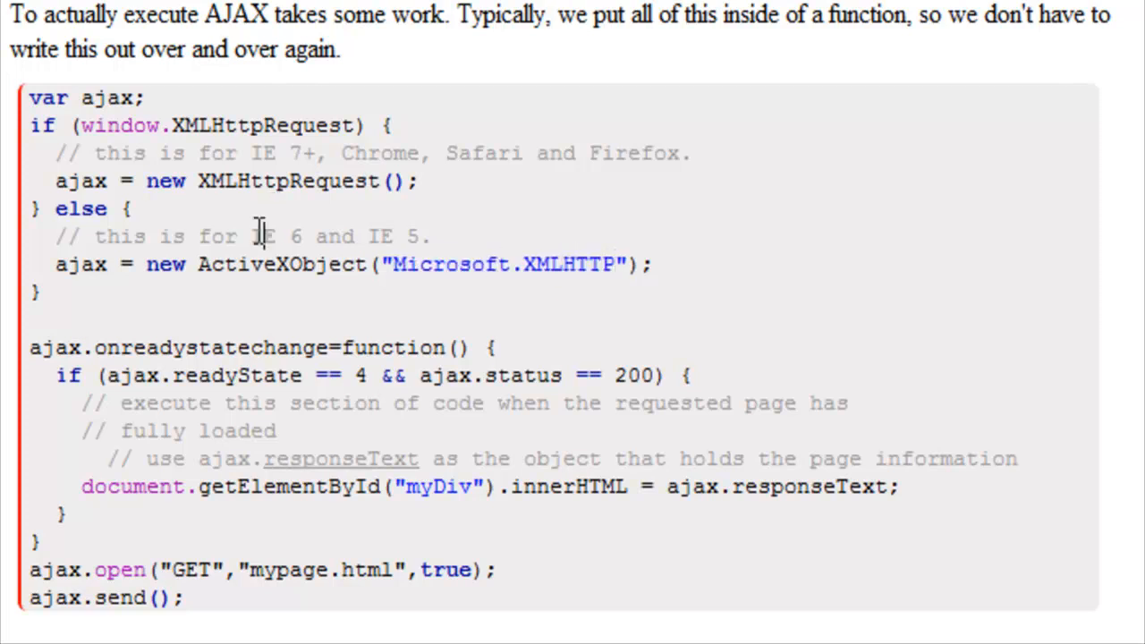
mouse_move(401, 236)
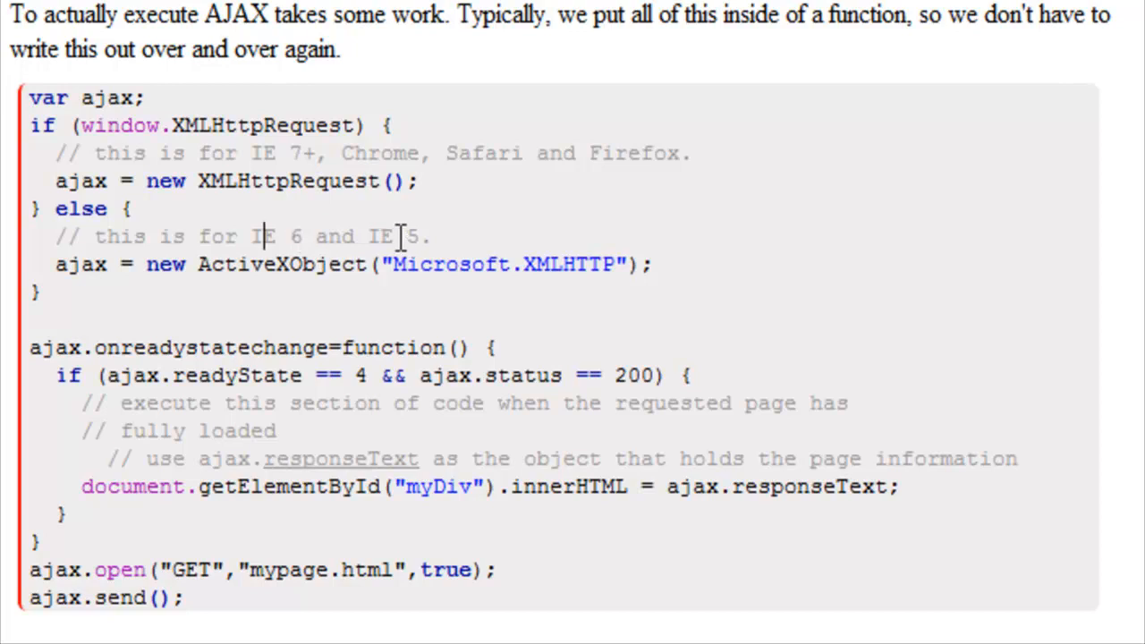
double_click(411, 236)
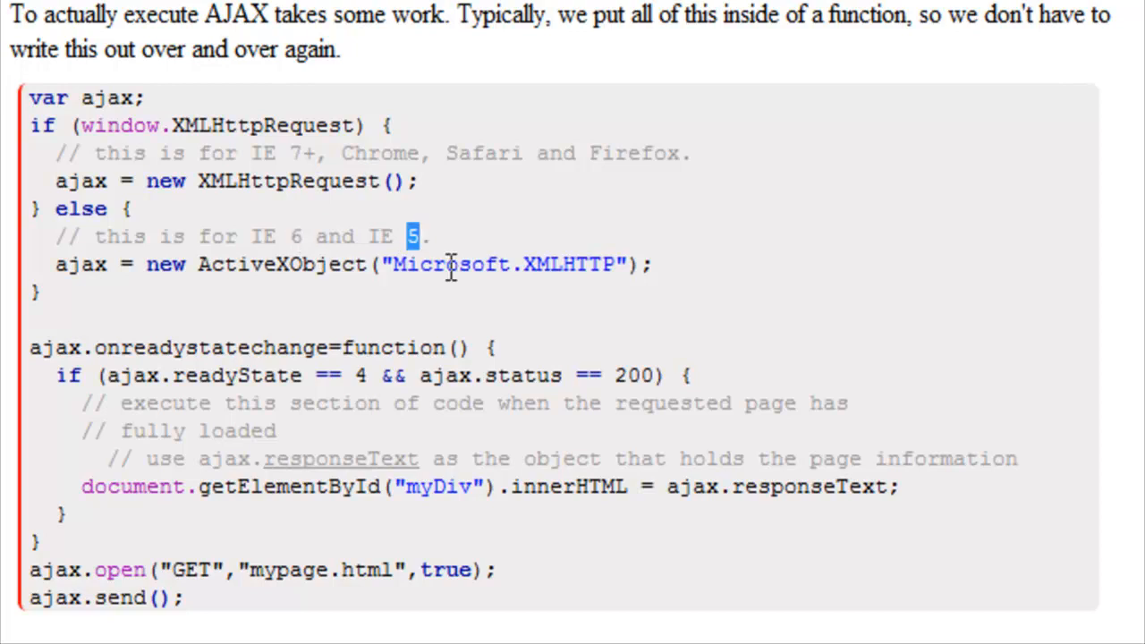
double_click(80, 265)
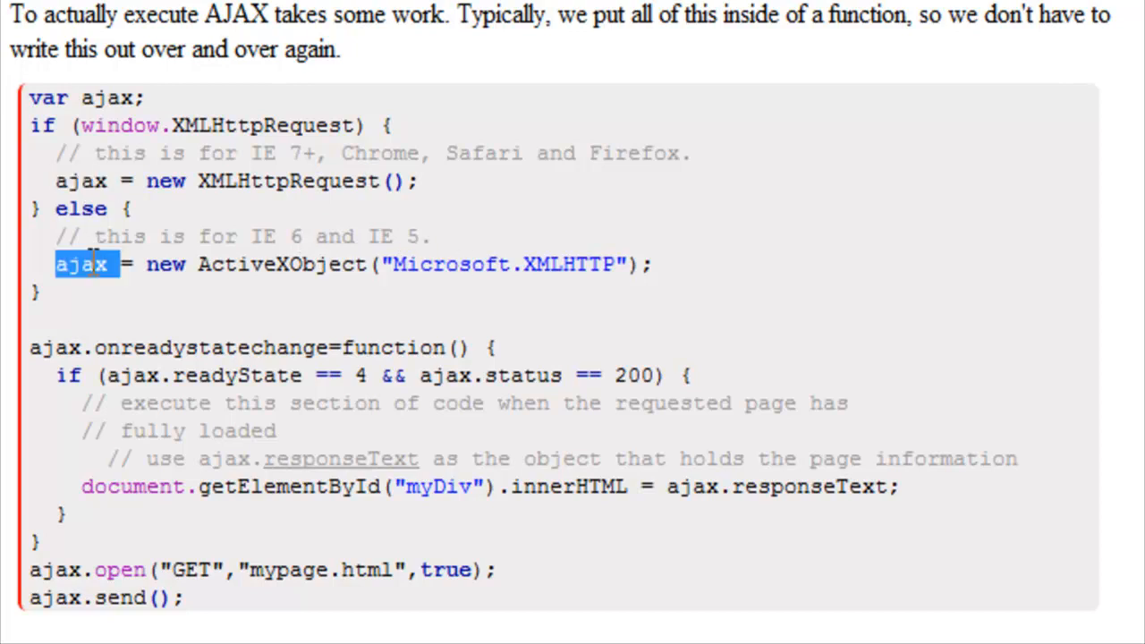
mouse_move(60, 349)
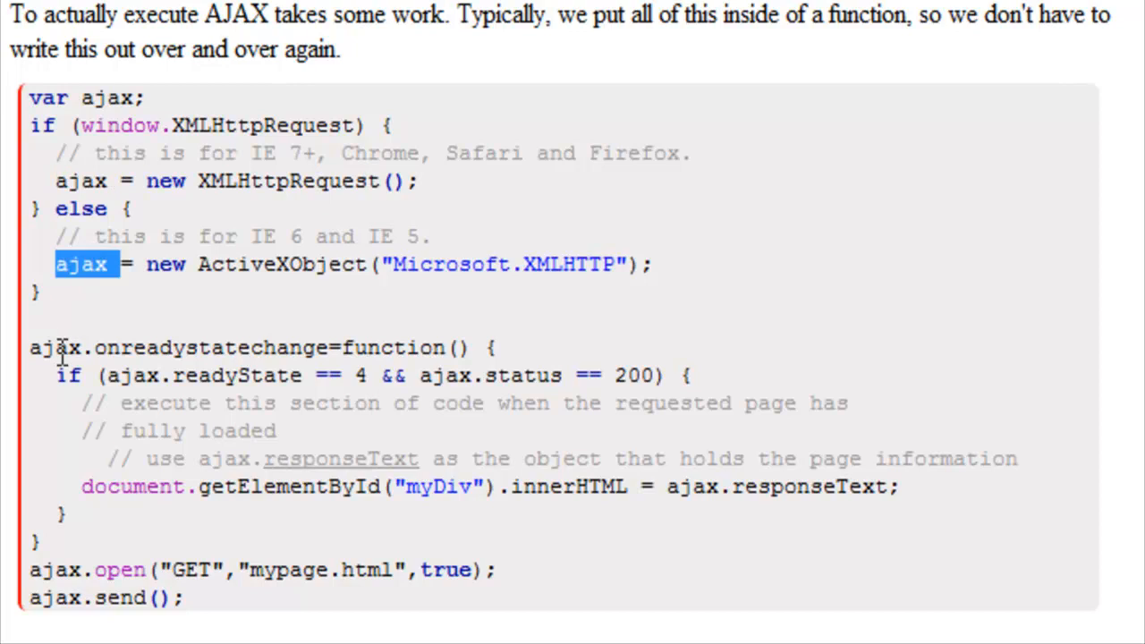
mouse_move(62, 347)
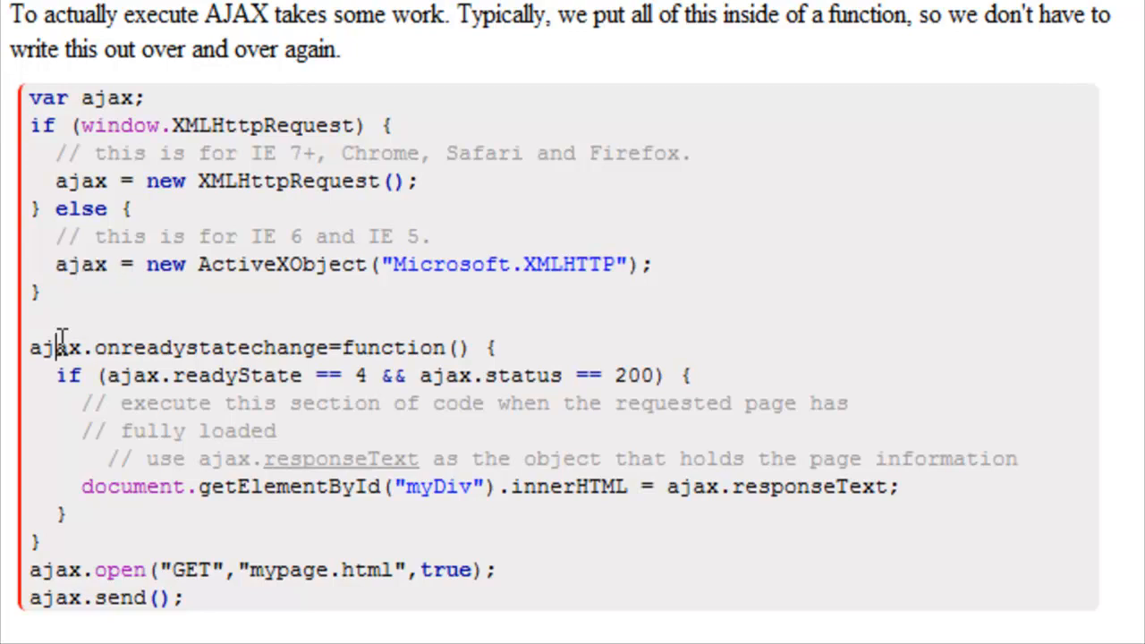
double_click(211, 347)
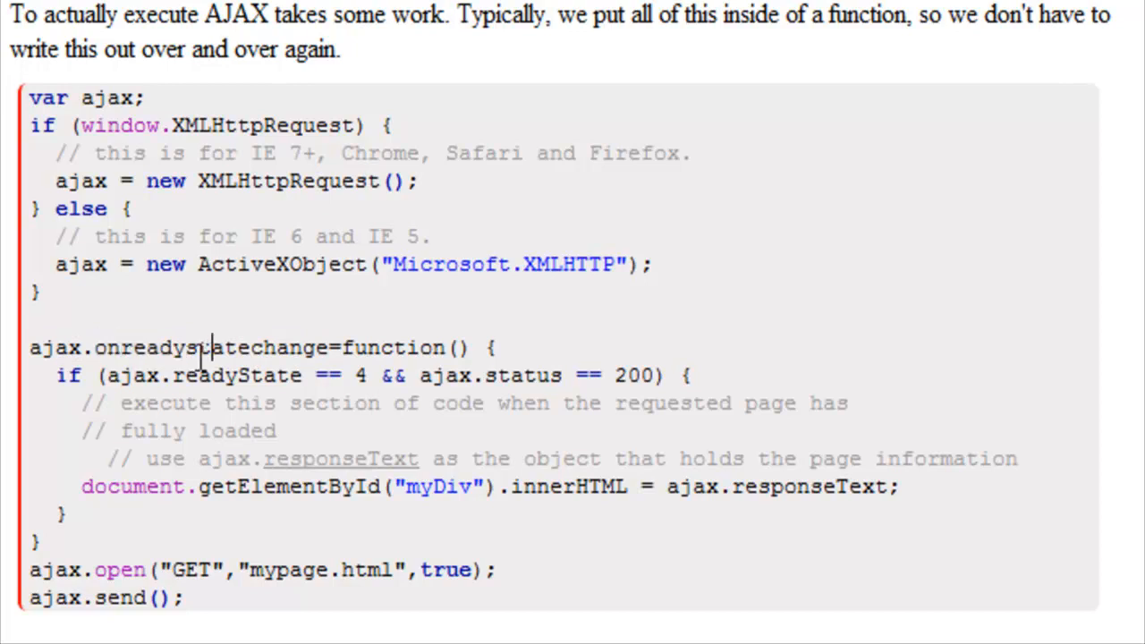
mouse_move(277, 347)
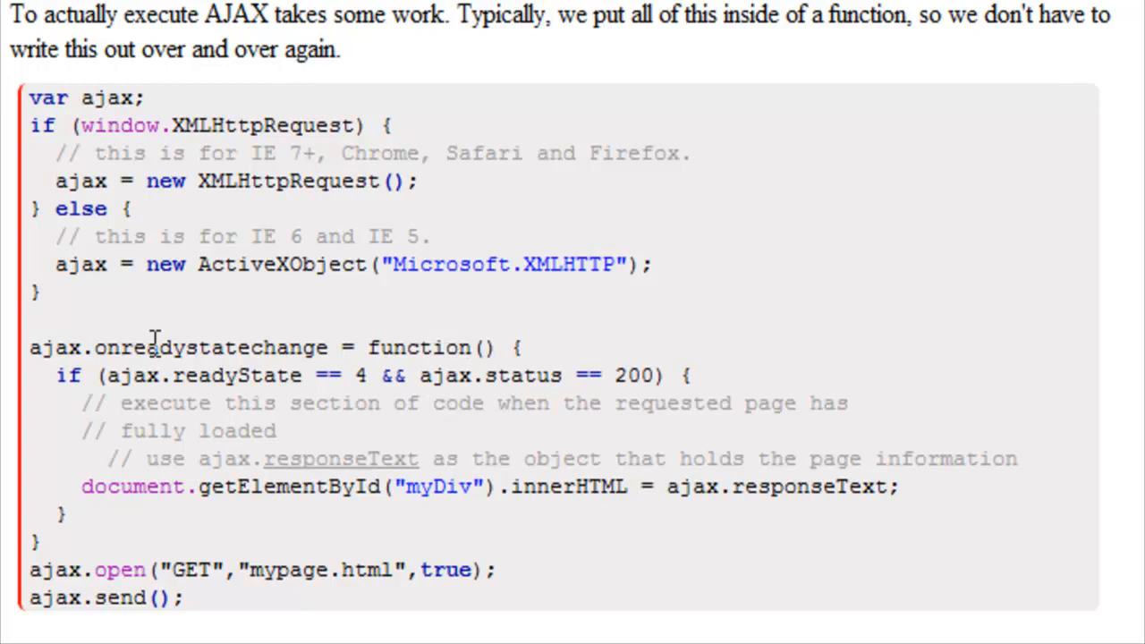
double_click(211, 347)
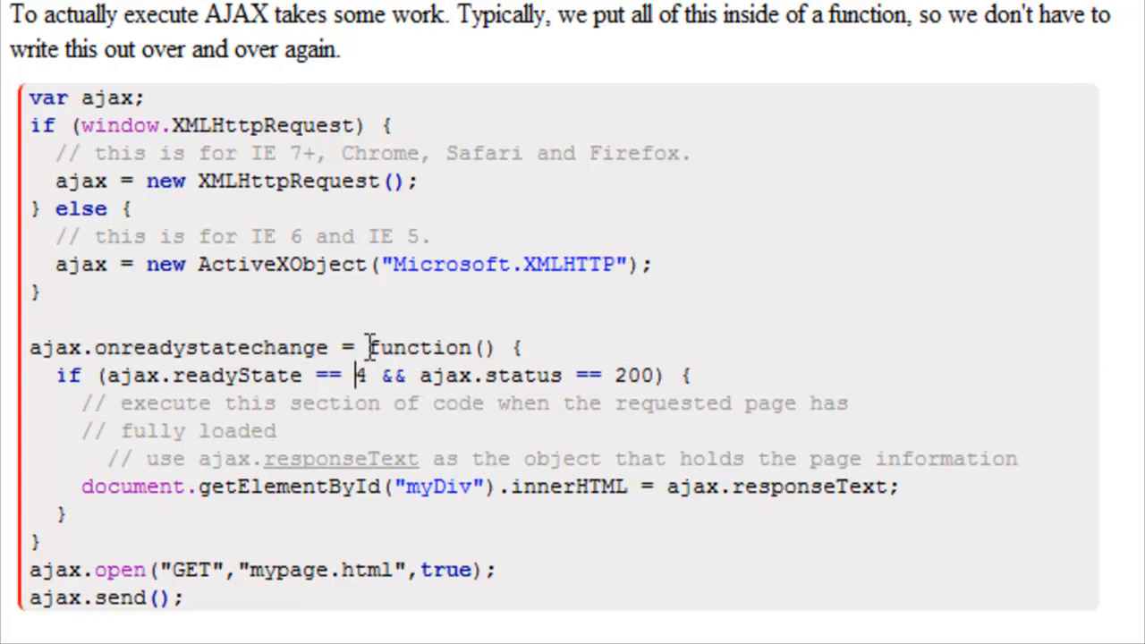
left_click_drag(367, 347, 36, 541)
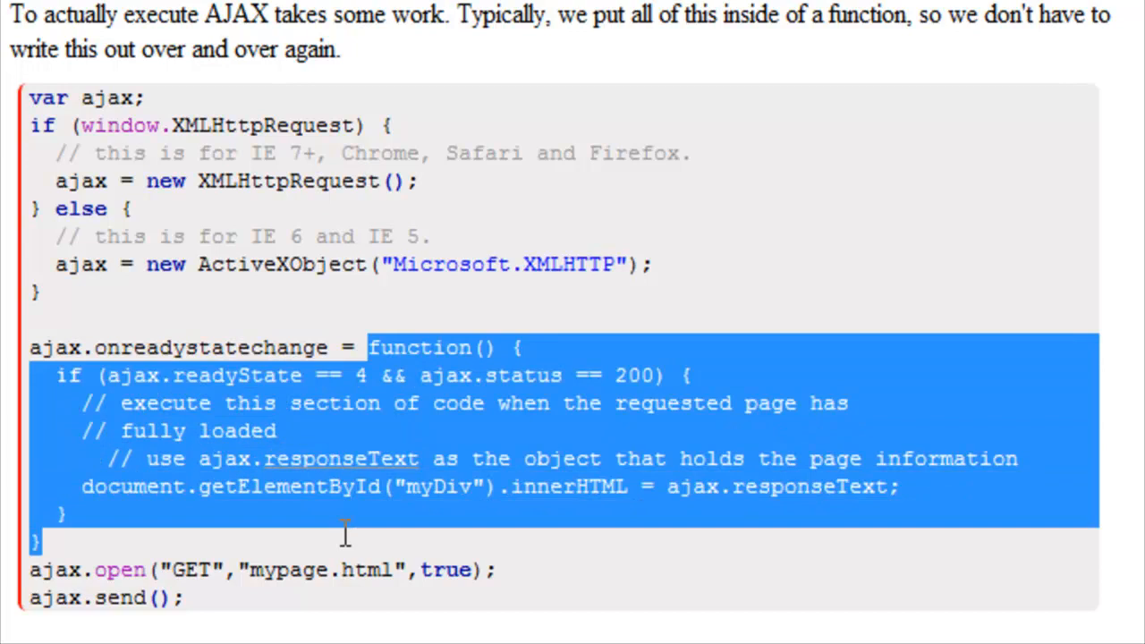
left_click(68, 511)
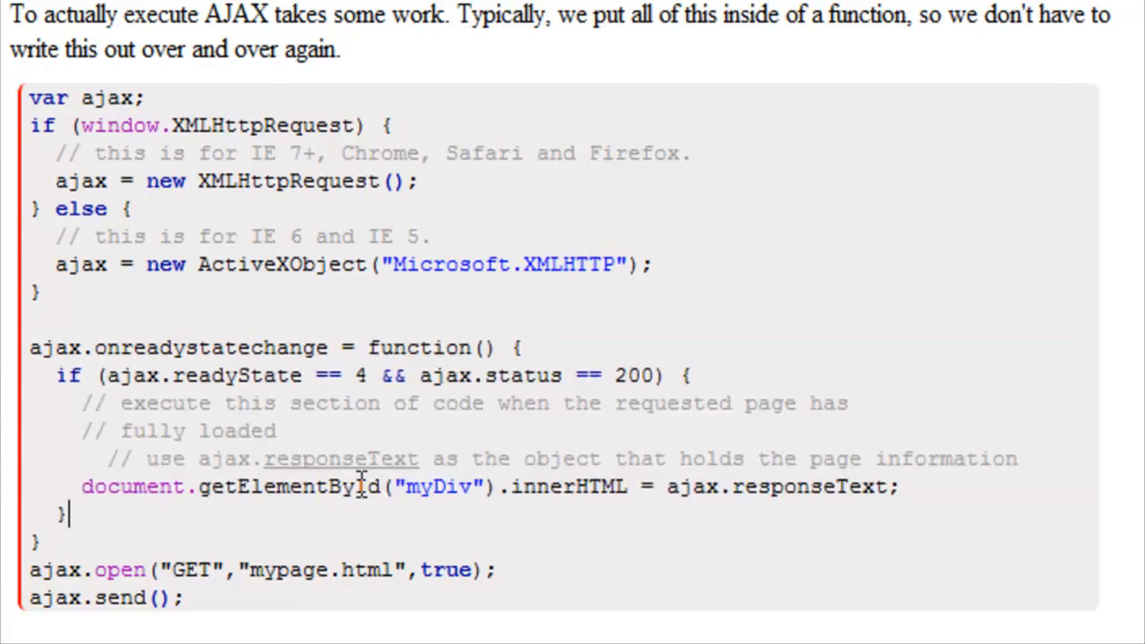
double_click(418, 347)
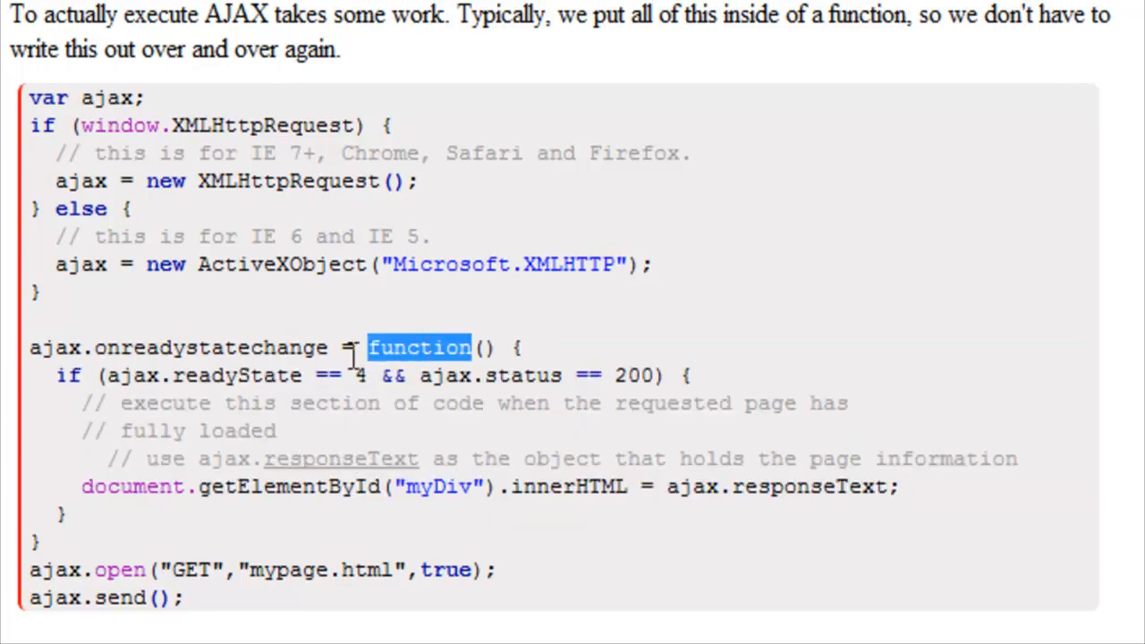
double_click(236, 375)
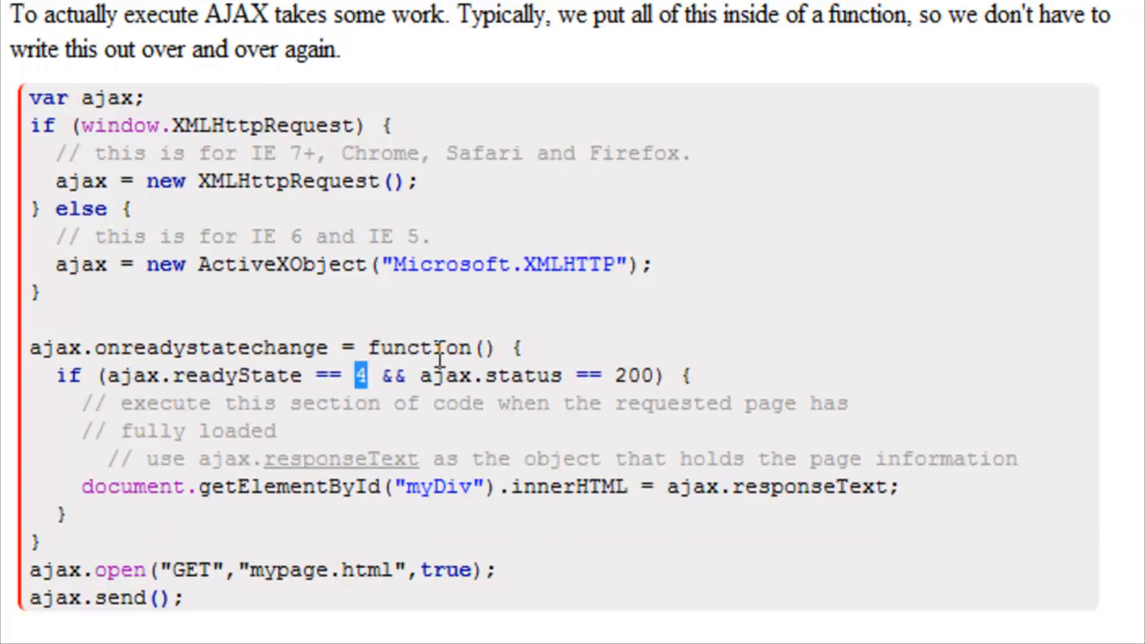
double_click(526, 375)
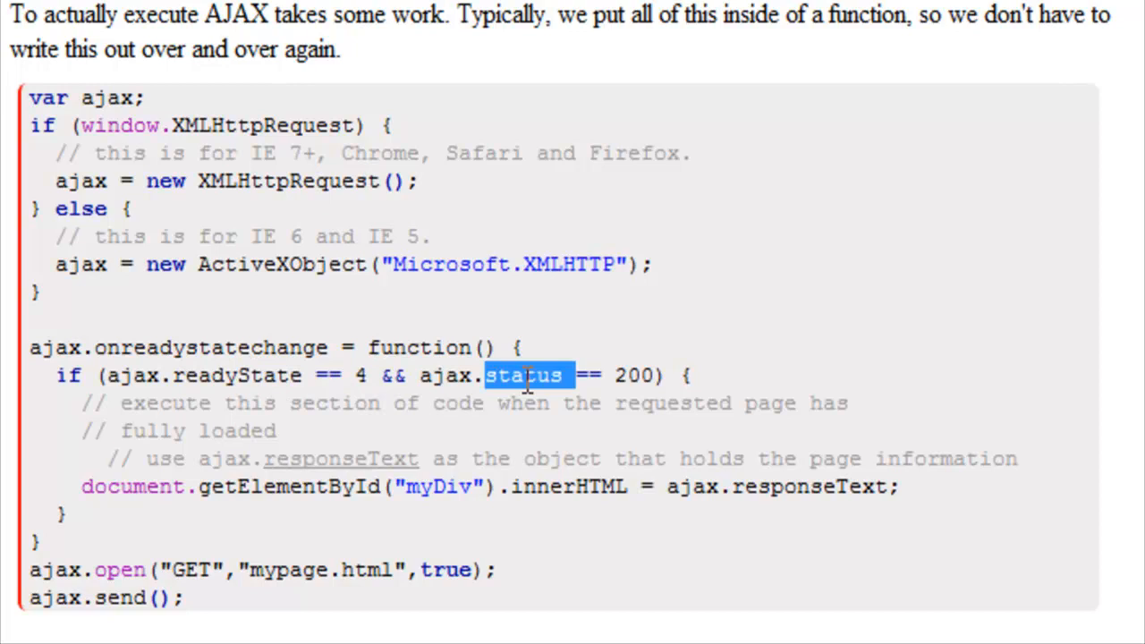
double_click(634, 376)
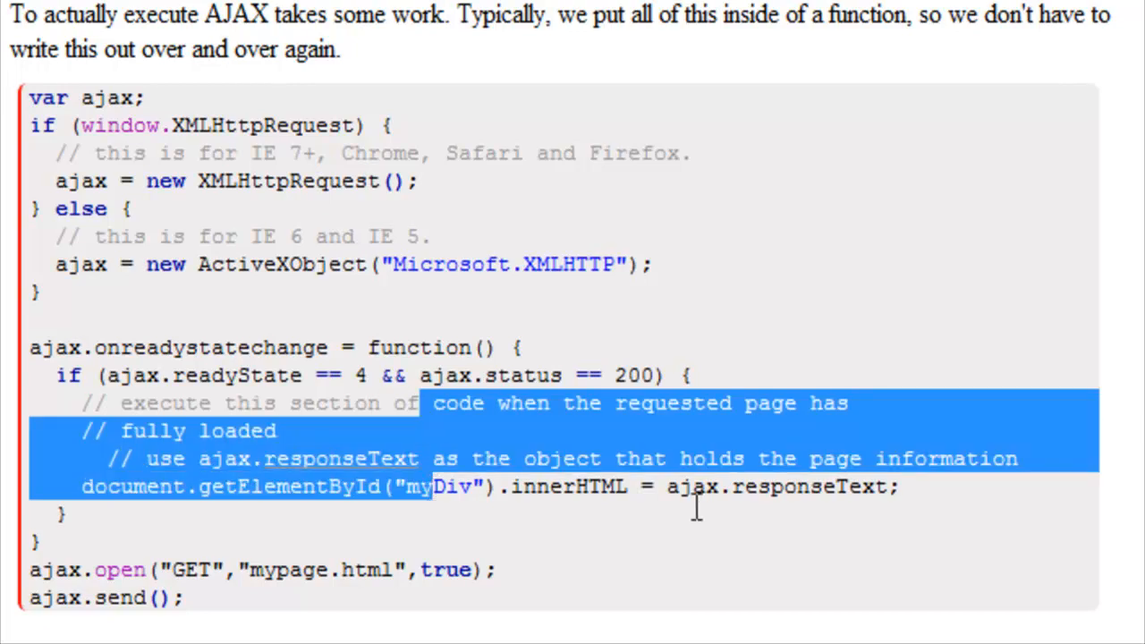
left_click(694, 486)
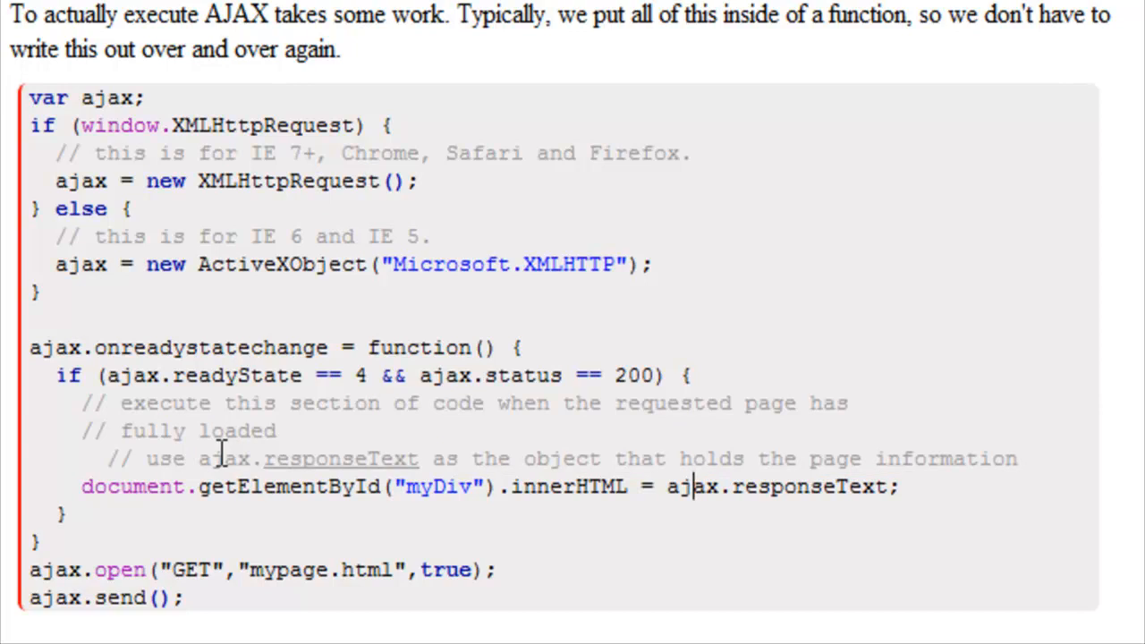
double_click(340, 458)
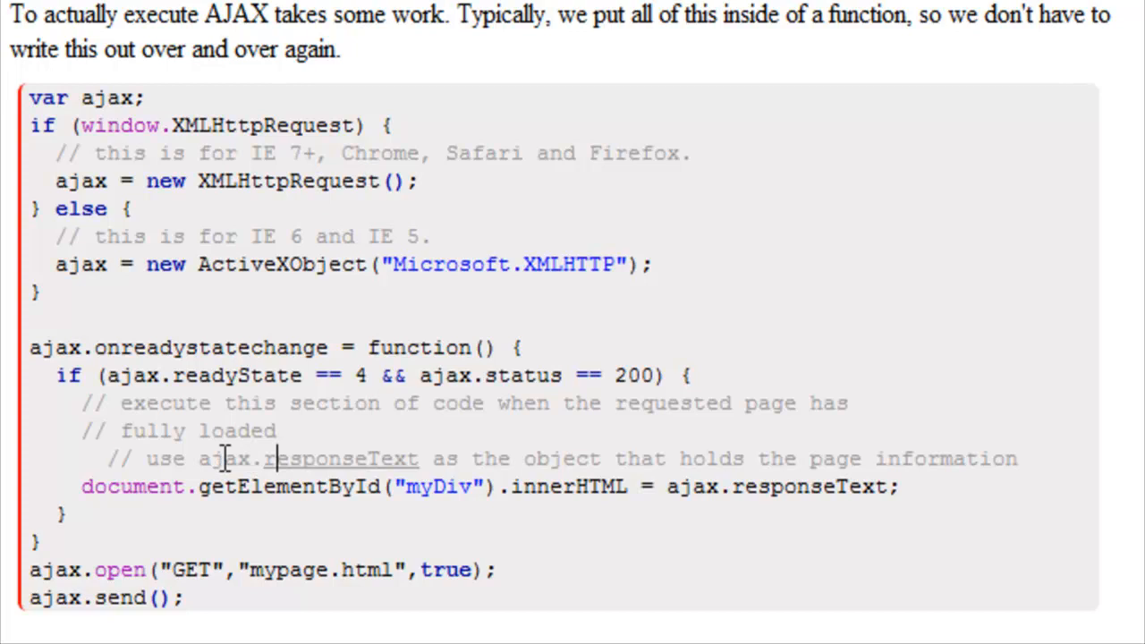
left_click_drag(211, 458, 457, 458)
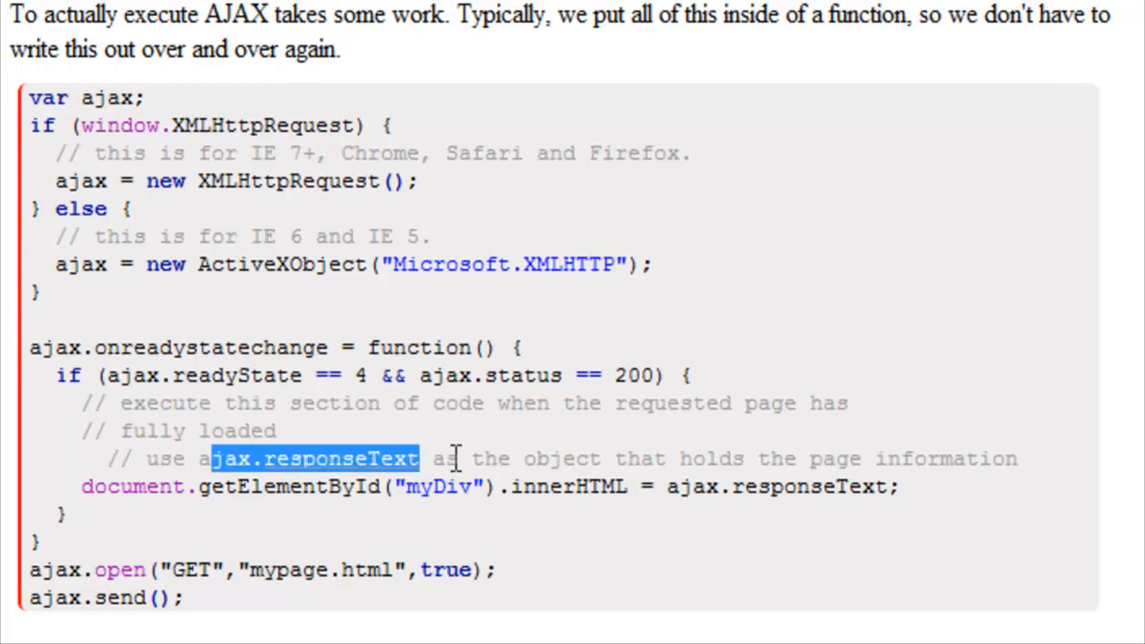
mouse_move(899, 449)
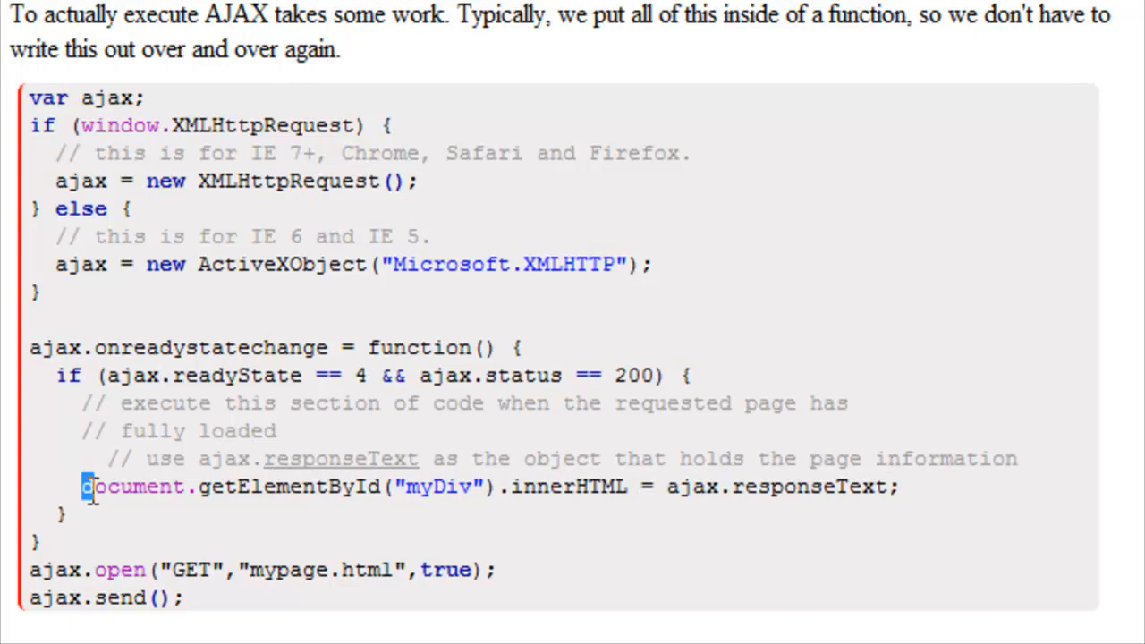
left_click_drag(86, 487, 361, 487)
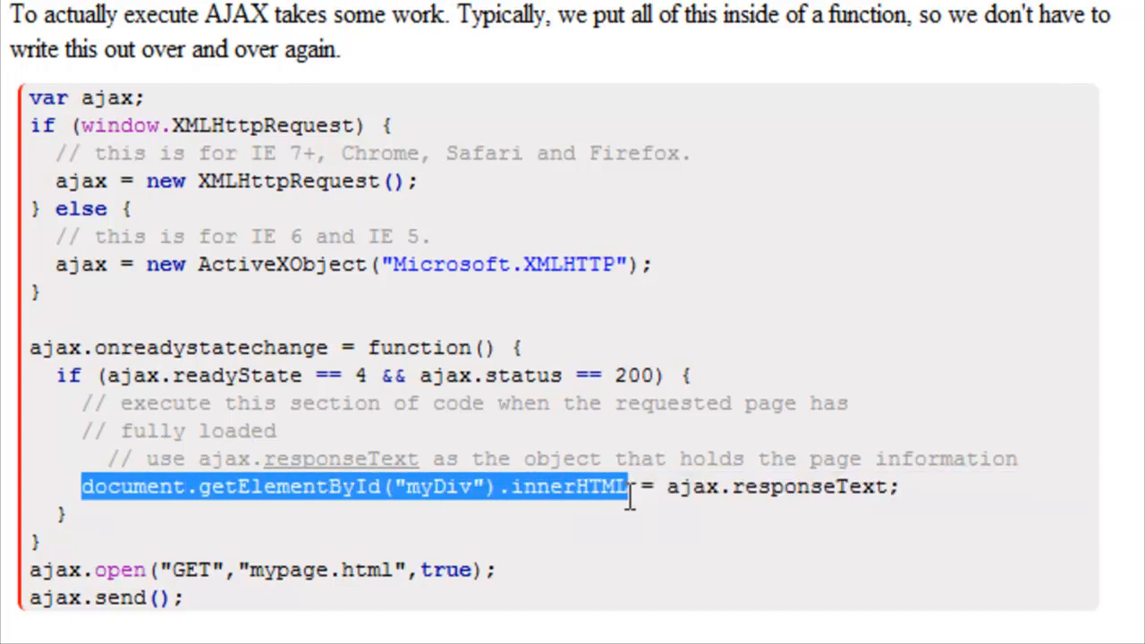
left_click(677, 487)
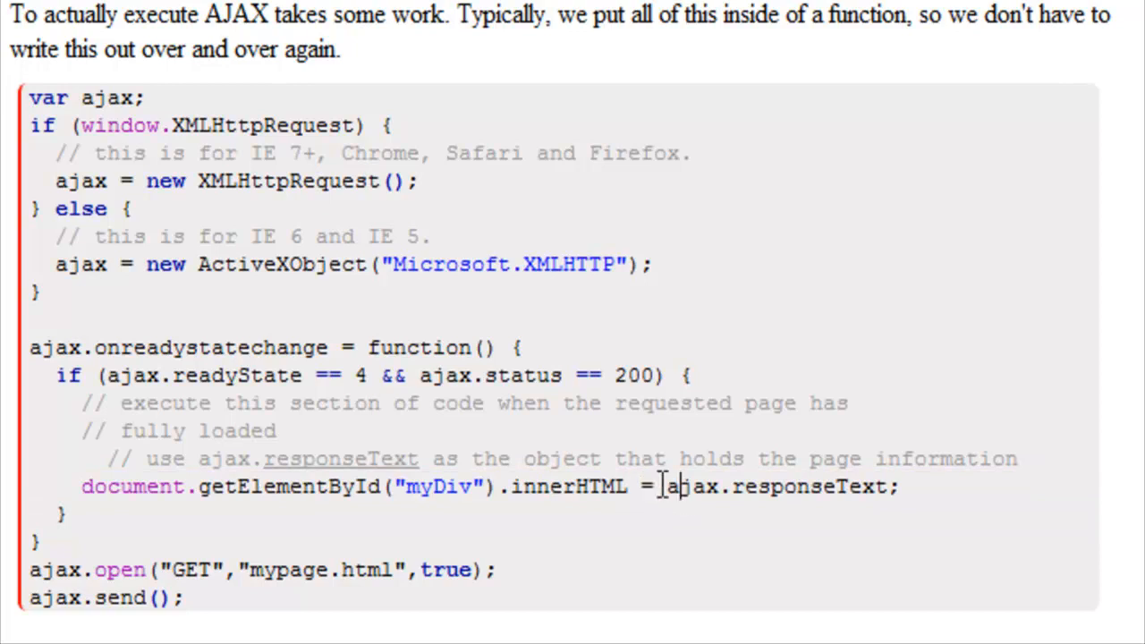
left_click_drag(662, 487, 880, 487)
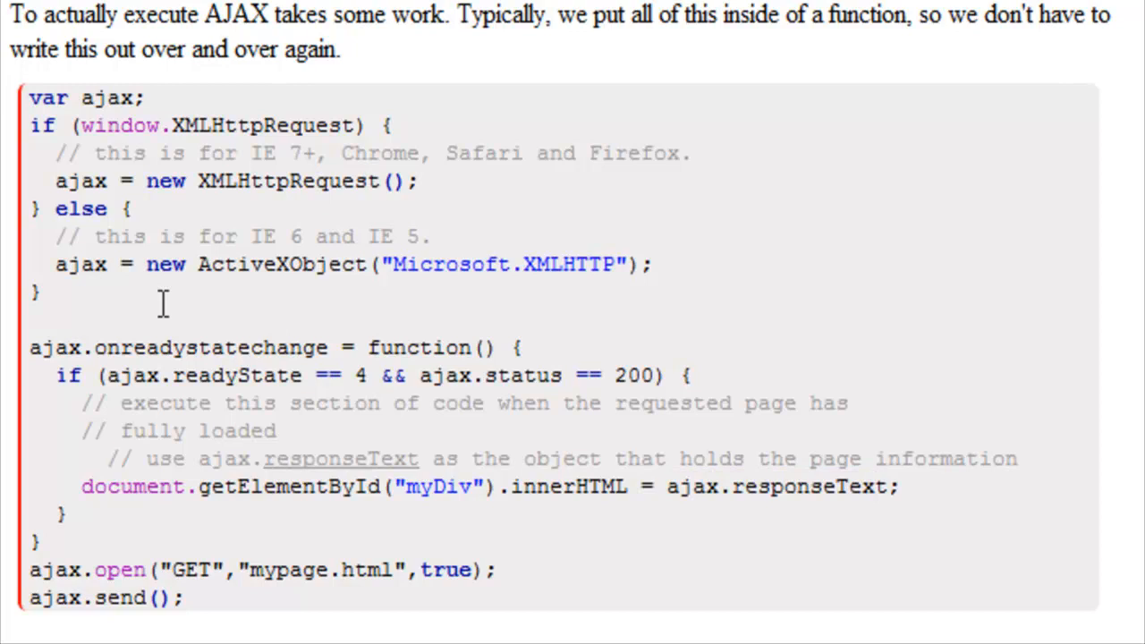
double_click(286, 181)
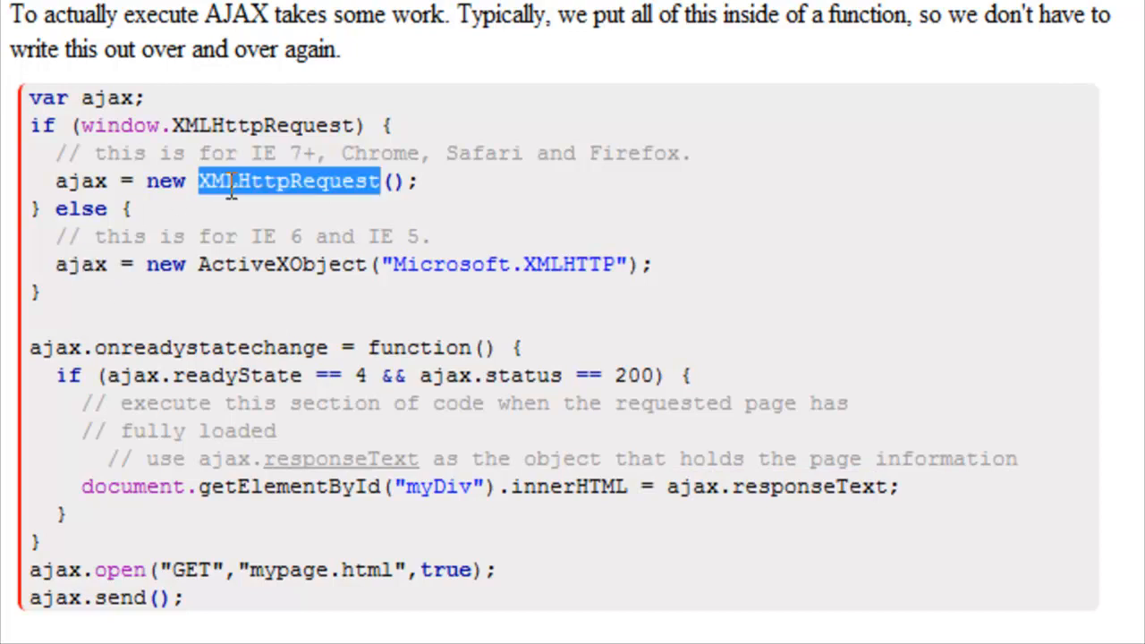
double_click(281, 265)
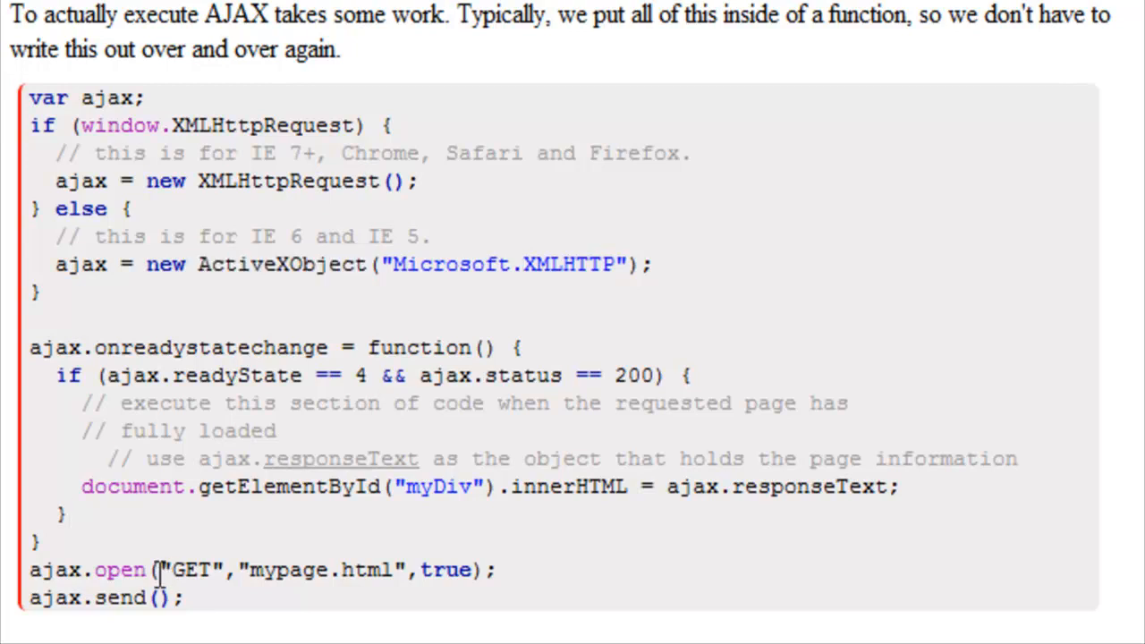
double_click(54, 569)
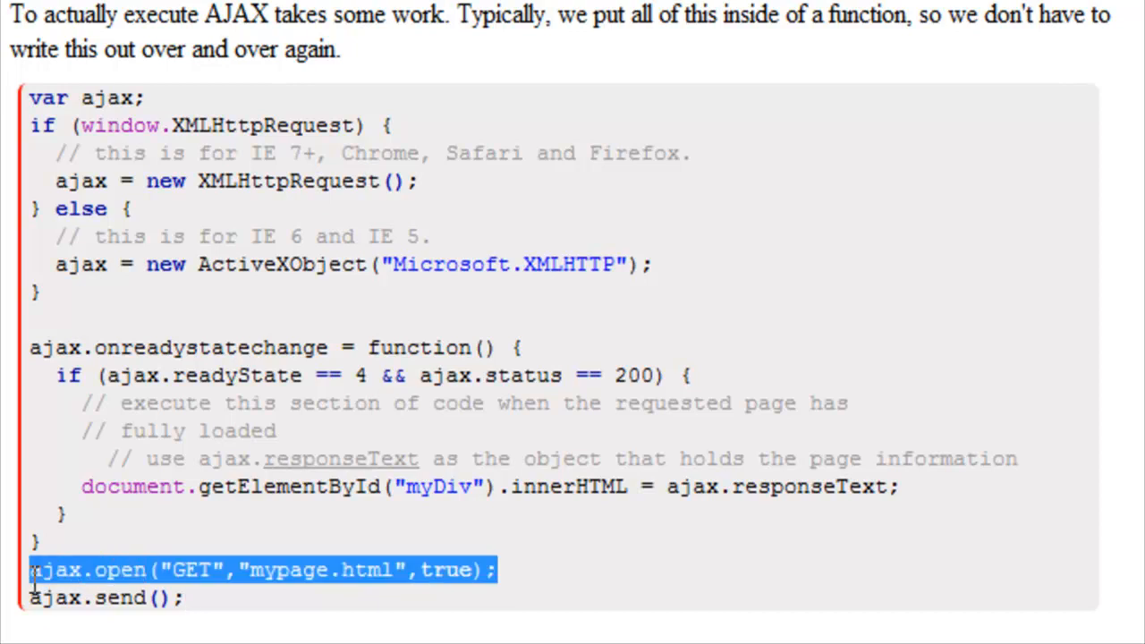
left_click(103, 598)
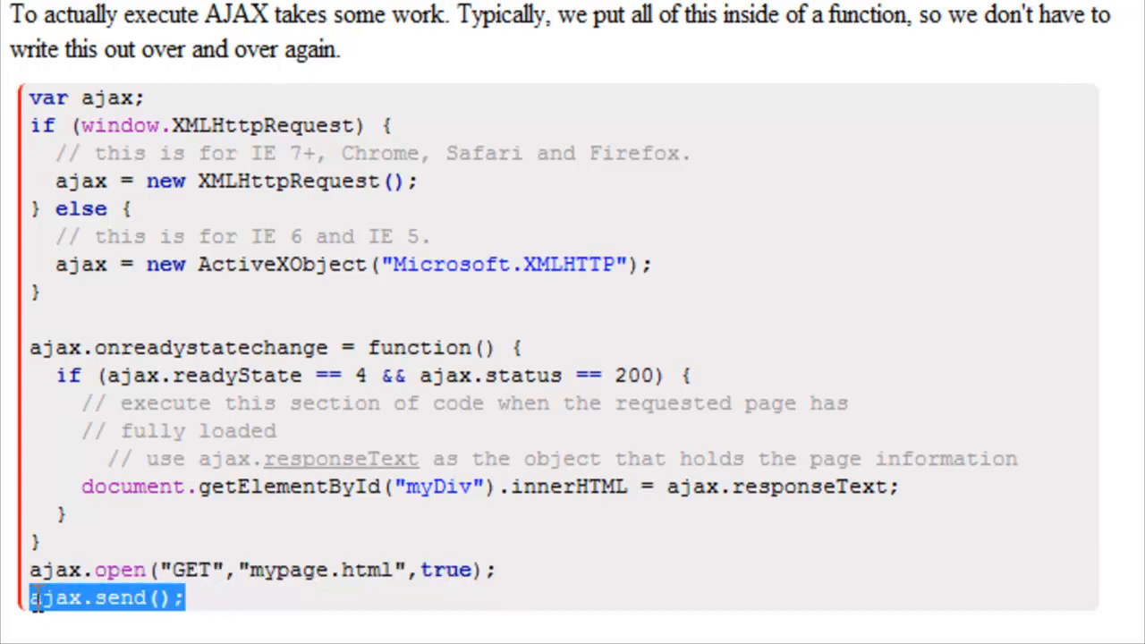
left_click(226, 597)
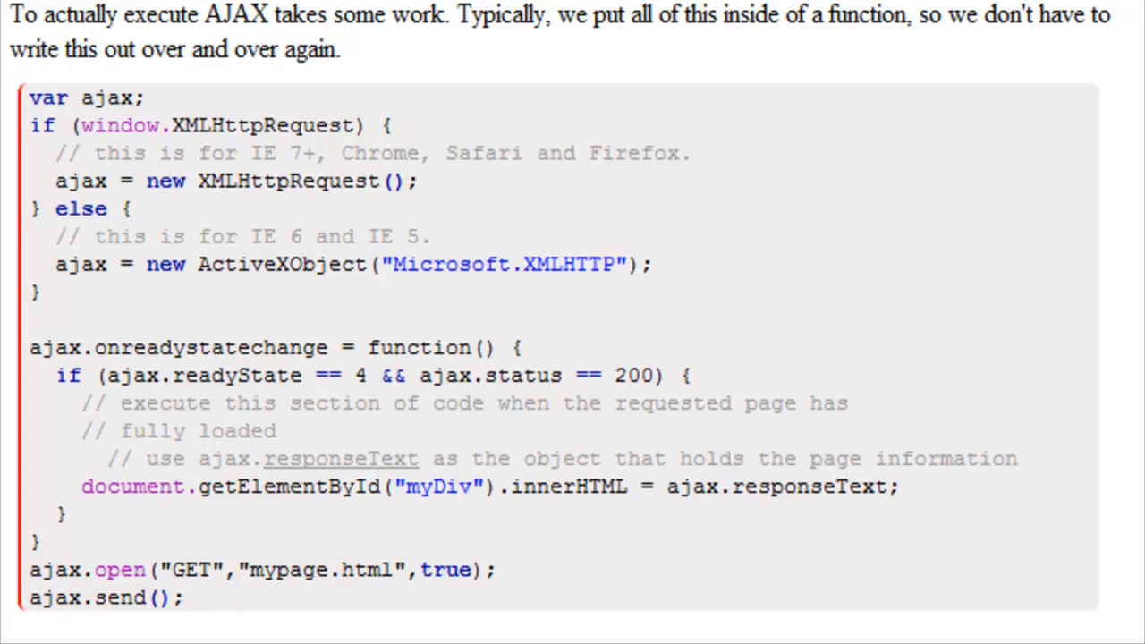
Scroll below the code block to the paragraph about wrapping the AJAX code in a function.
scroll("down", 3)
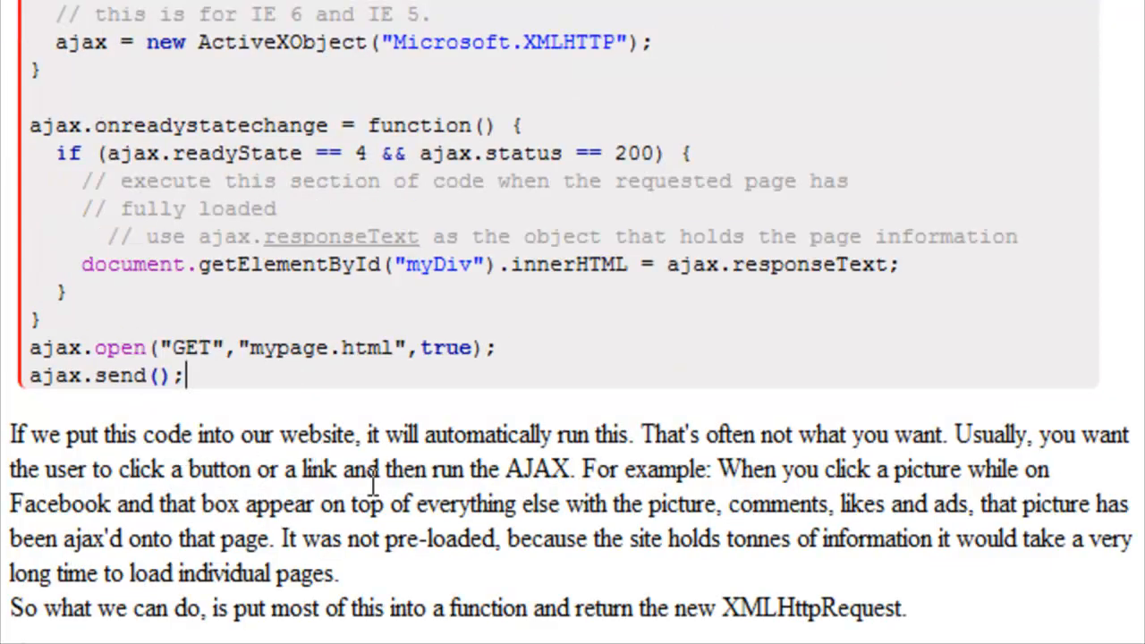
mouse_move(712, 447)
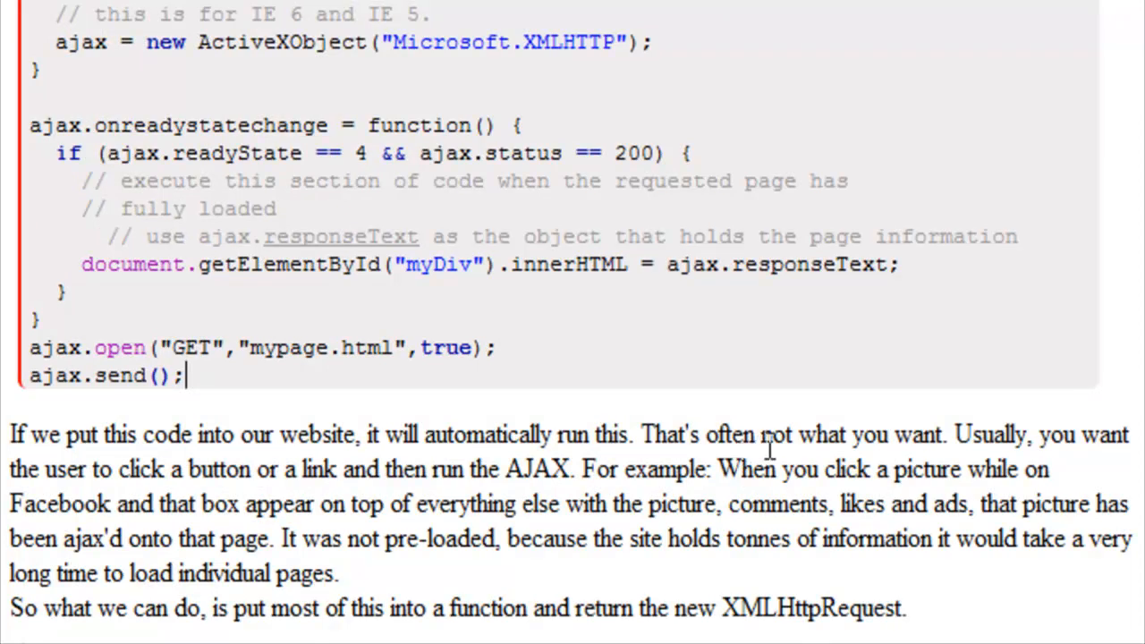
mouse_move(347, 510)
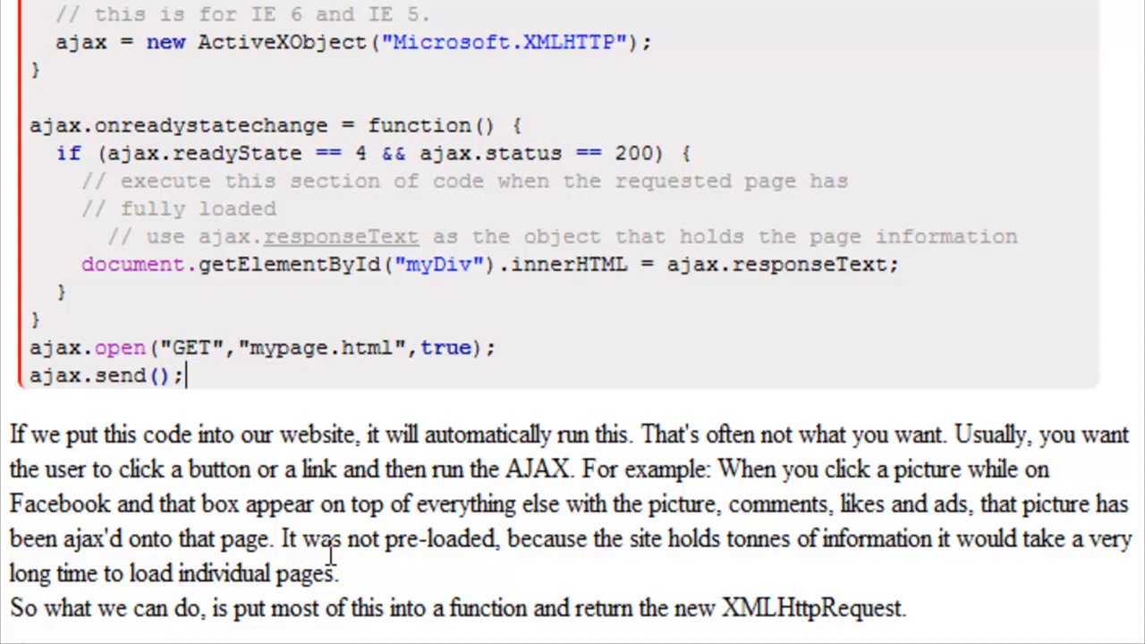
mouse_move(740, 472)
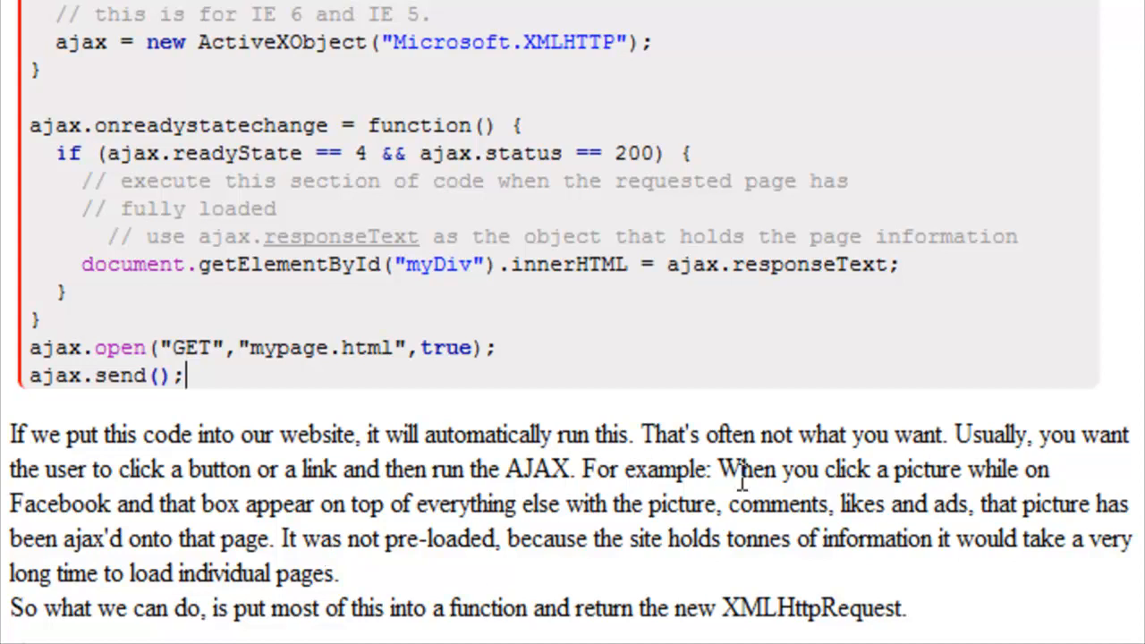
mouse_move(833, 519)
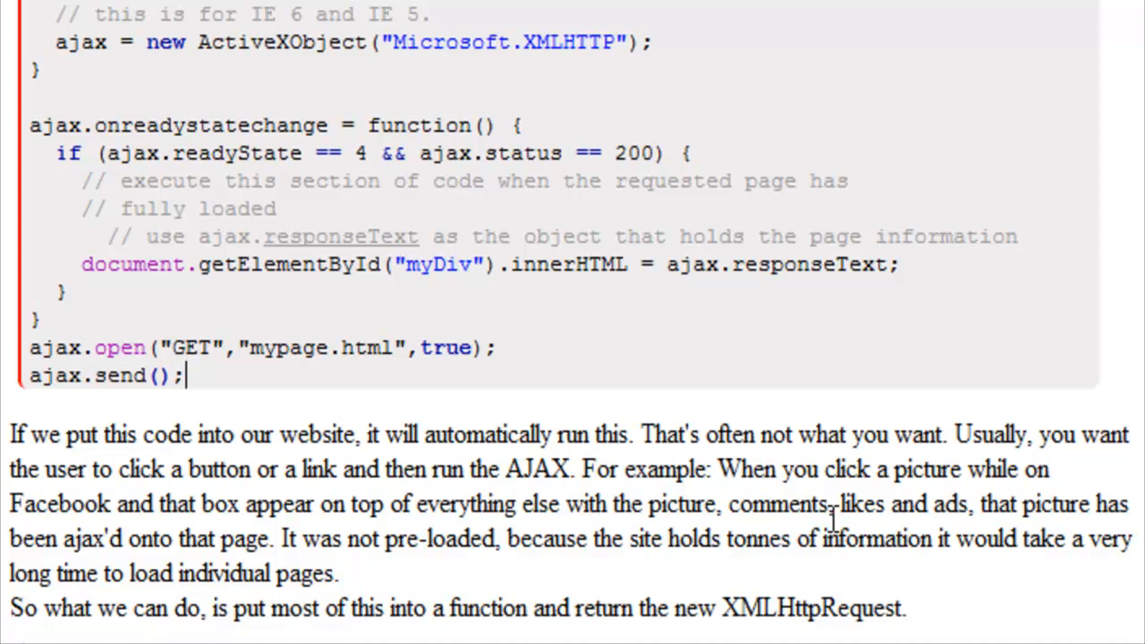
mouse_move(305, 537)
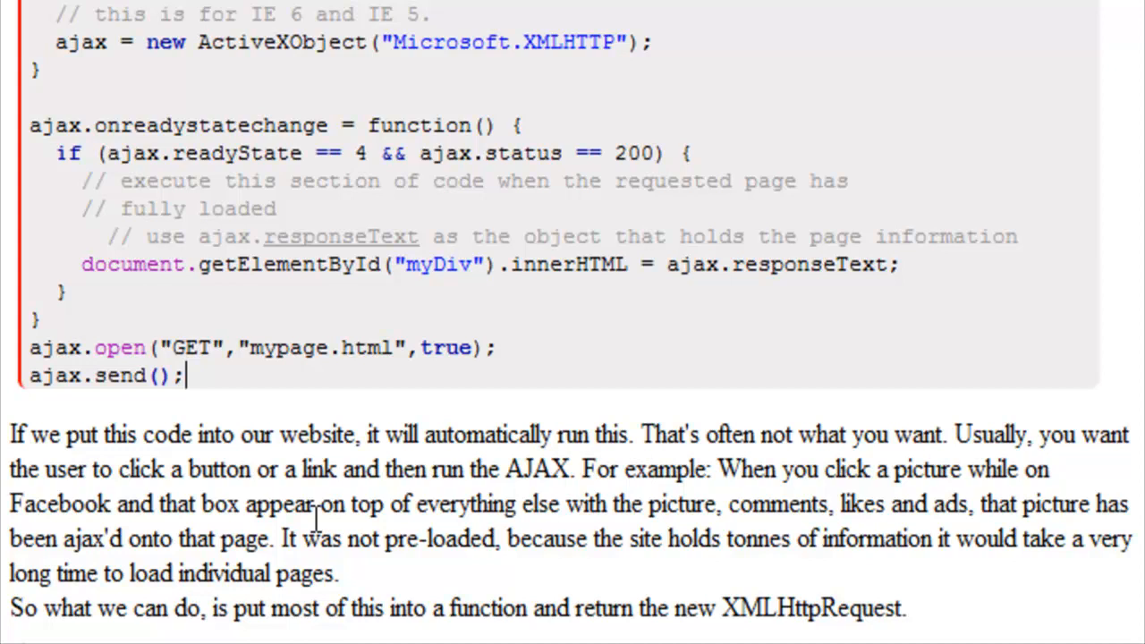
mouse_move(261, 605)
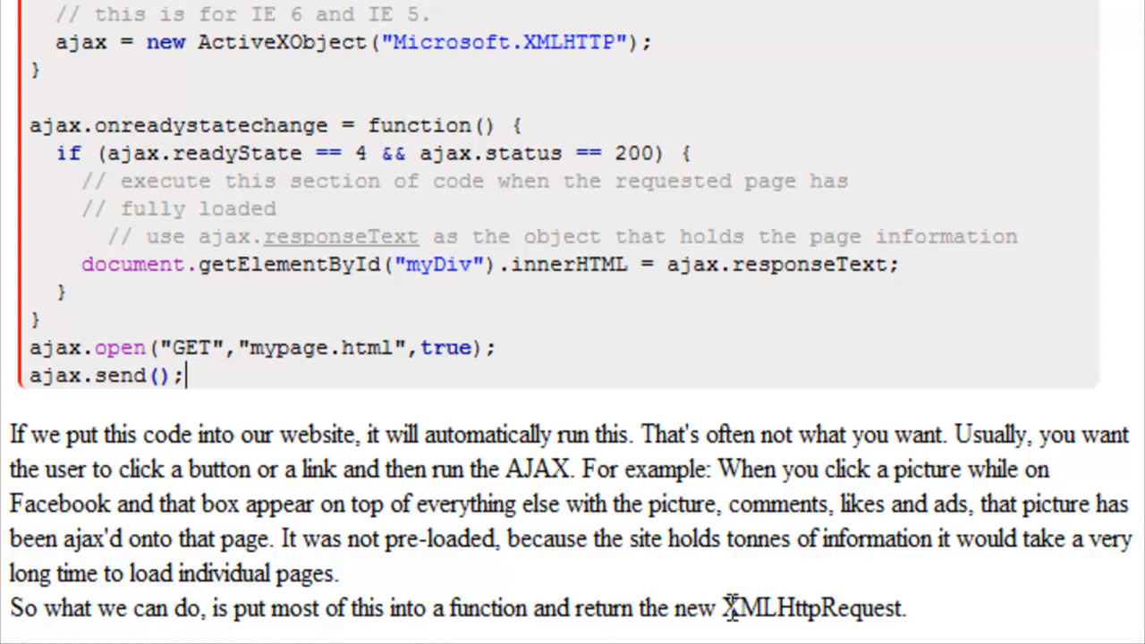
scroll("down", 3)
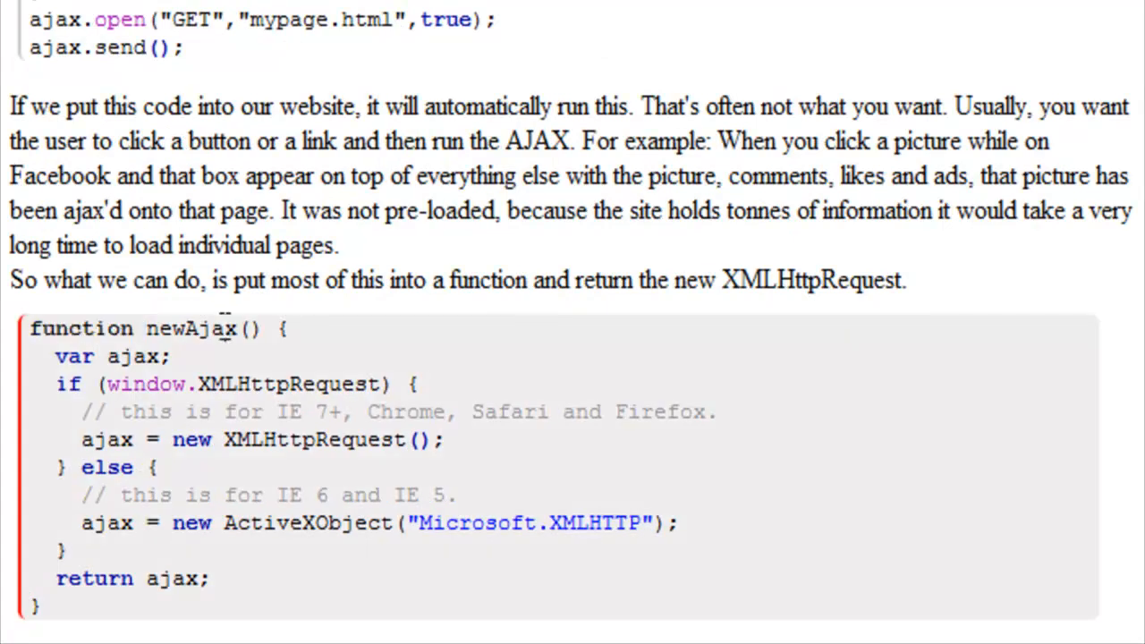
double_click(189, 330)
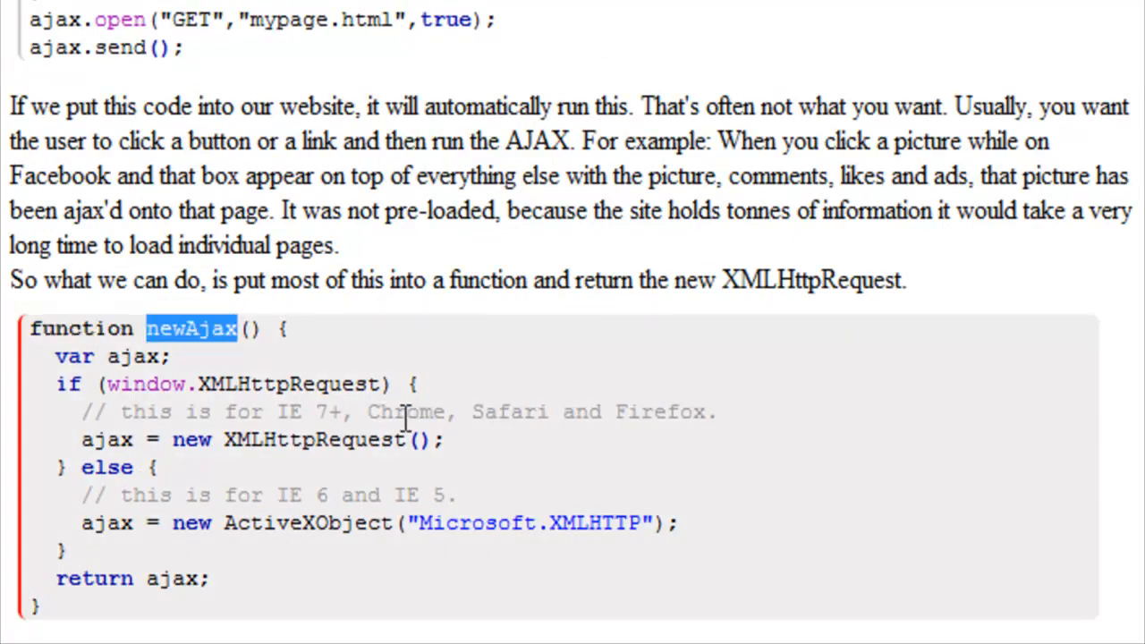
double_click(75, 356)
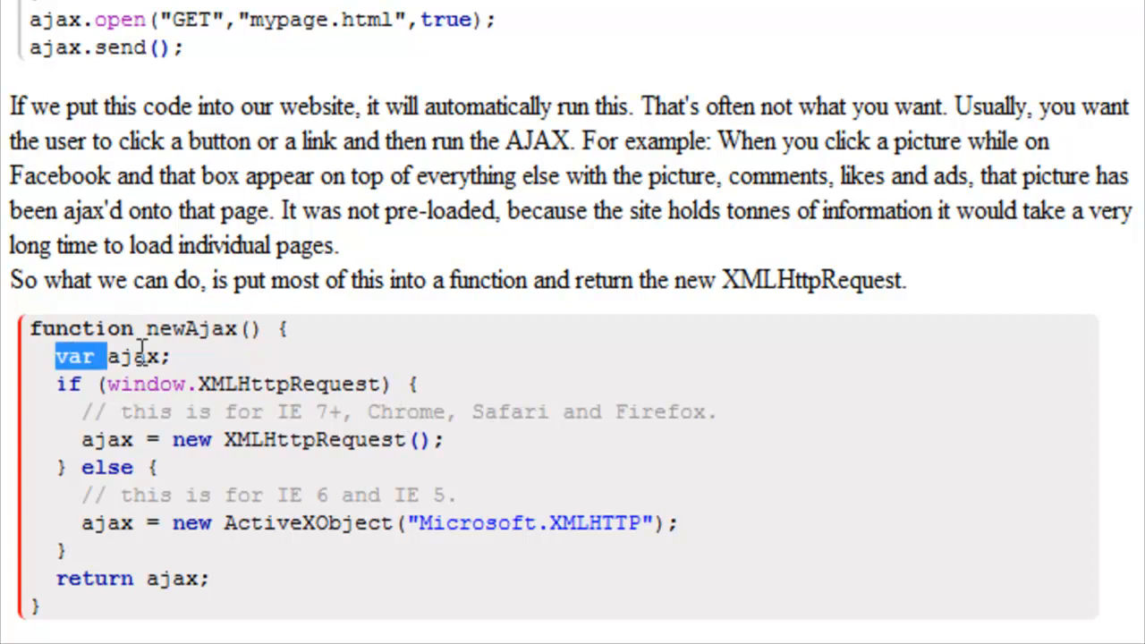
double_click(134, 356)
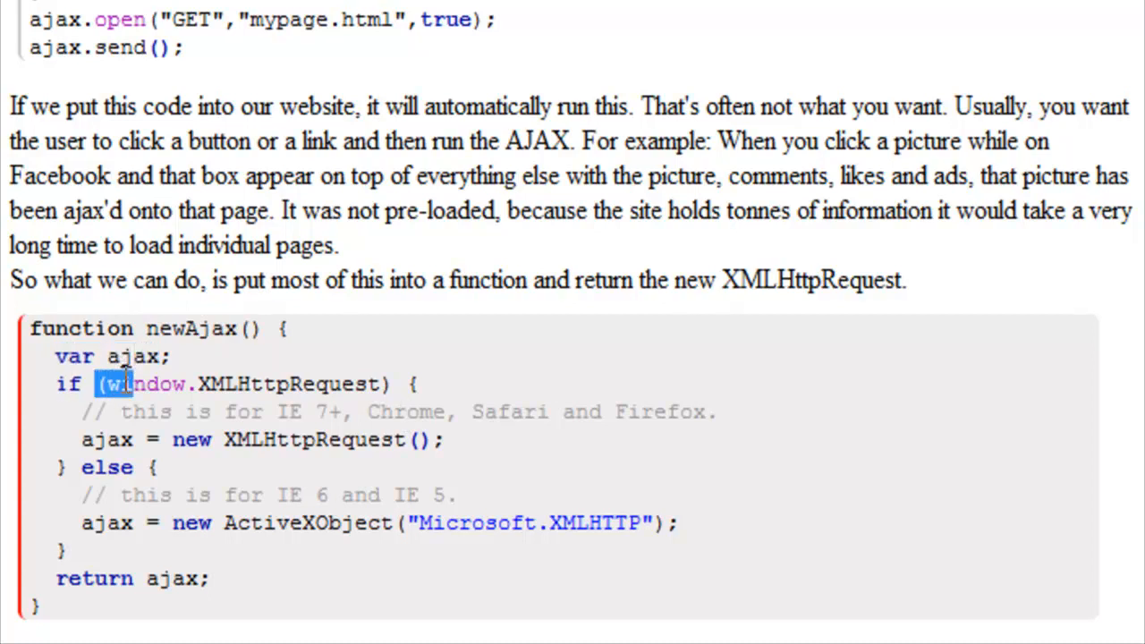
left_click_drag(107, 382, 394, 383)
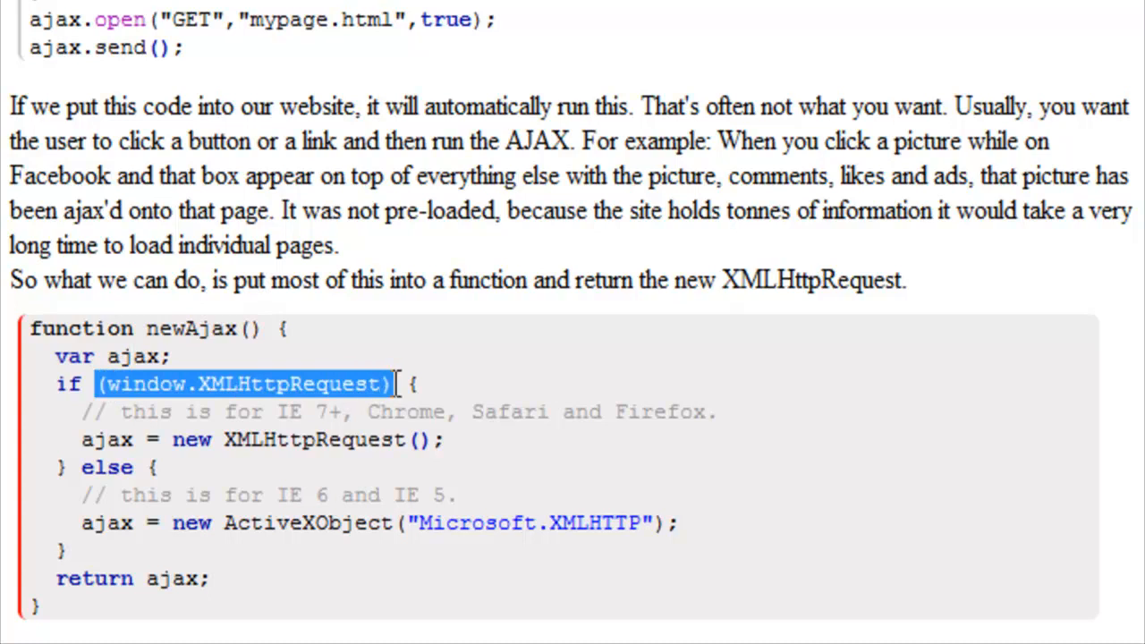
left_click(295, 411)
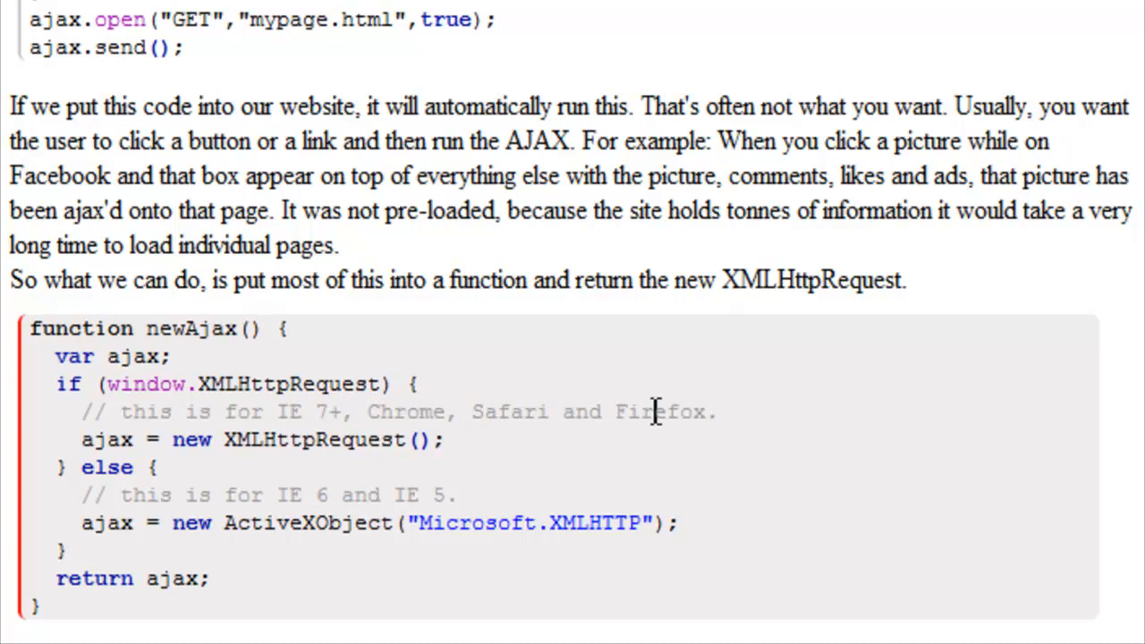
double_click(660, 411)
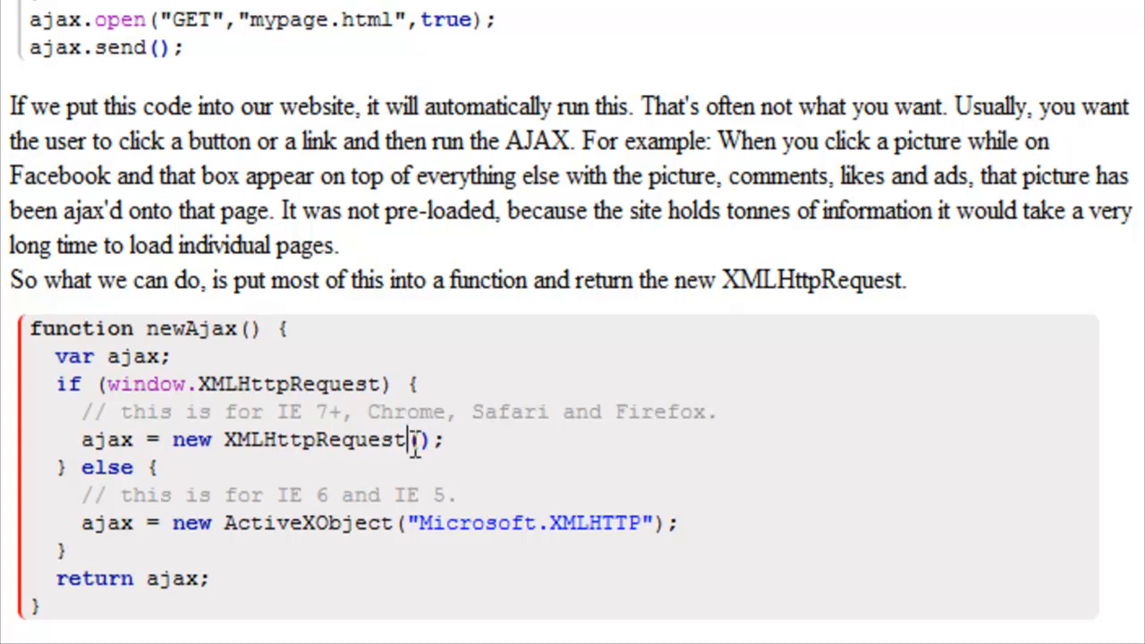
double_click(115, 383)
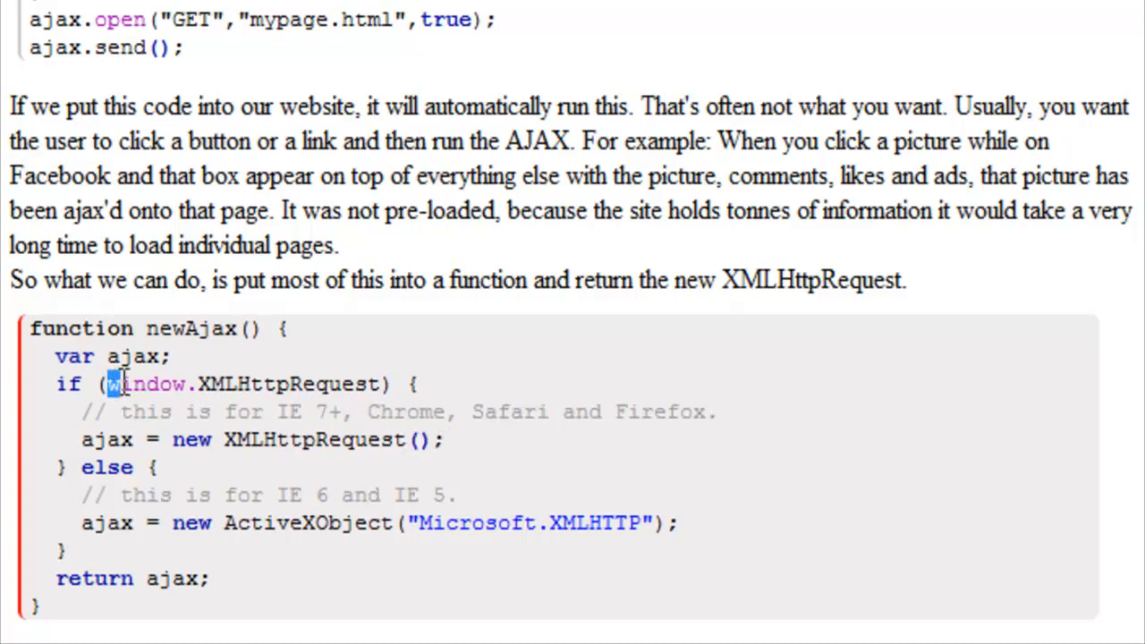
left_click_drag(109, 383, 379, 382)
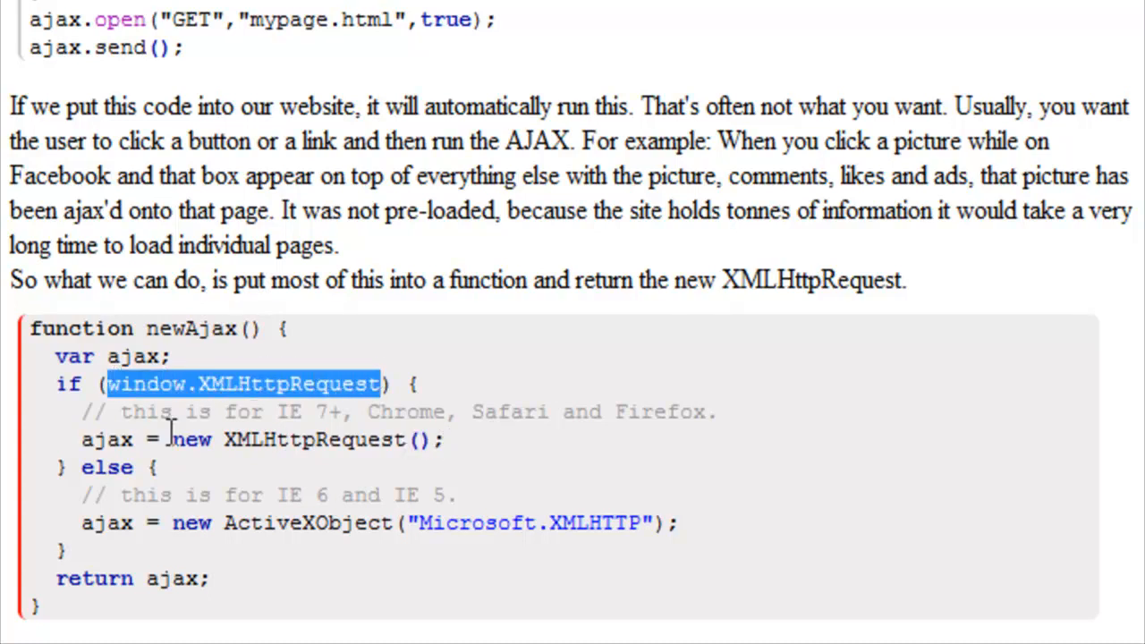
double_click(108, 467)
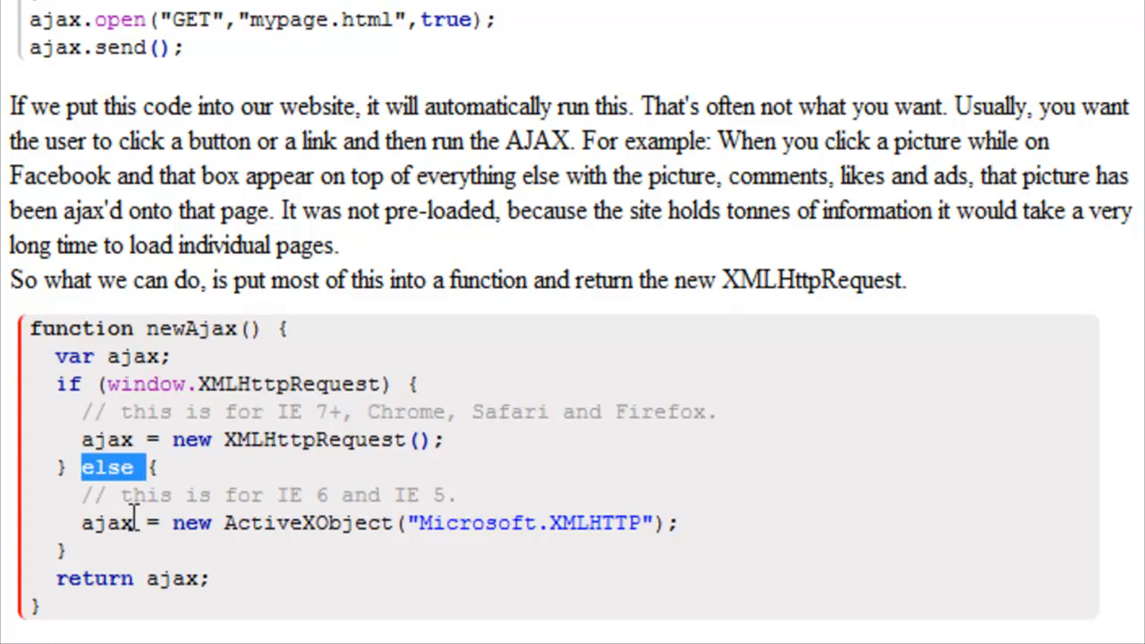
double_click(106, 522)
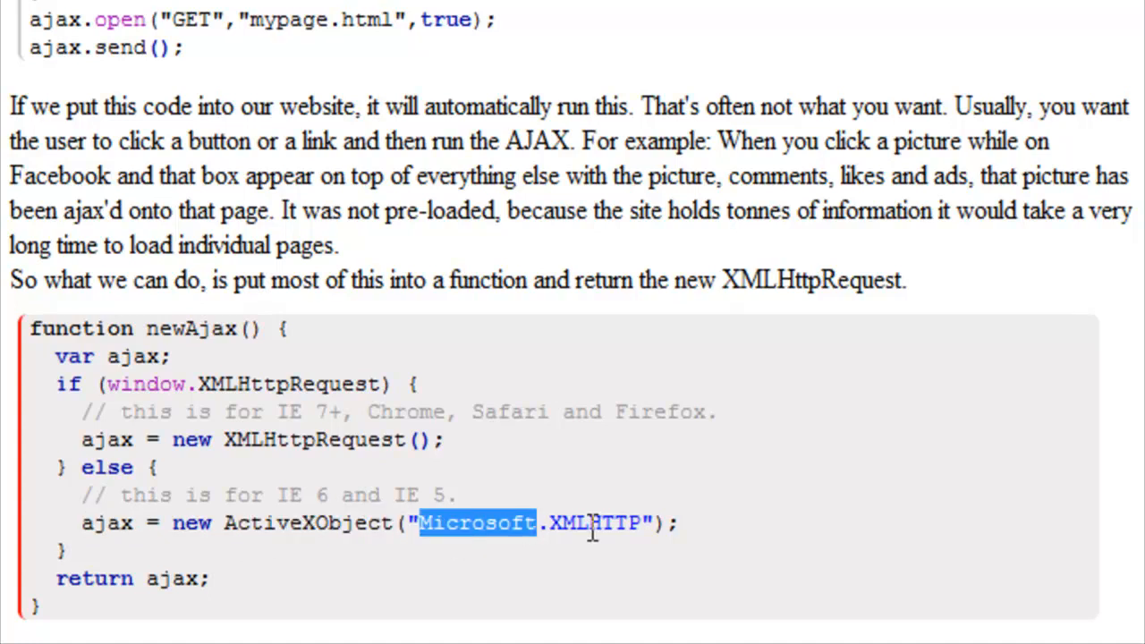
double_click(591, 522)
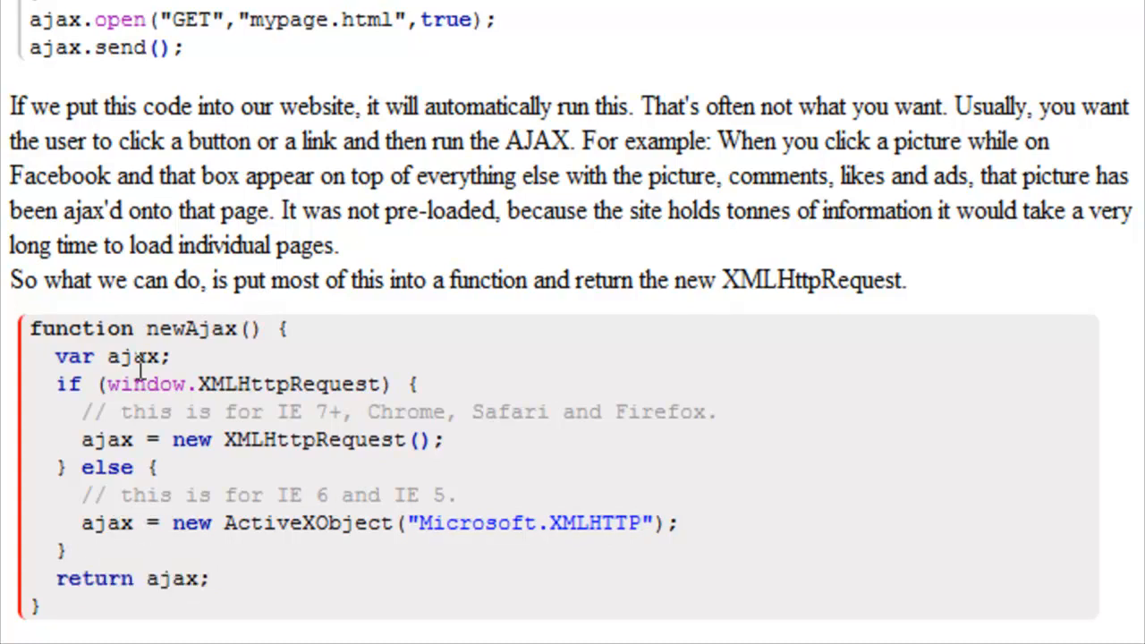
double_click(189, 329)
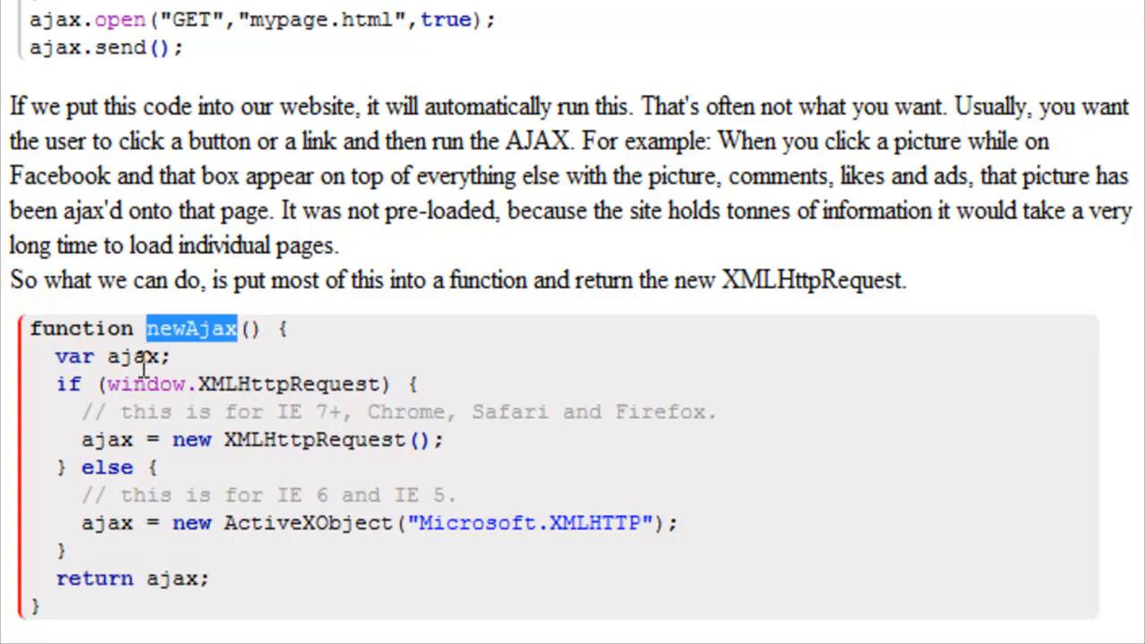
mouse_move(175, 566)
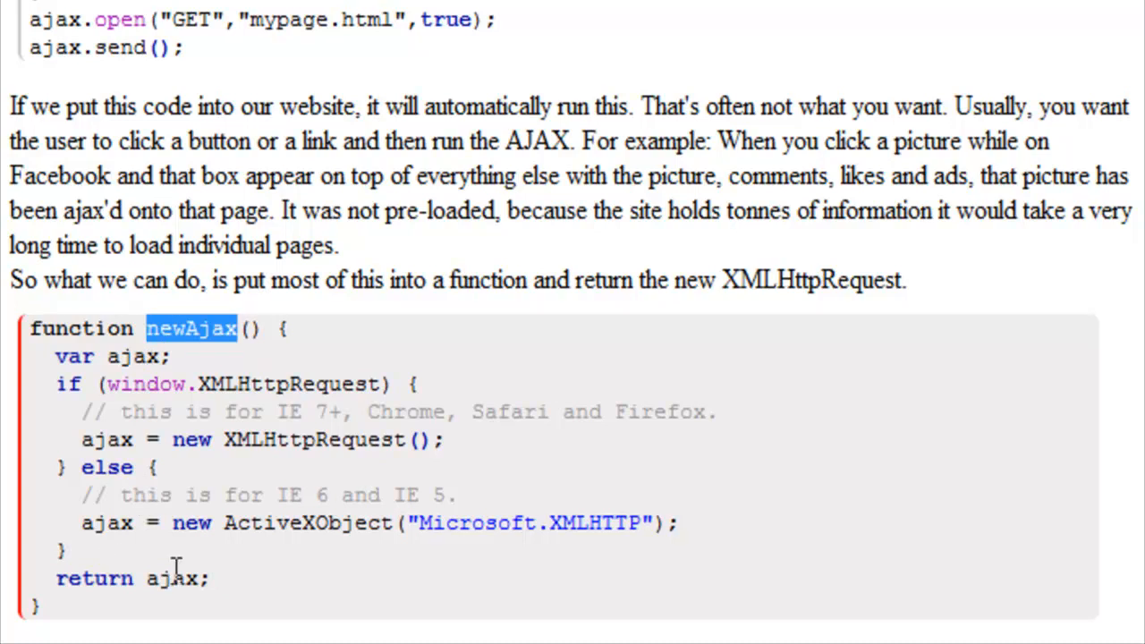
mouse_move(236, 565)
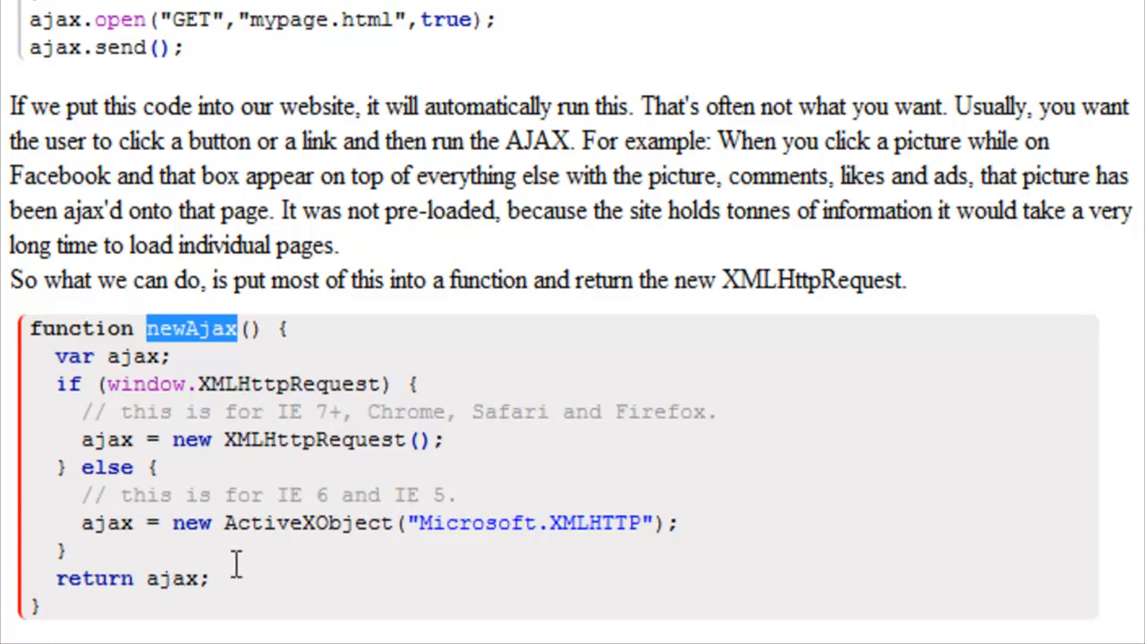
double_click(313, 440)
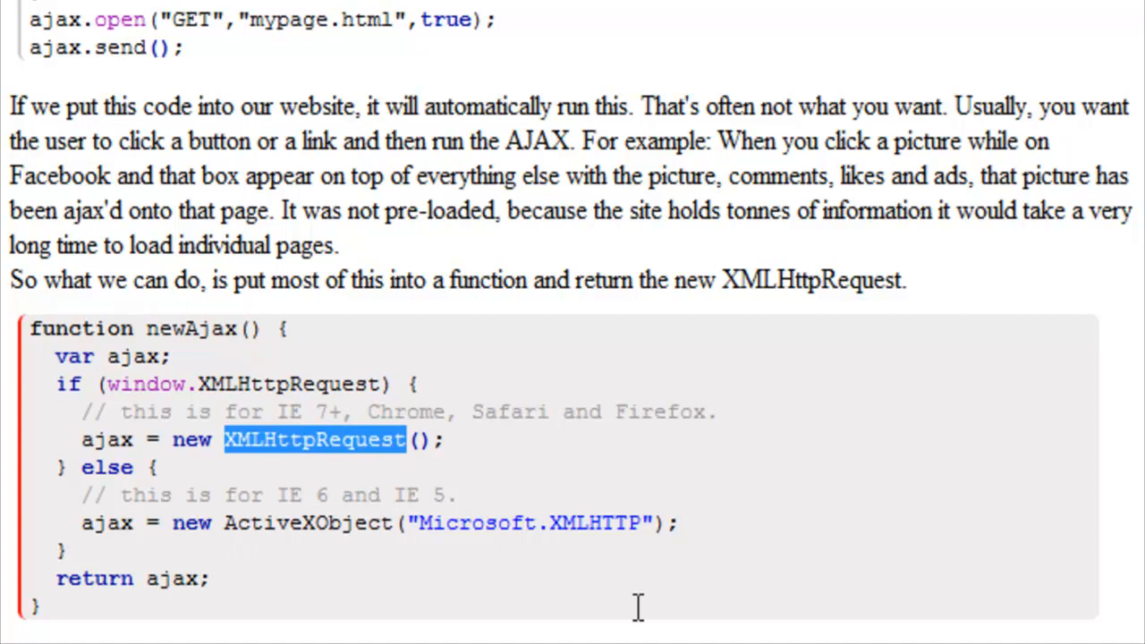
scroll("down", 3)
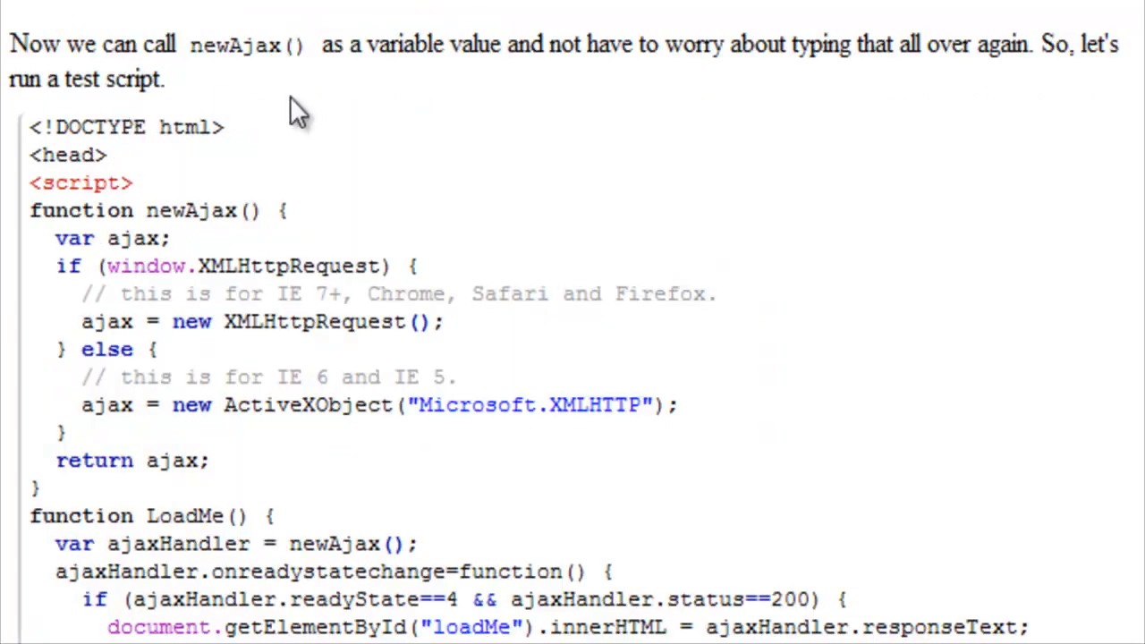
mouse_move(398, 56)
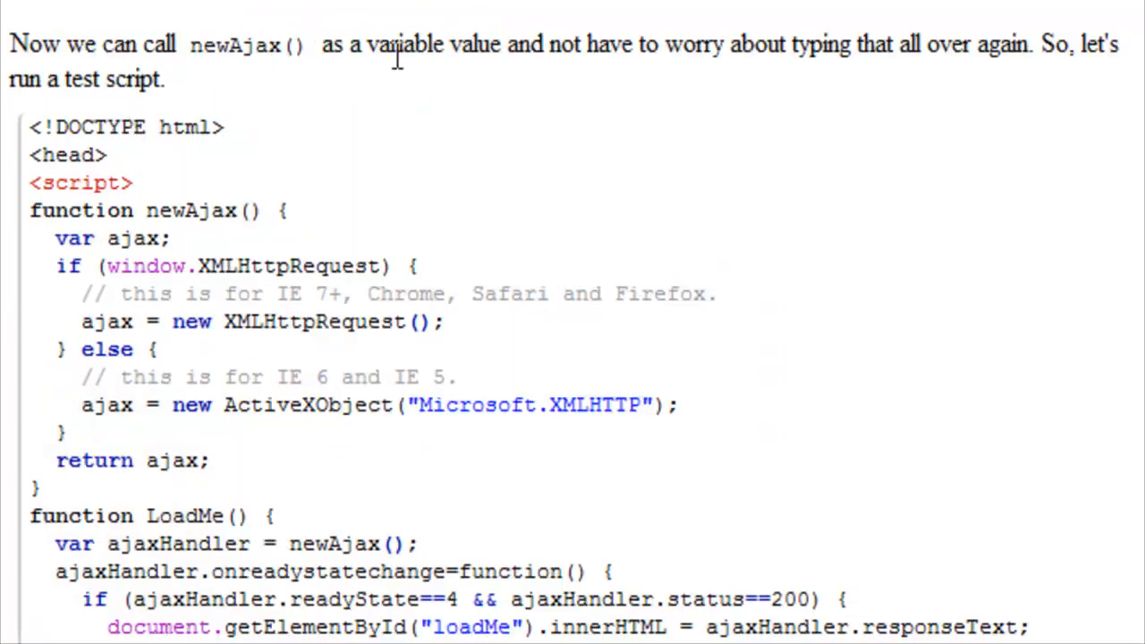
mouse_move(508, 101)
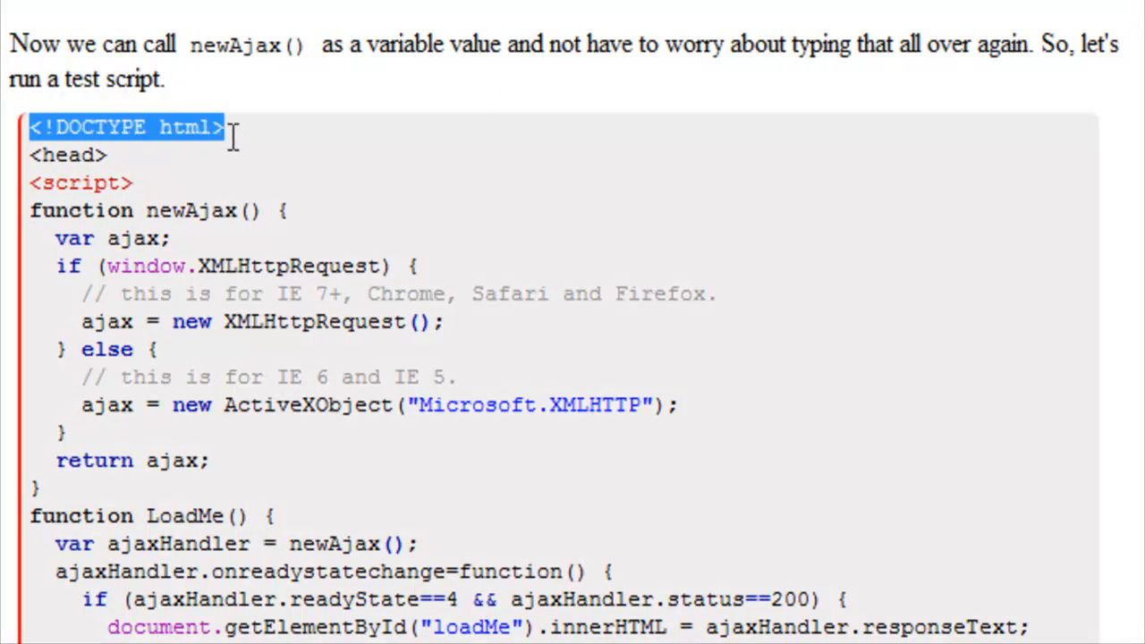
scroll("down", 3)
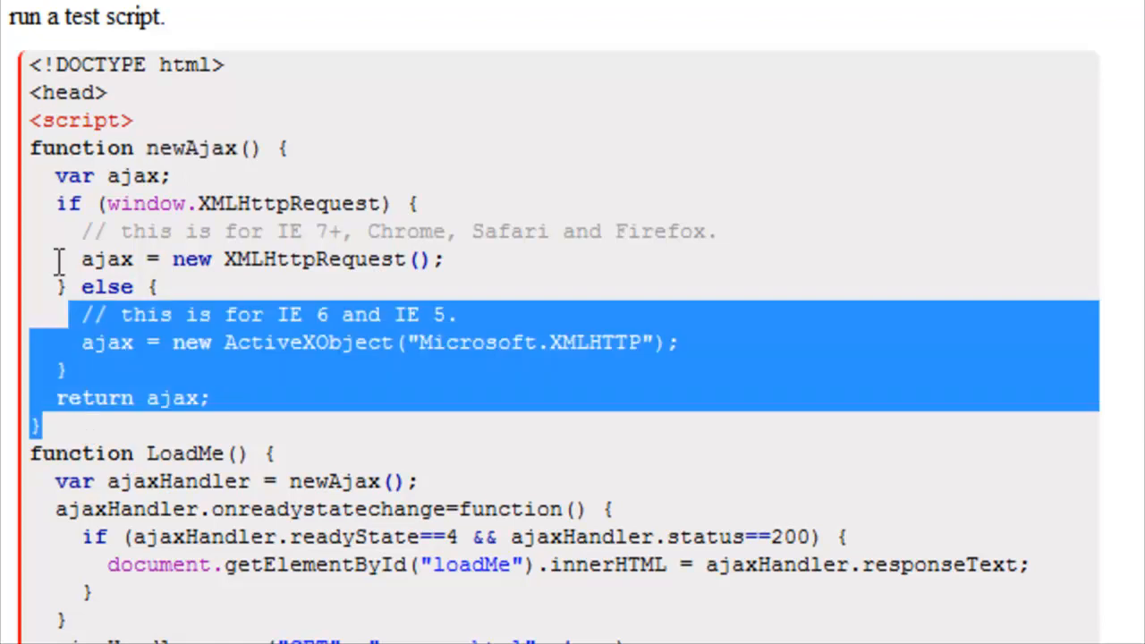
scroll("down", 3)
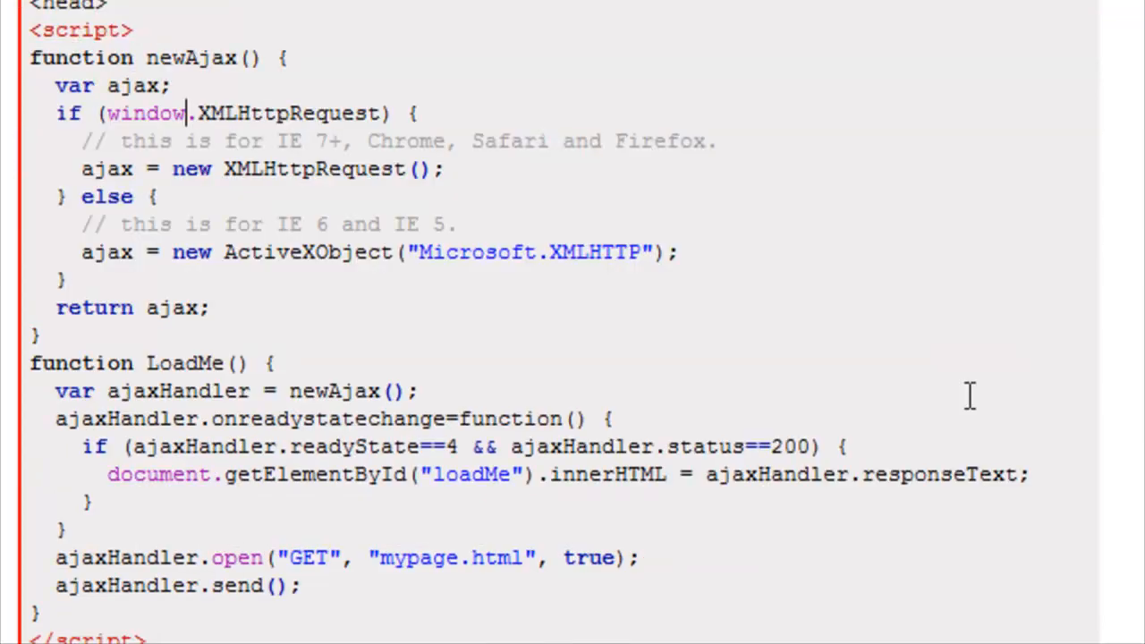
double_click(185, 361)
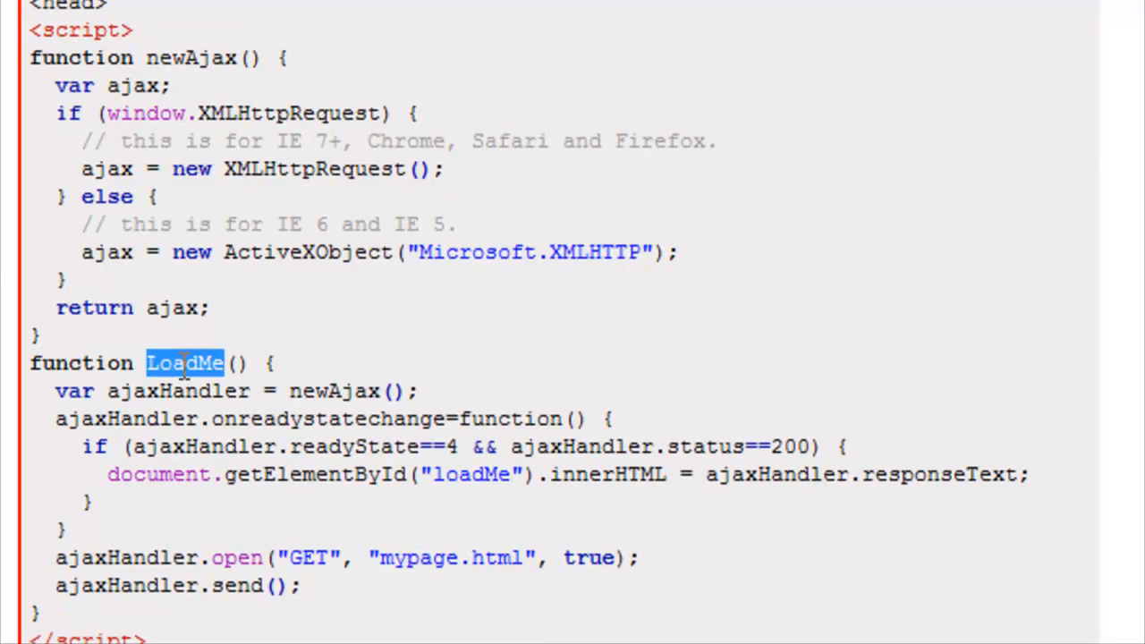
double_click(179, 390)
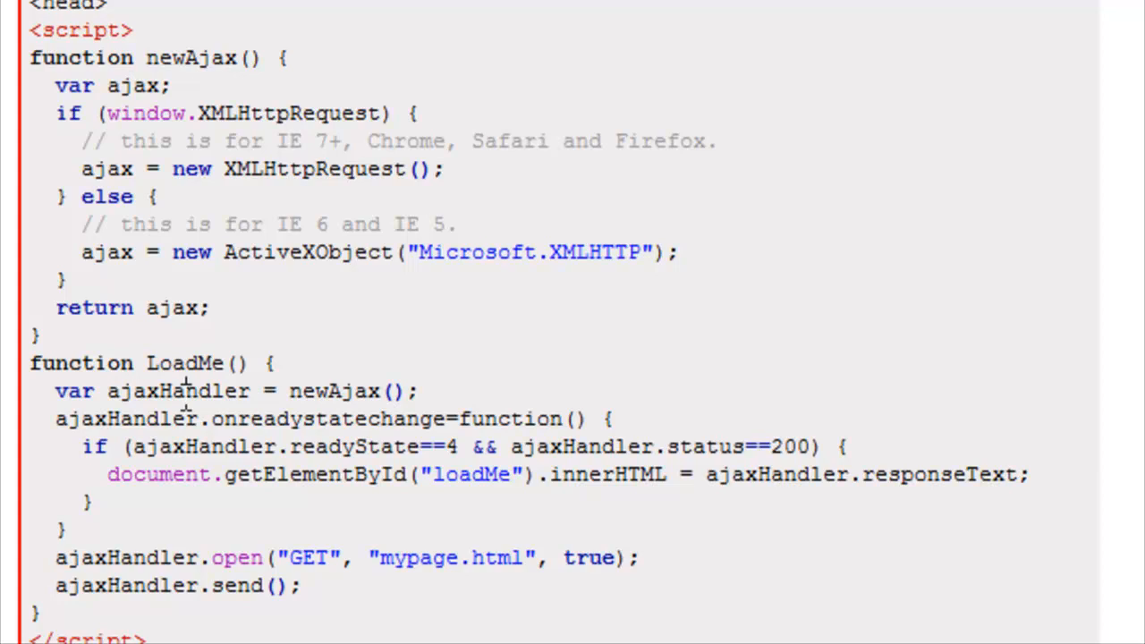
double_click(179, 390)
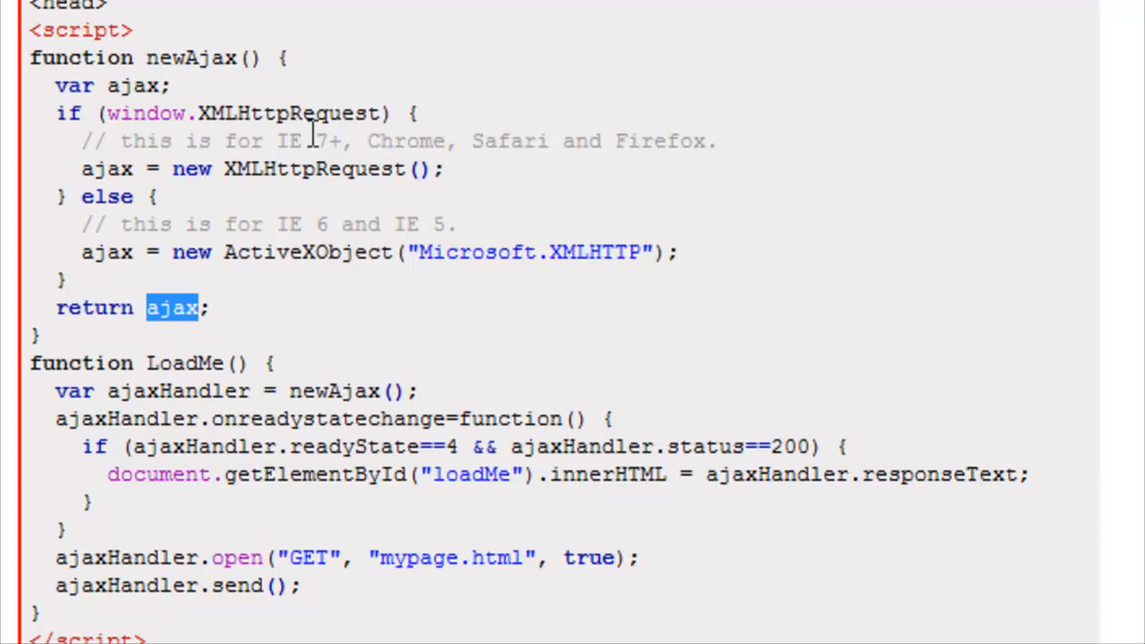
double_click(313, 168)
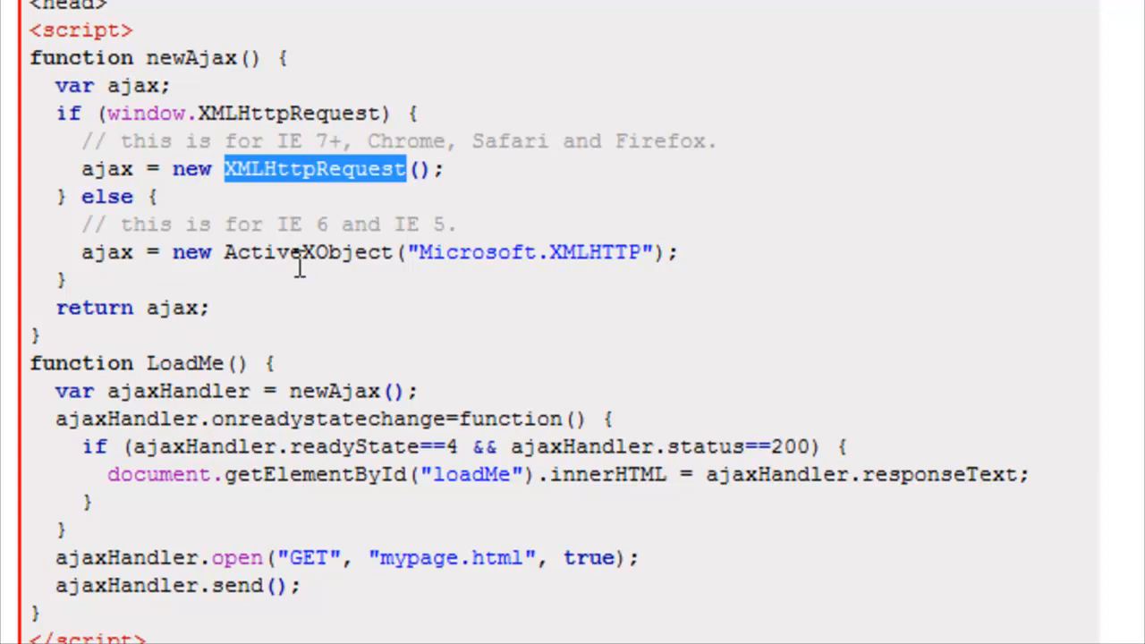
double_click(308, 250)
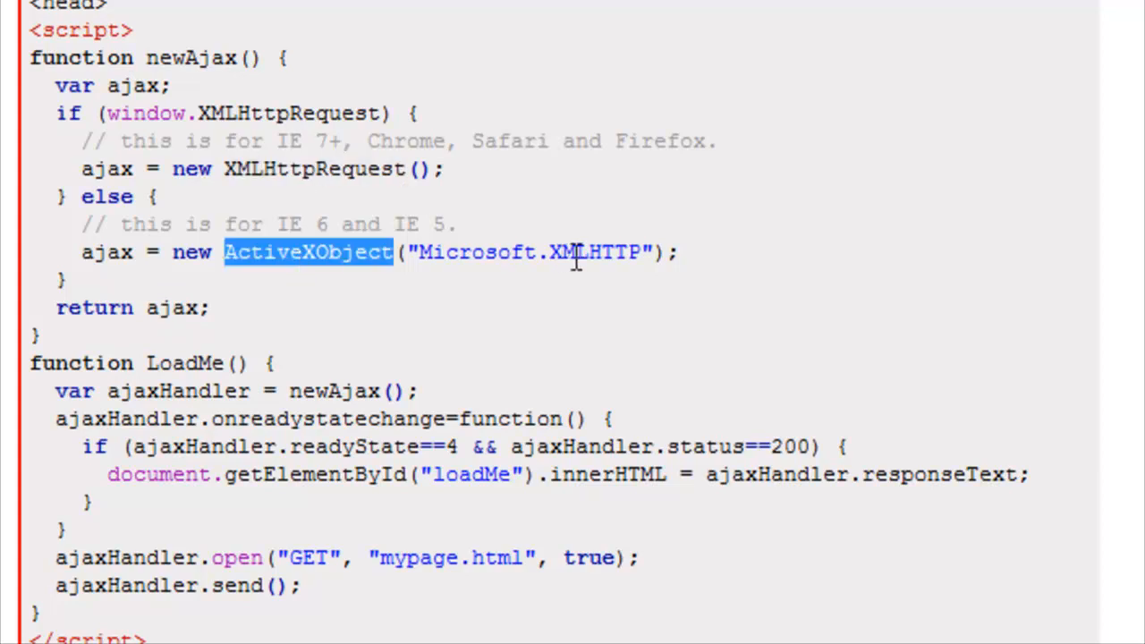
double_click(125, 419)
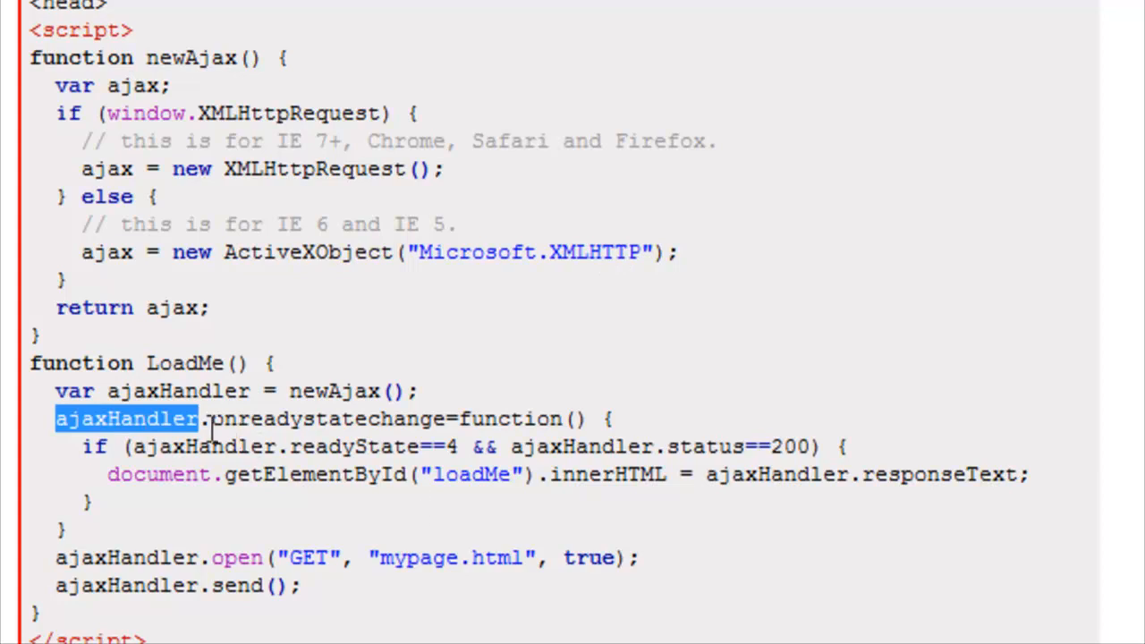
left_click(465, 419)
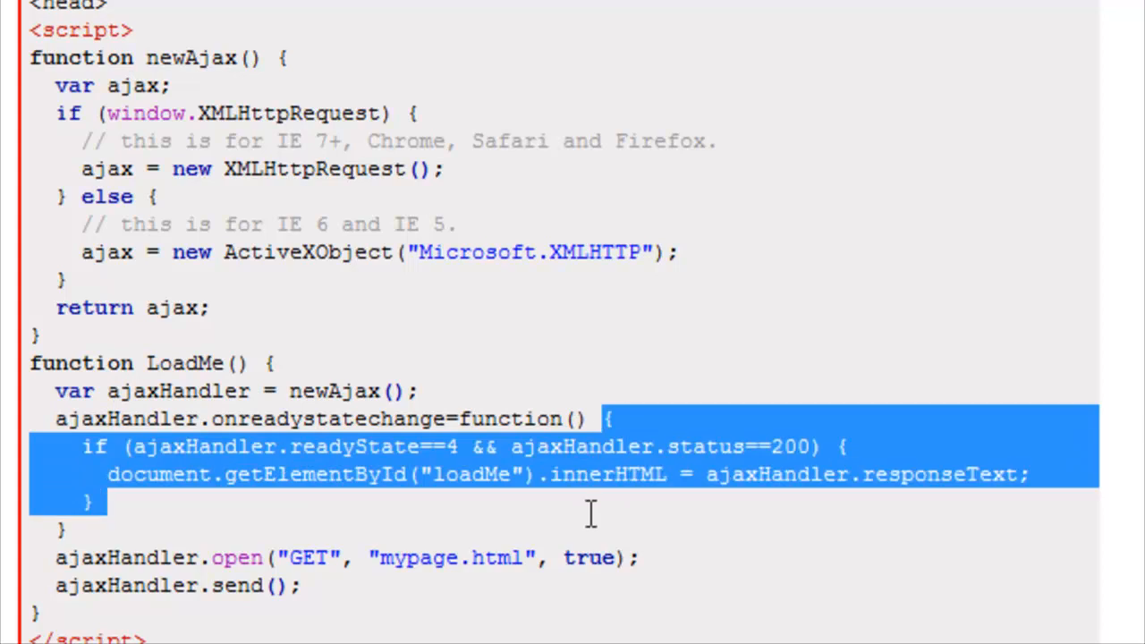
left_click(229, 447)
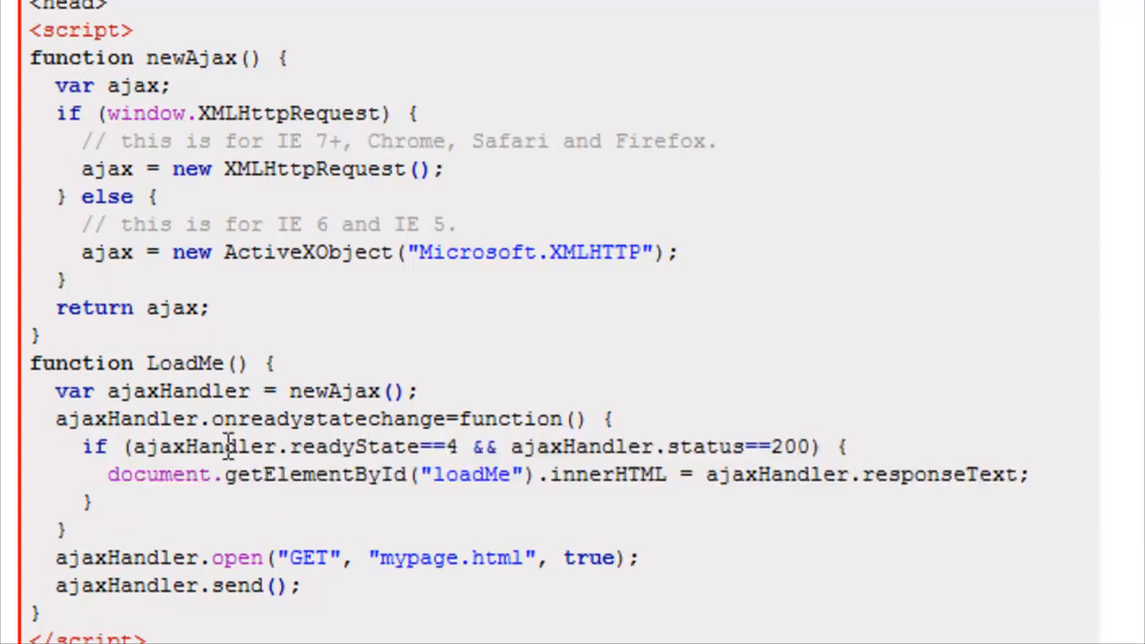
double_click(451, 447)
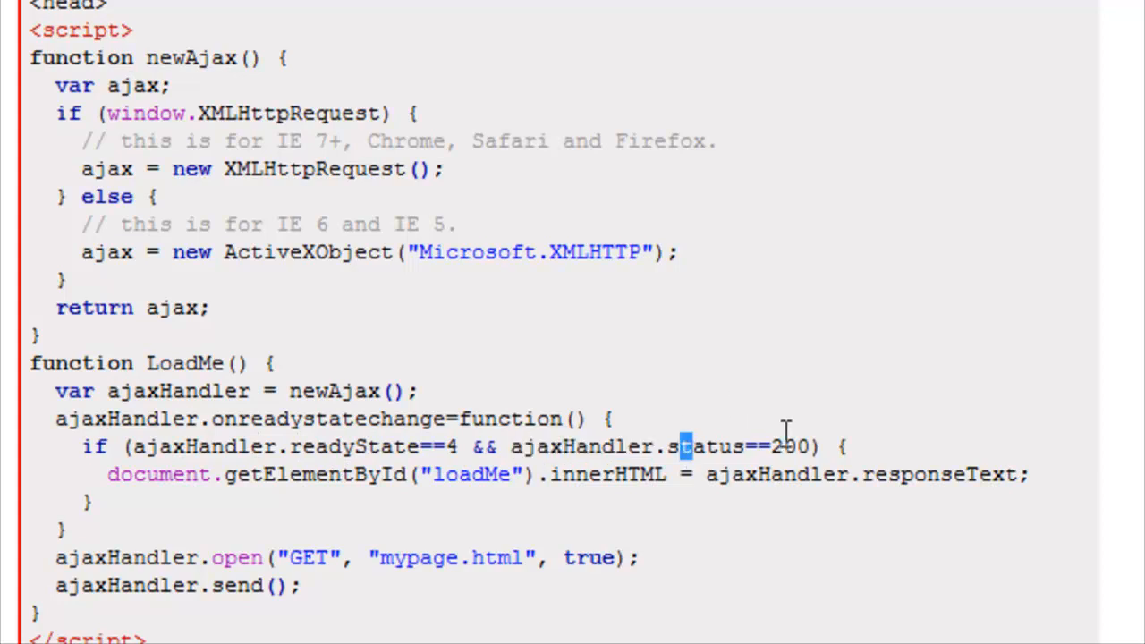
double_click(787, 447)
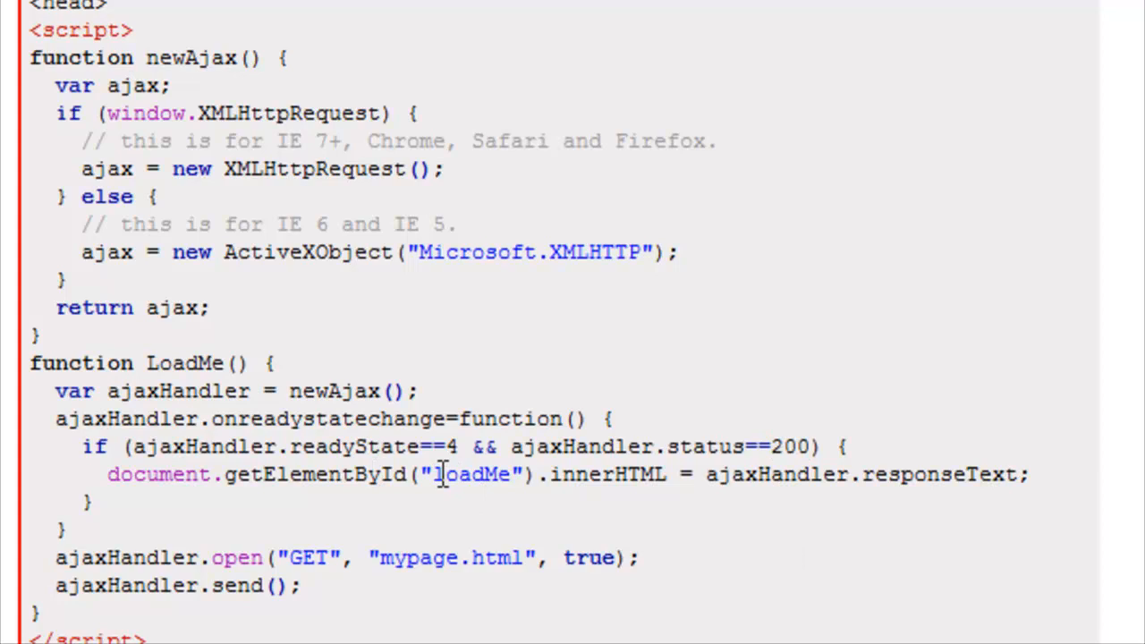
double_click(612, 474)
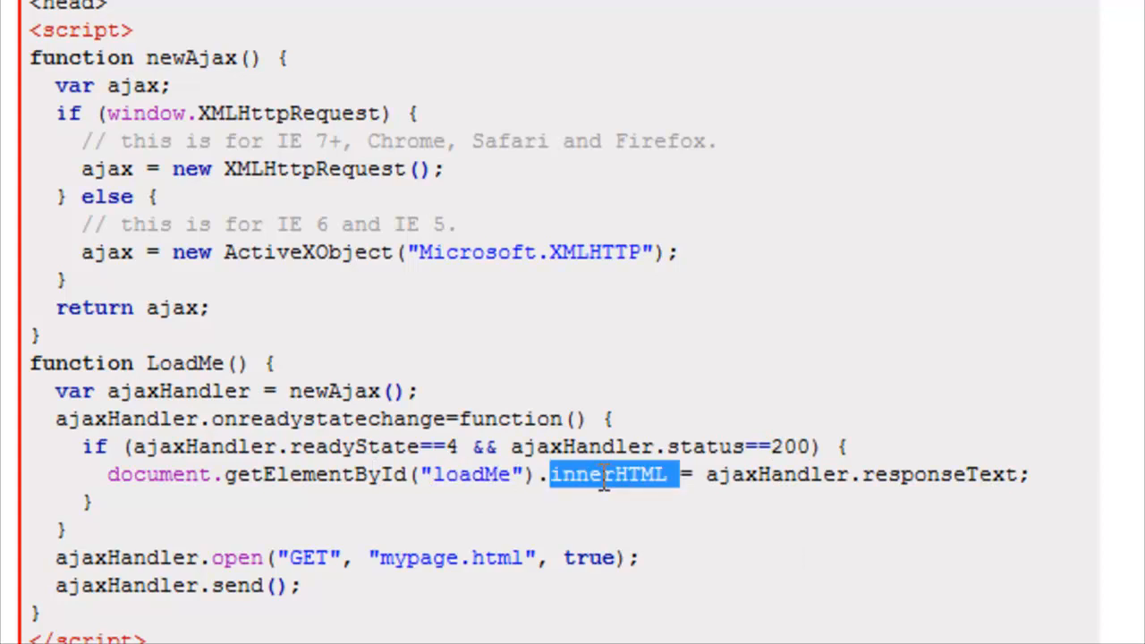
double_click(939, 474)
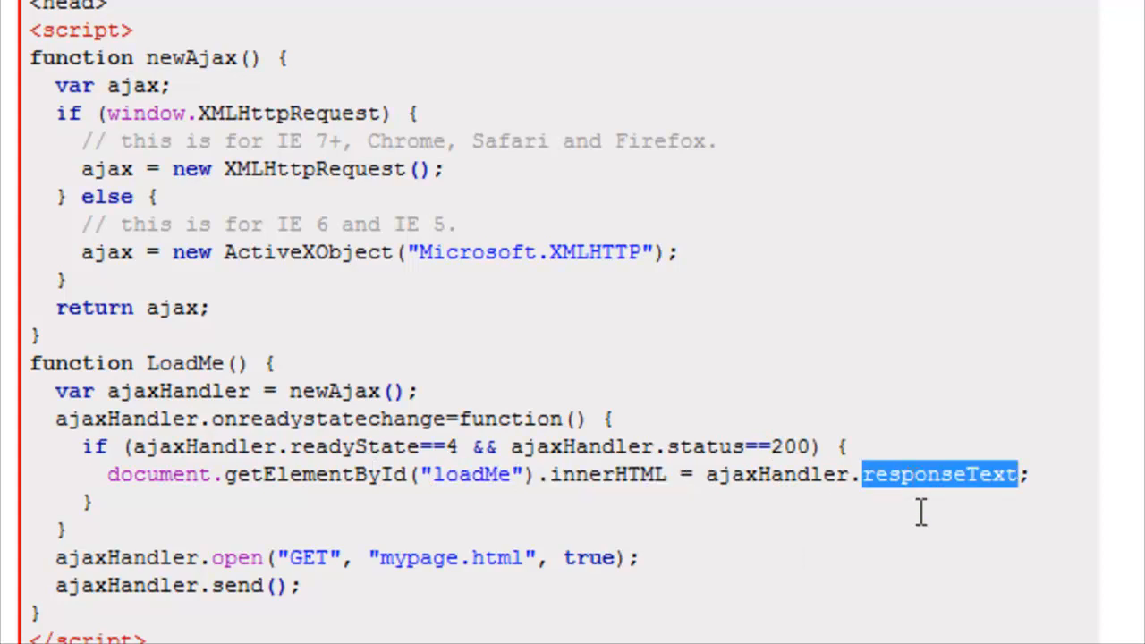
left_click(303, 587)
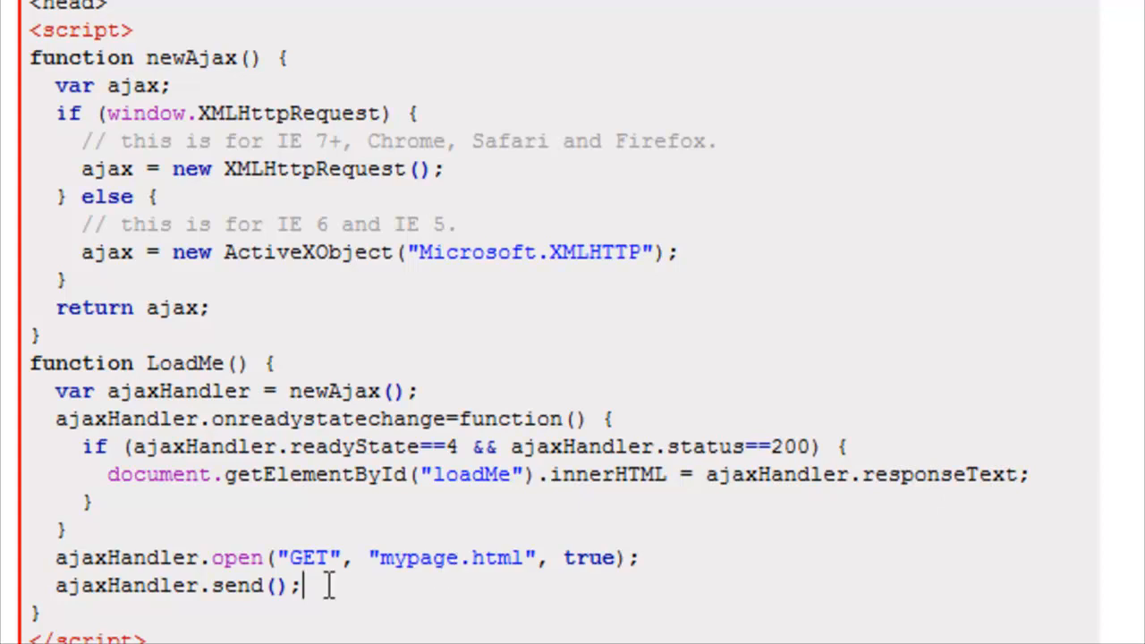
double_click(125, 558)
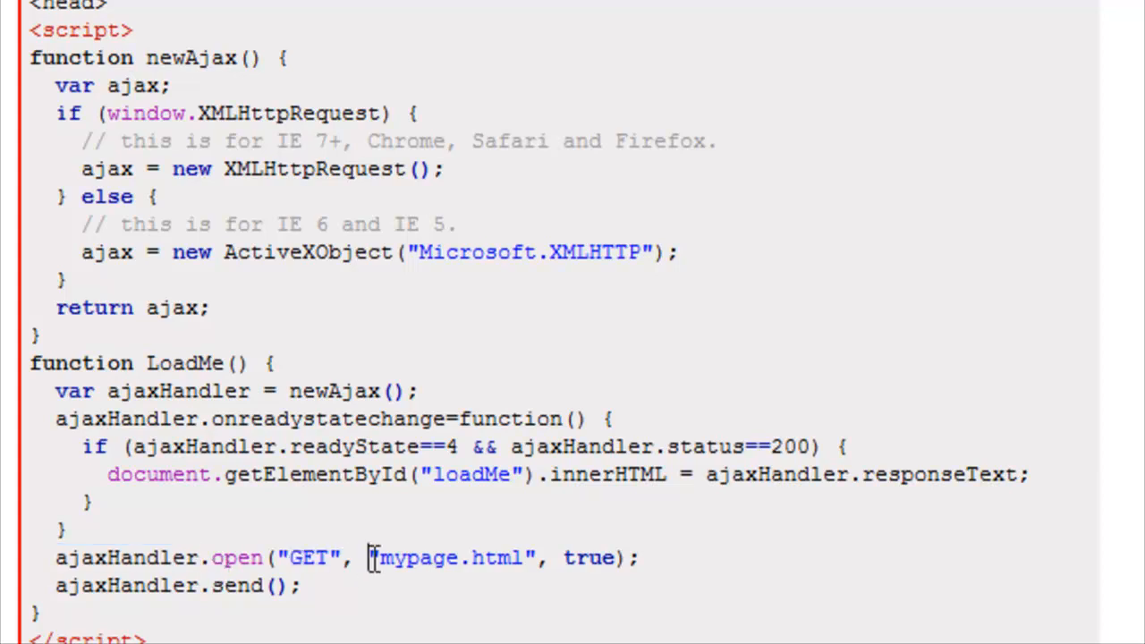
double_click(450, 558)
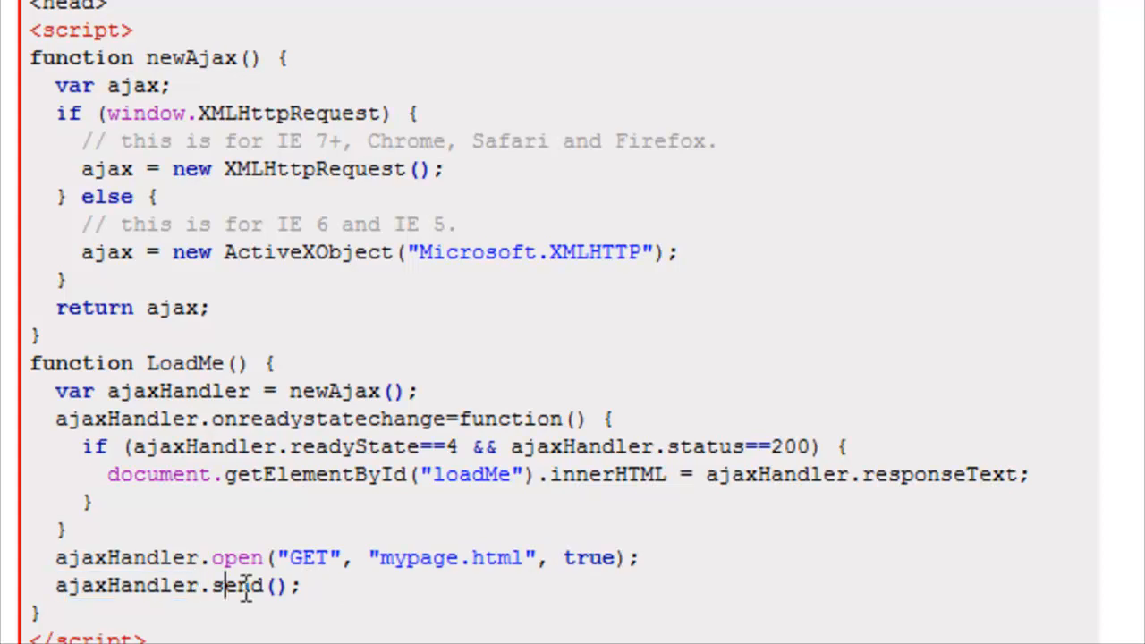
double_click(278, 587)
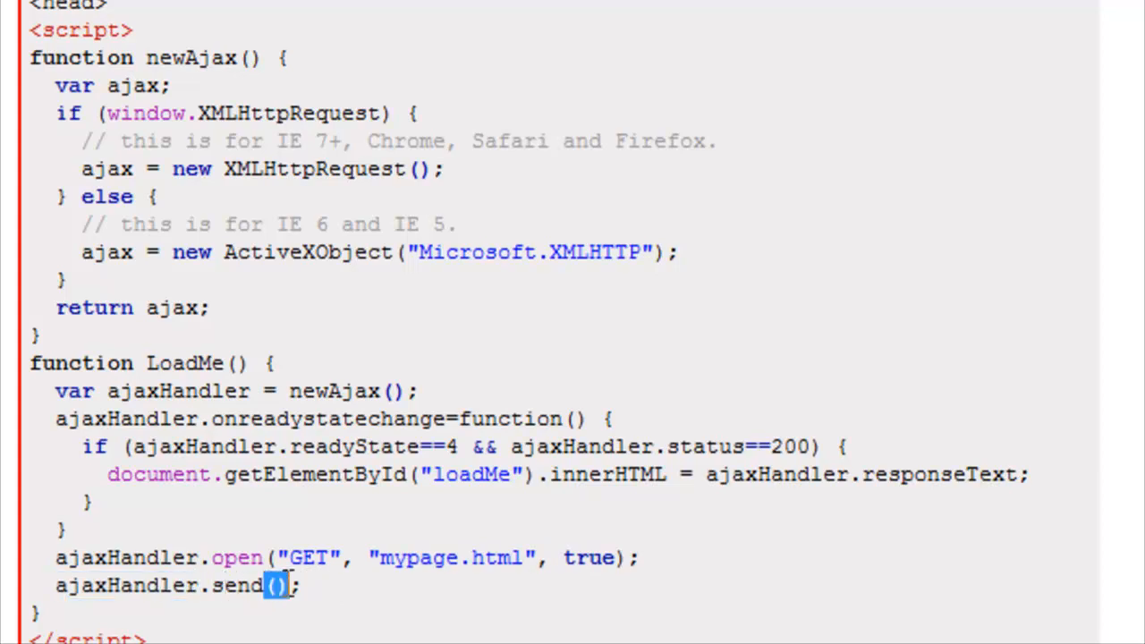
scroll("down", 3)
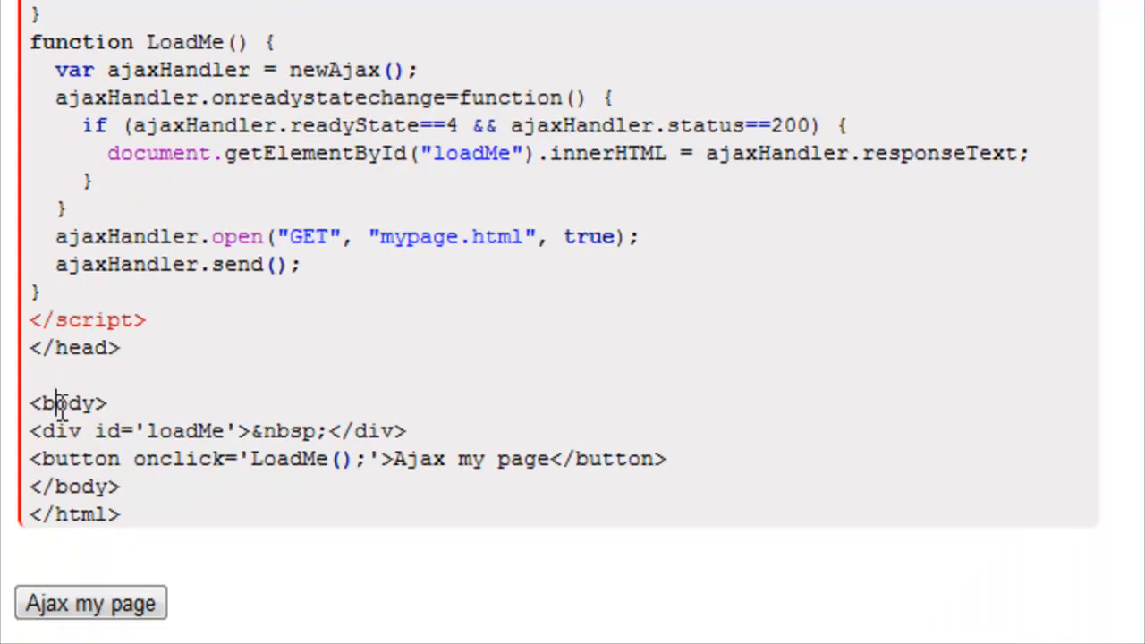
Highlight the loadMe id and the &nbsp; placeholder in the body markup.
double_click(186, 432)
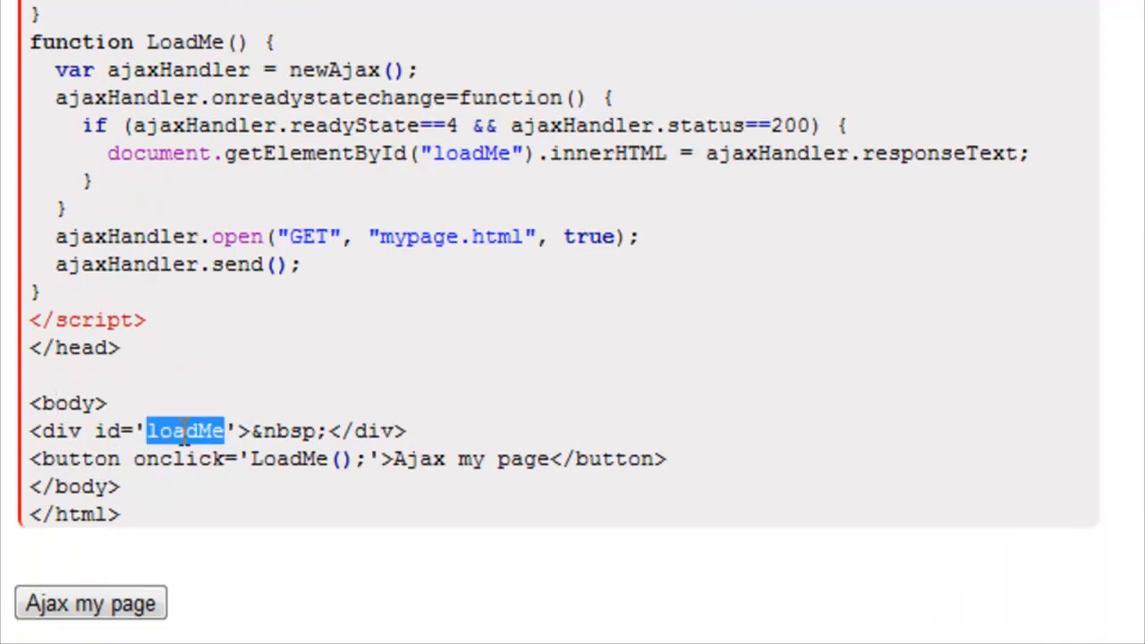
double_click(290, 429)
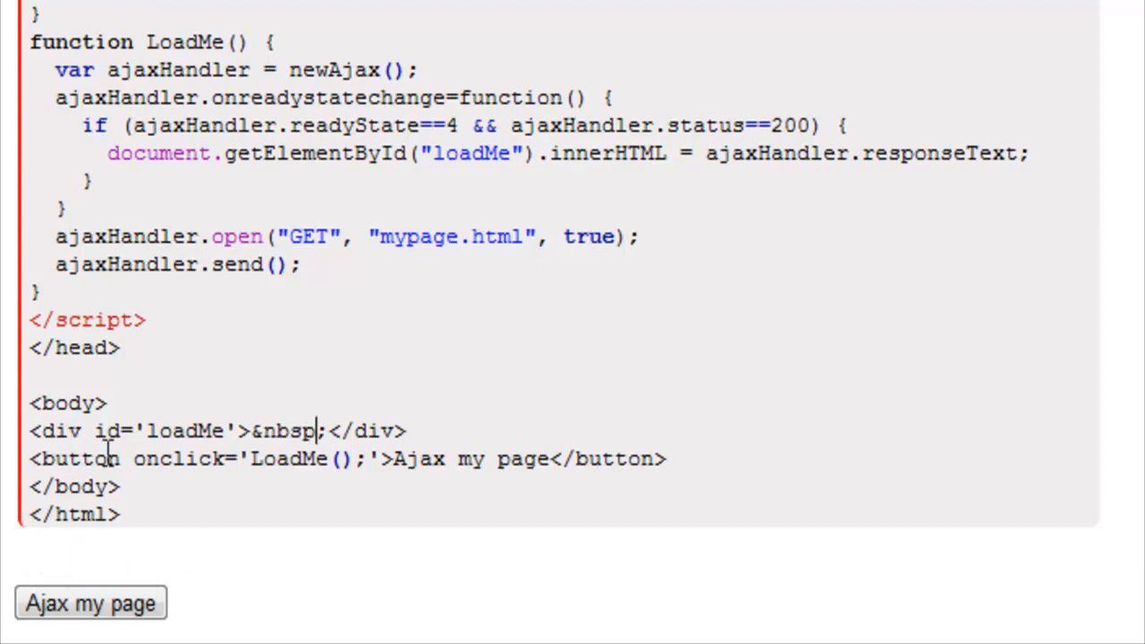
double_click(288, 458)
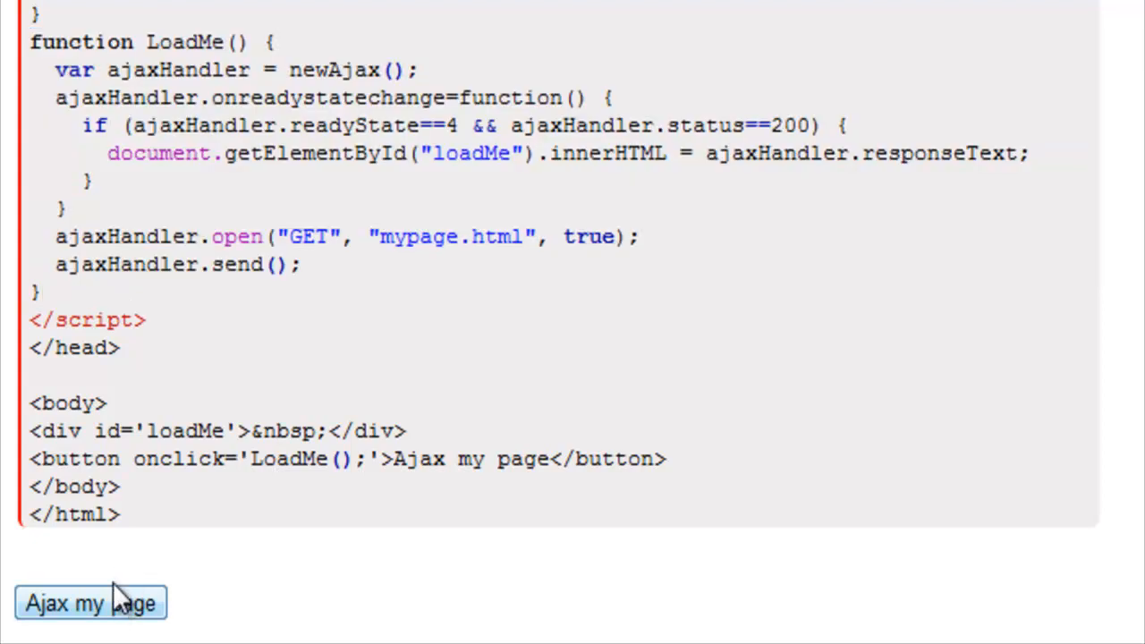
Run the 'Ajax my page' demo so the page shows 'This has been ajax'd!!!'.
left_click(89, 604)
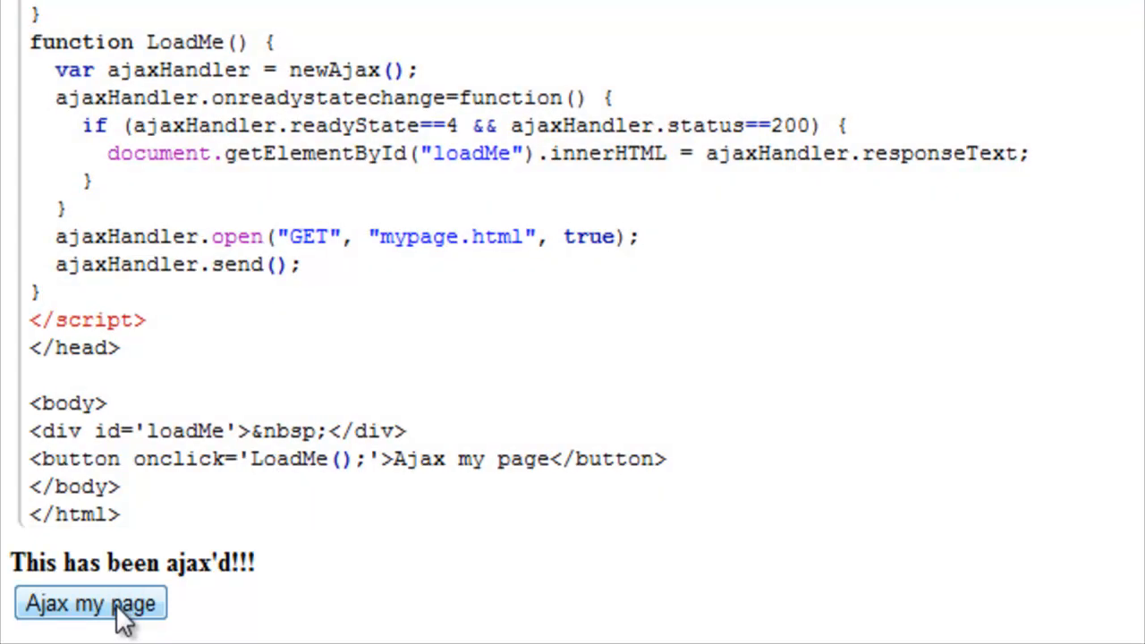
mouse_move(265, 580)
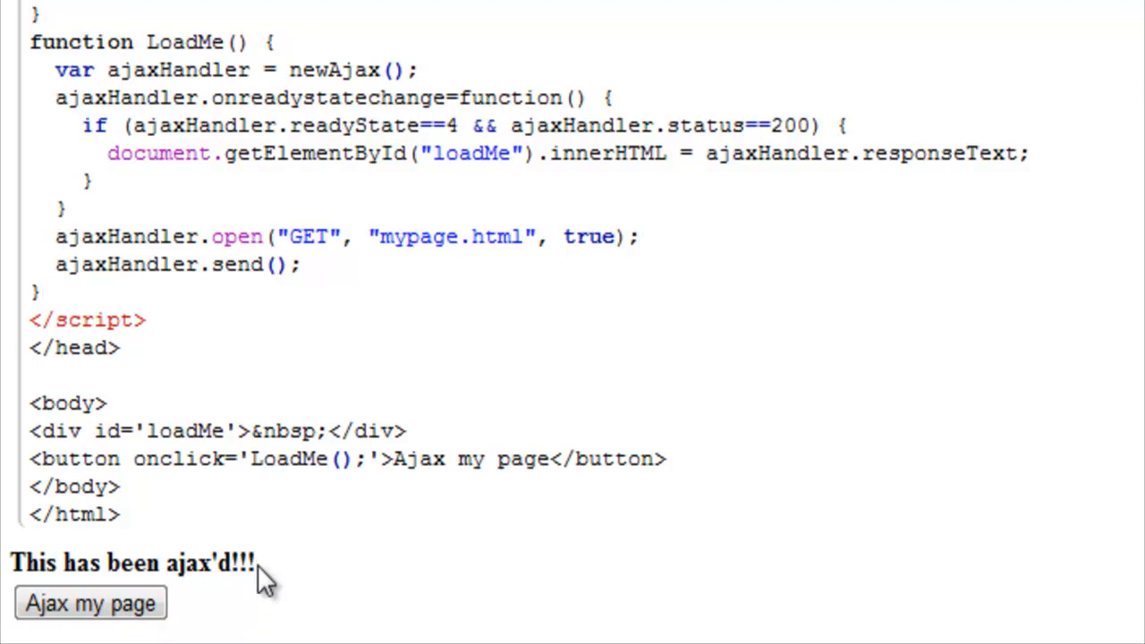
scroll("down", 3)
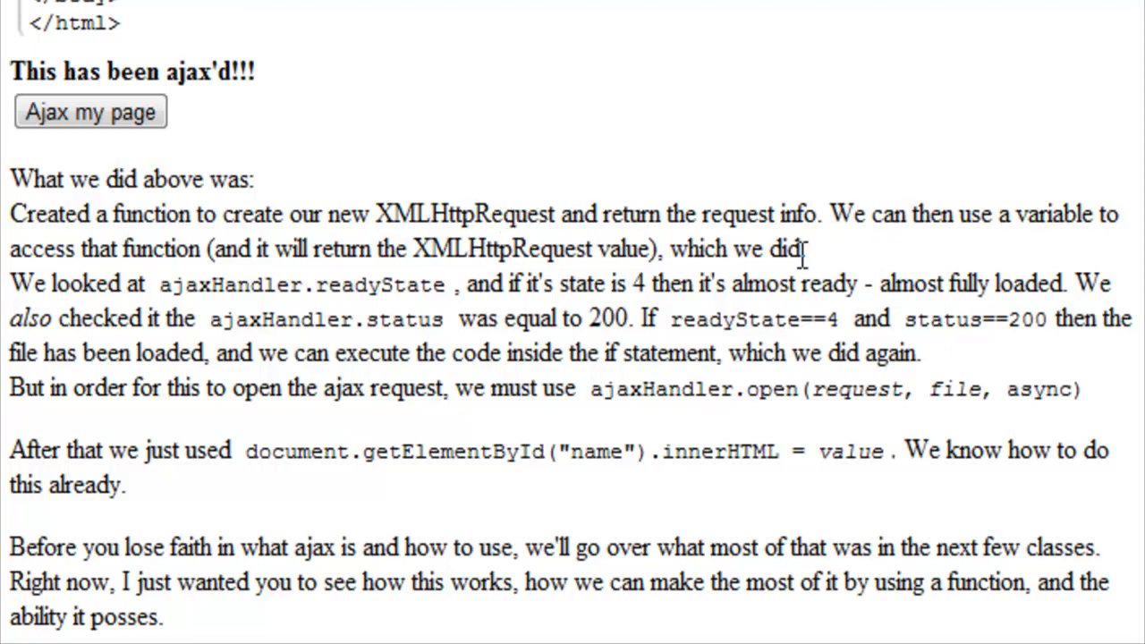
mouse_move(916, 250)
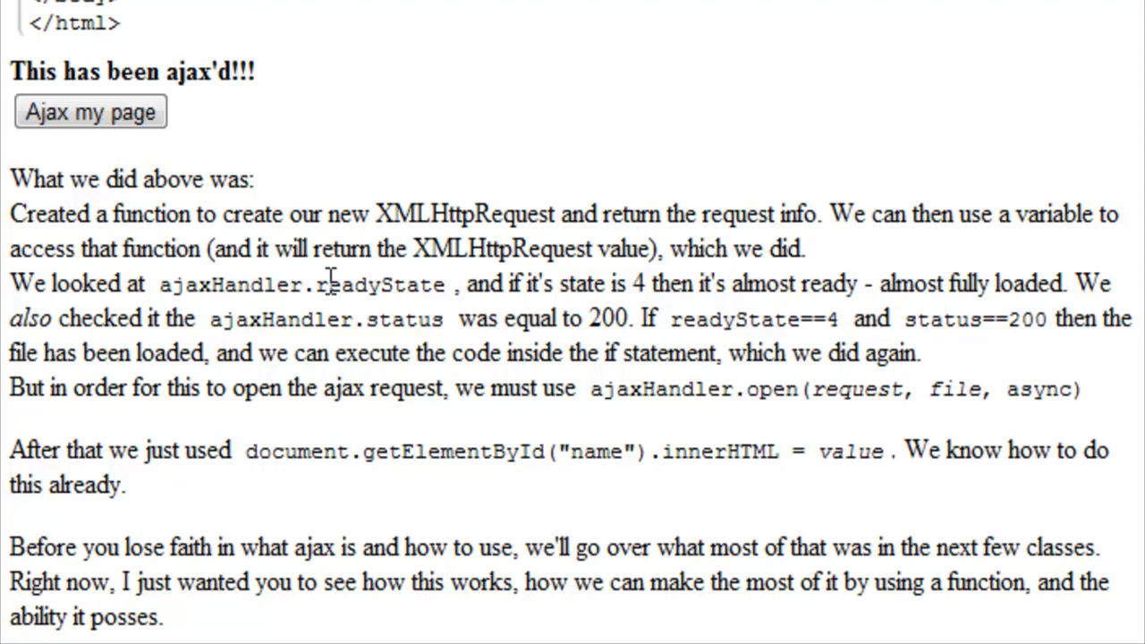
Highlight readyState and status in the 'What we did above was' summary.
double_click(229, 284)
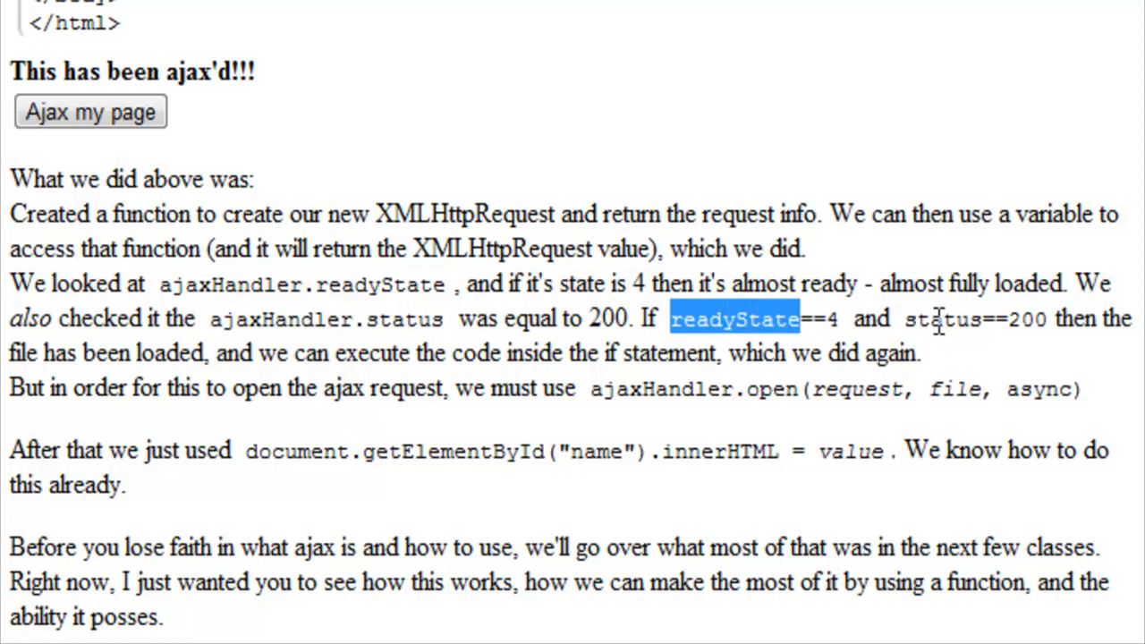
double_click(941, 319)
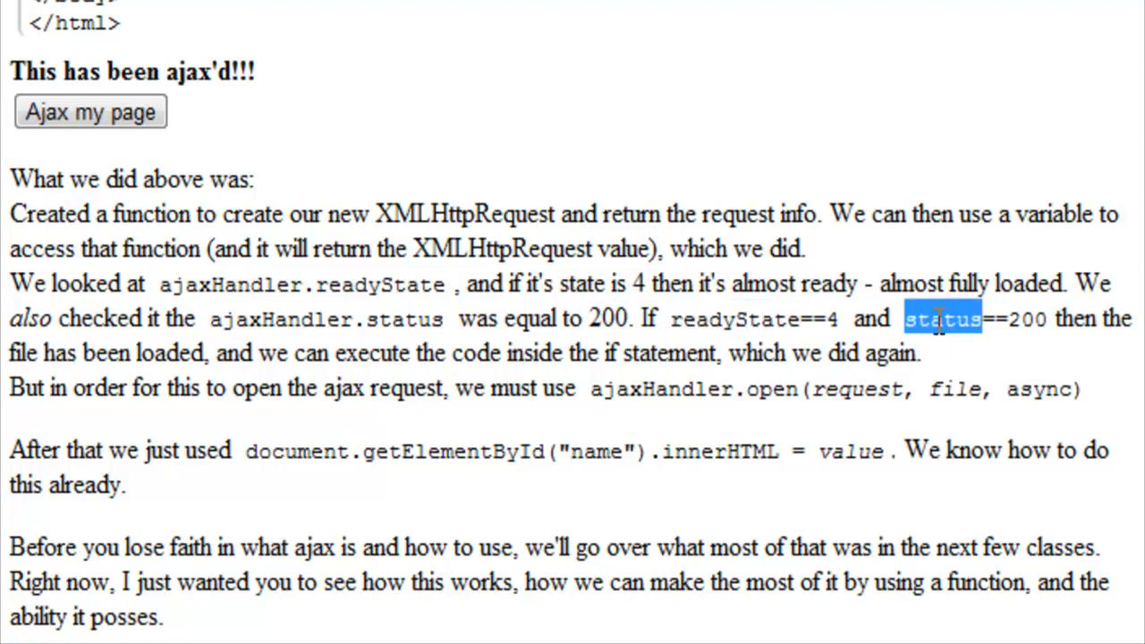
mouse_move(293, 393)
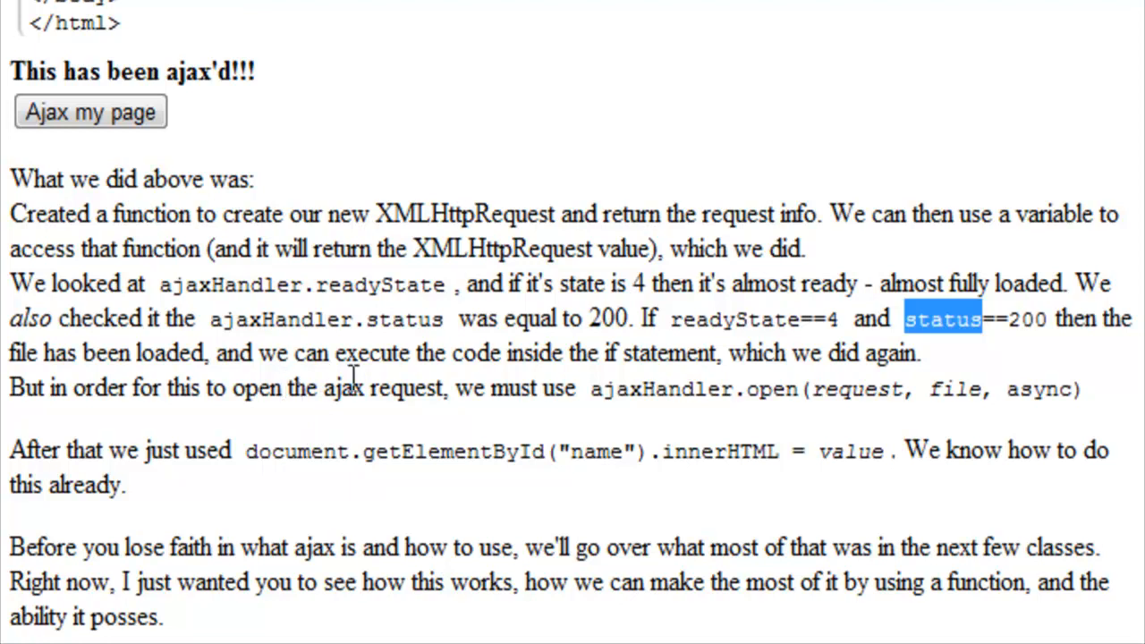
Highlight ajaxHandler, open, and its request and async arguments in the open call.
double_click(660, 388)
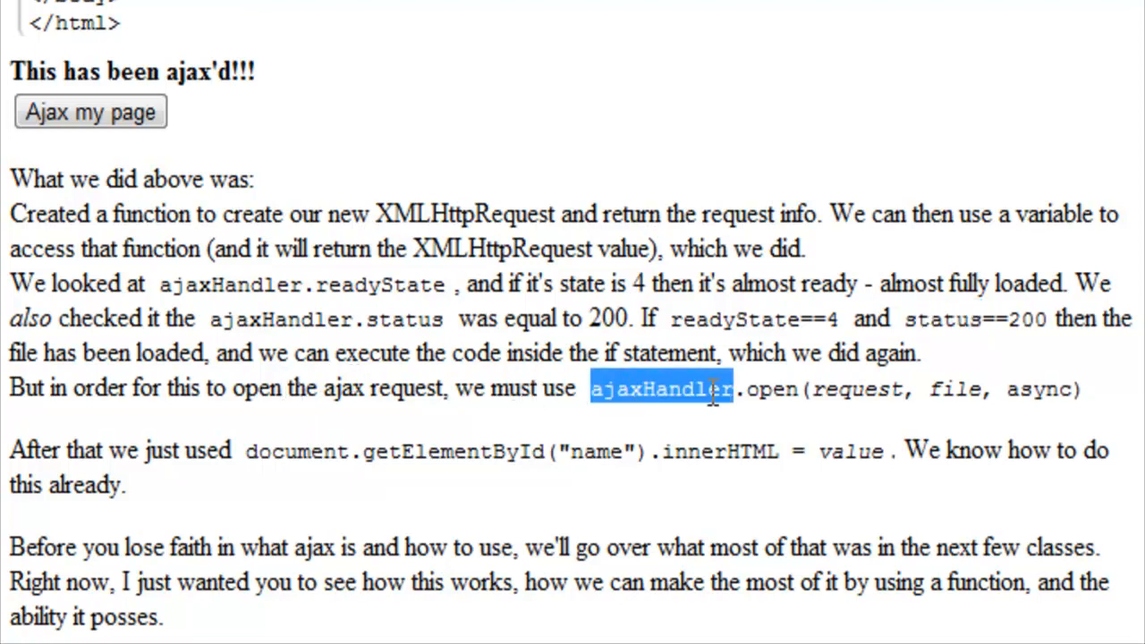
double_click(771, 388)
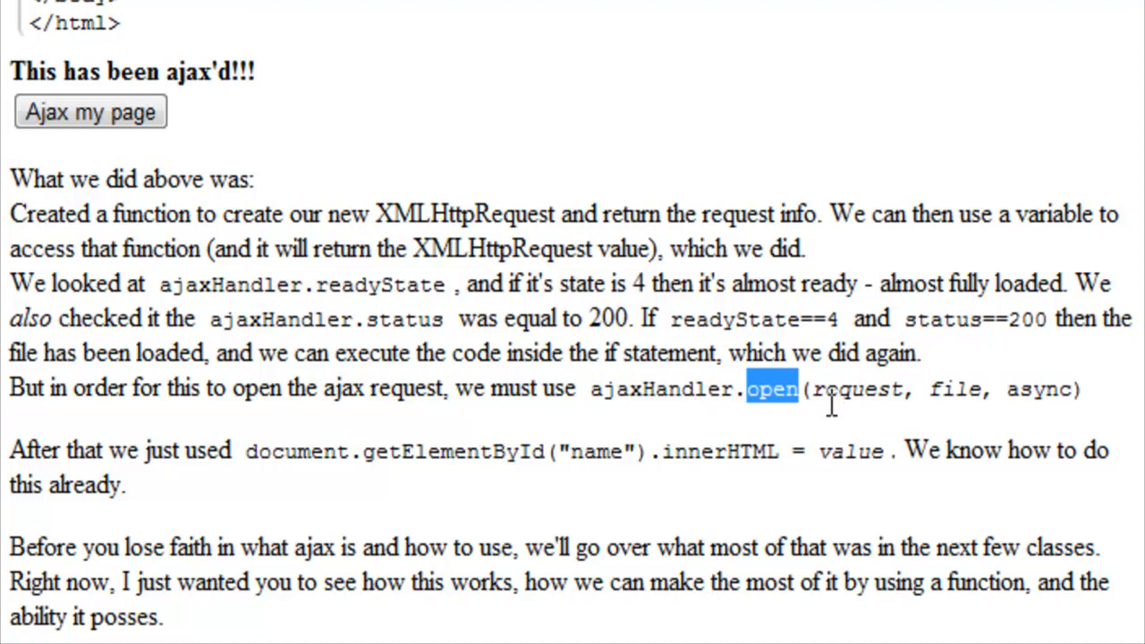
double_click(851, 390)
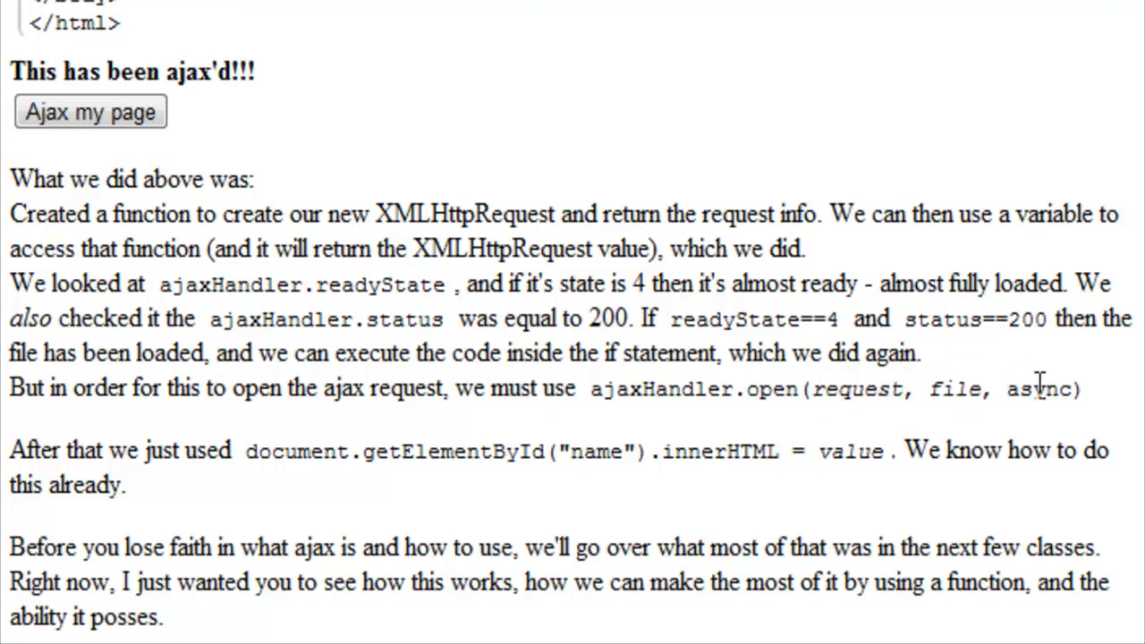
double_click(1038, 389)
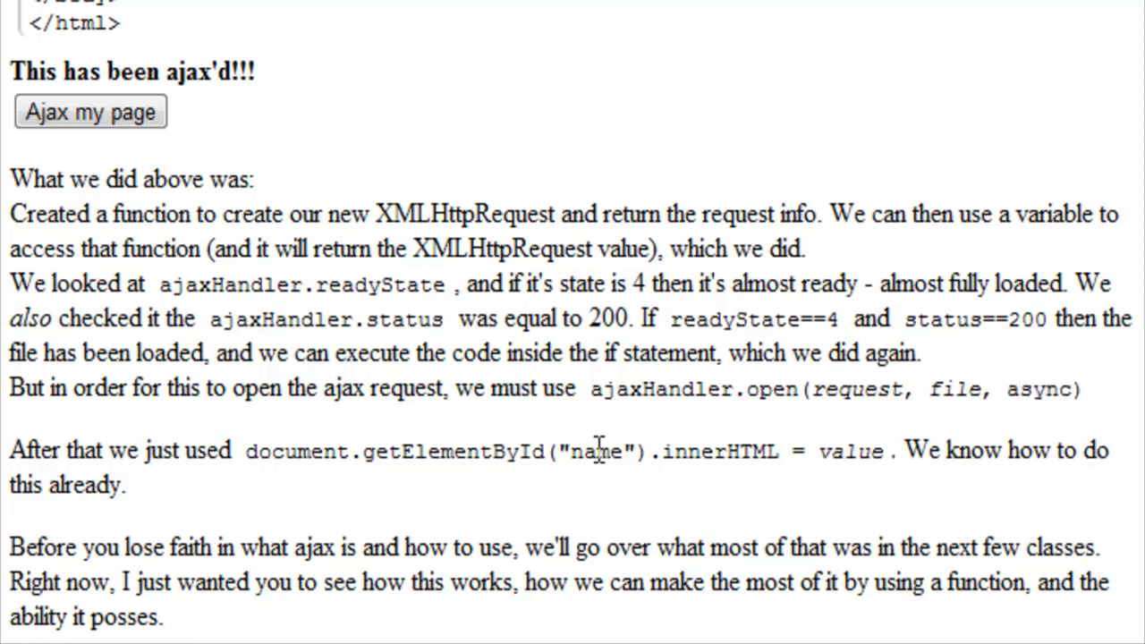
double_click(719, 451)
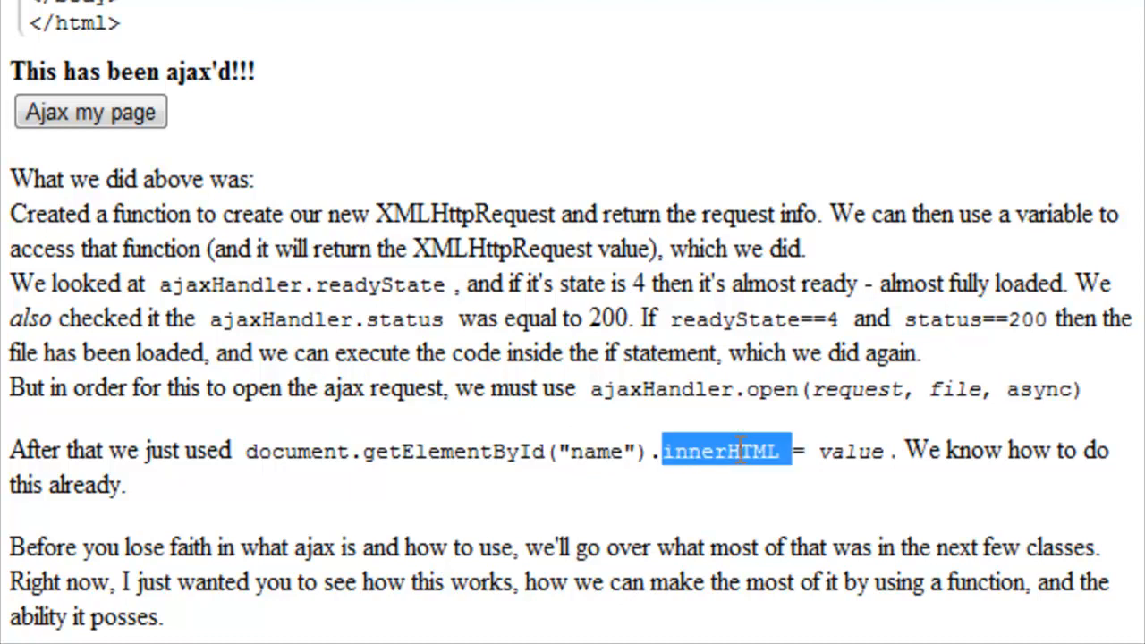
double_click(848, 451)
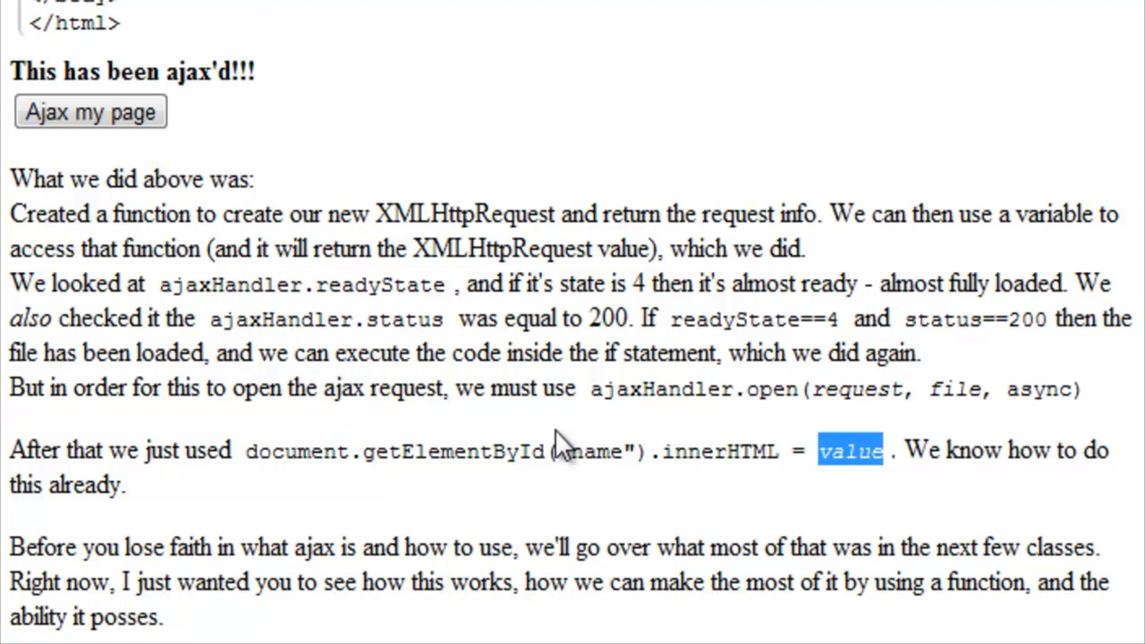
mouse_move(551, 528)
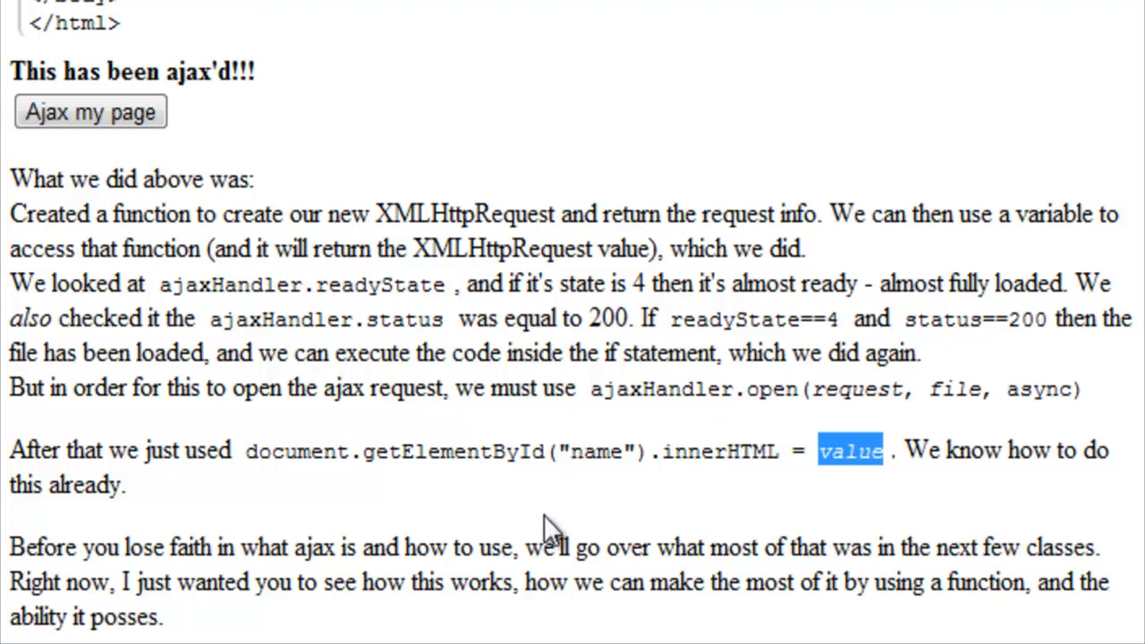
mouse_move(691, 451)
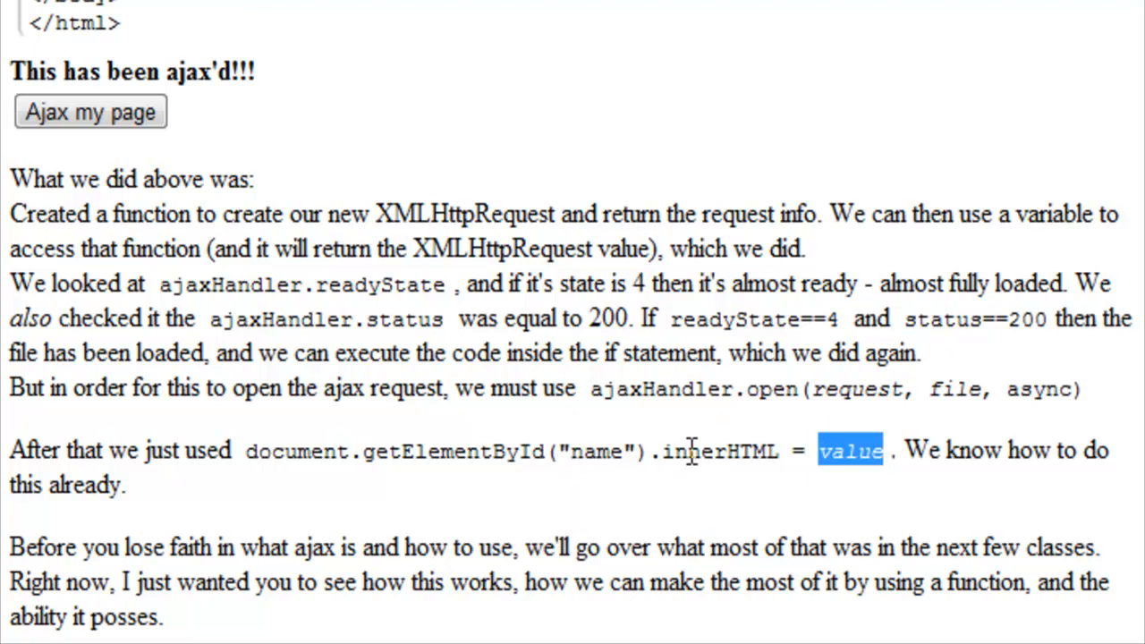
mouse_move(702, 426)
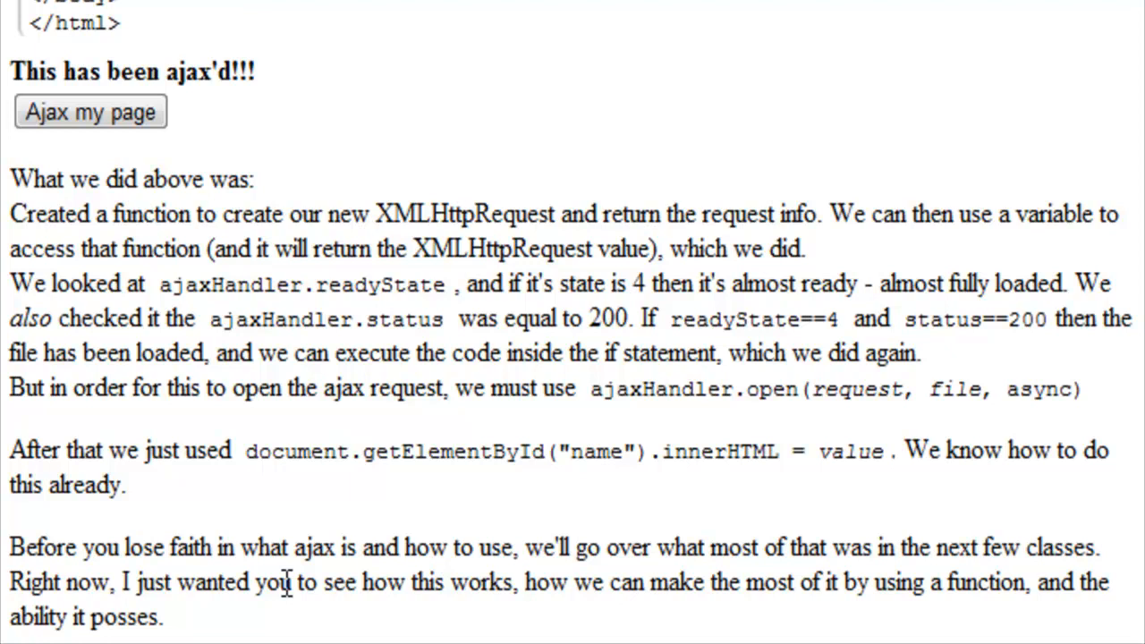
mouse_move(308, 619)
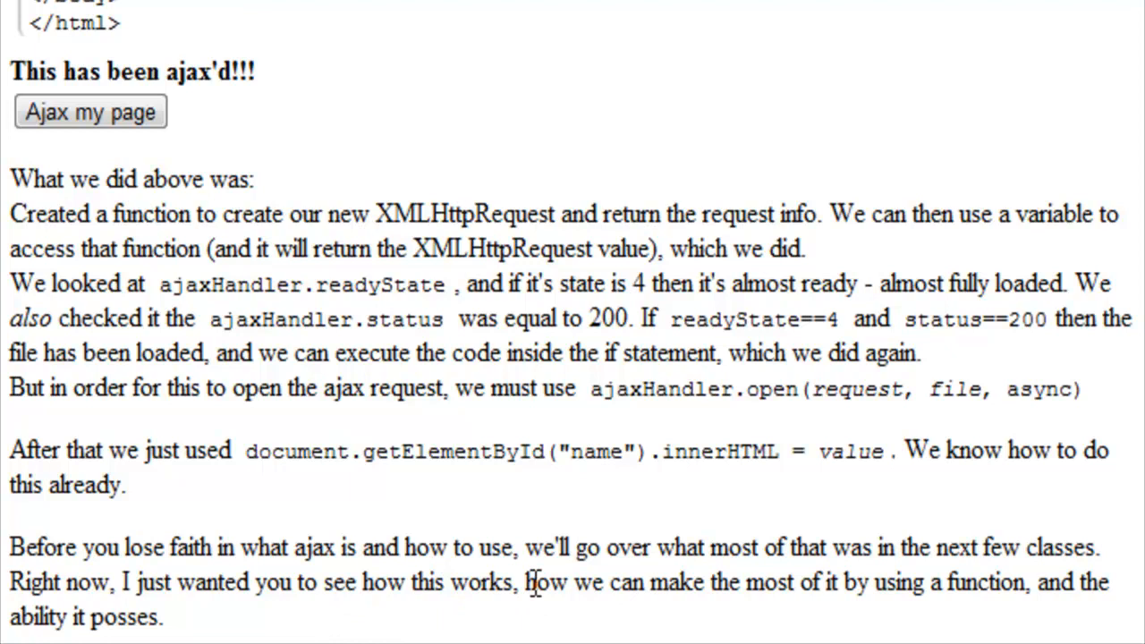
mouse_move(572, 582)
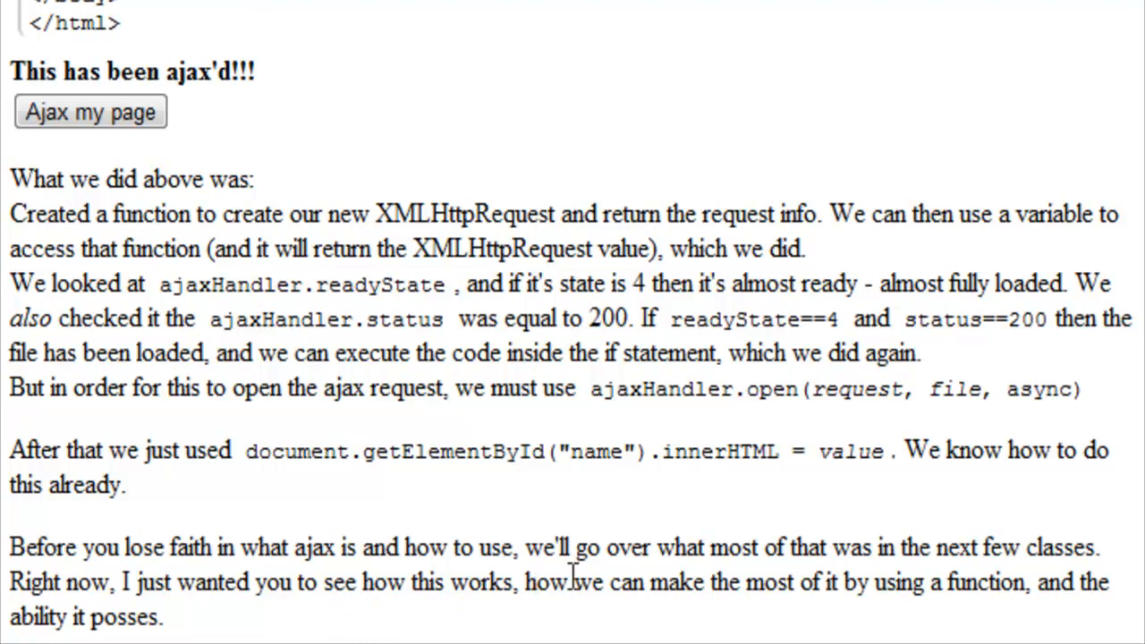
Highlight ajax, someFreeHostingSite and YourSite in the NOTE's example addresses.
scroll("down", 3)
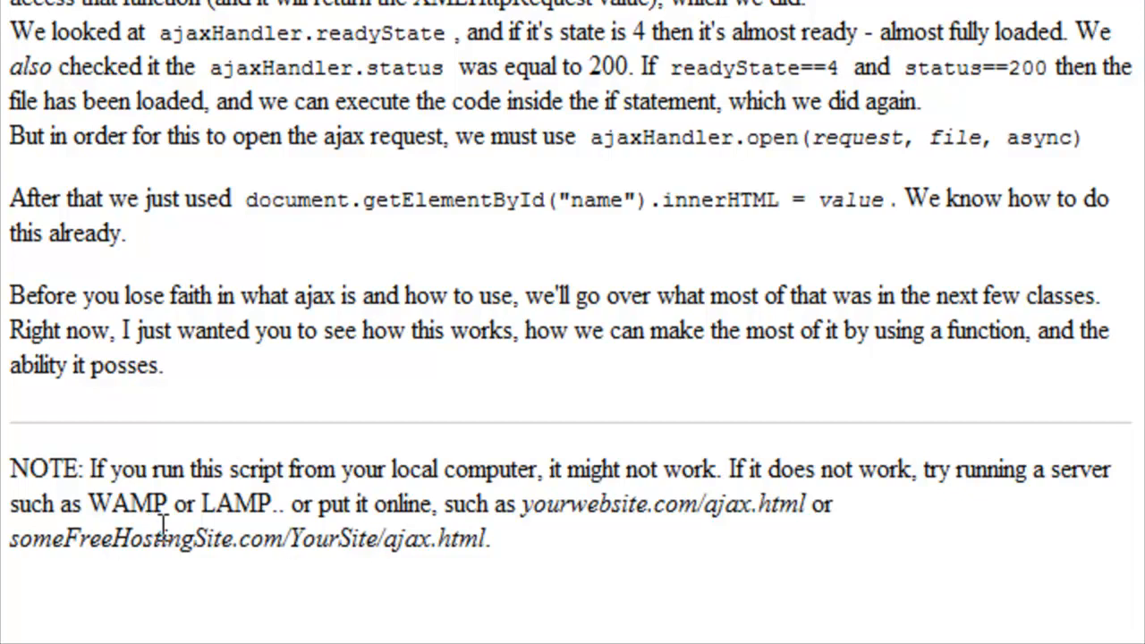
mouse_move(327, 535)
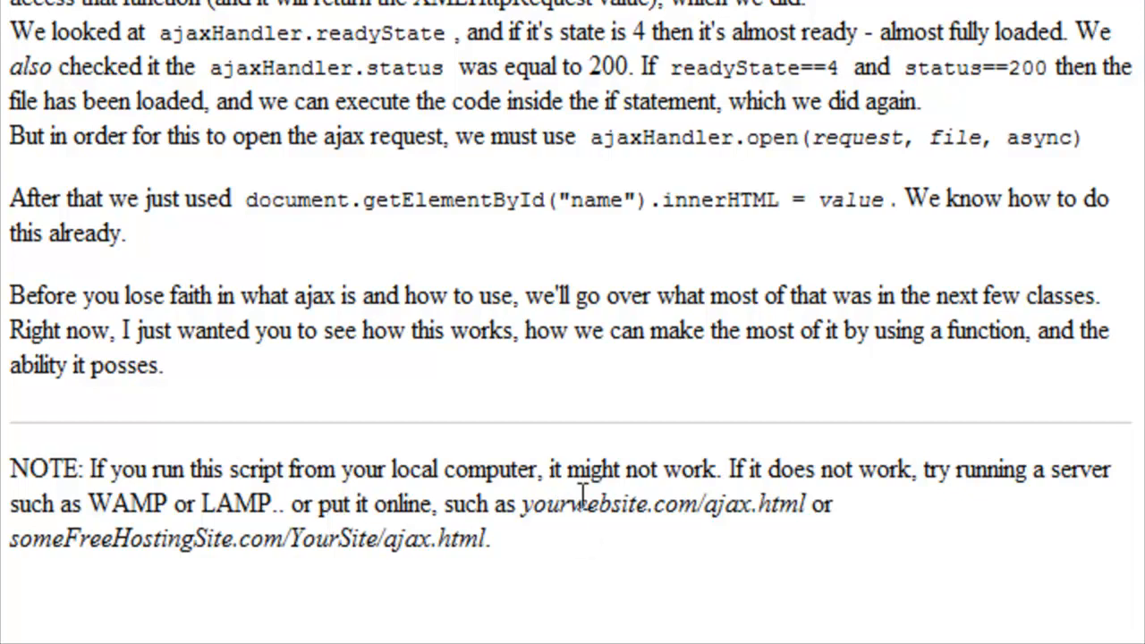
double_click(726, 505)
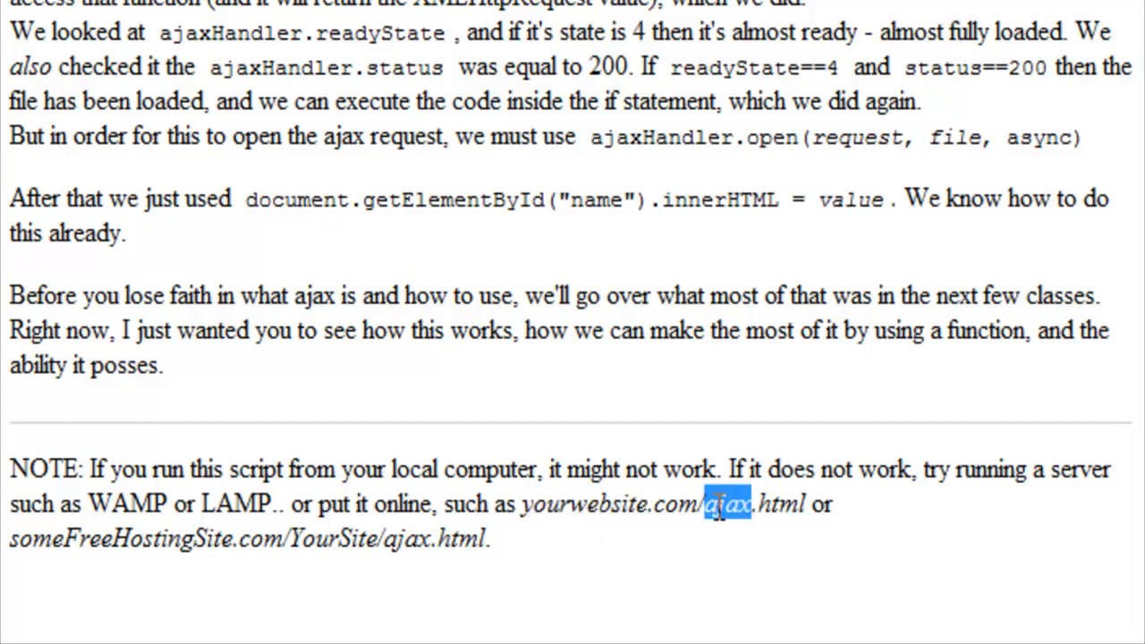
double_click(122, 538)
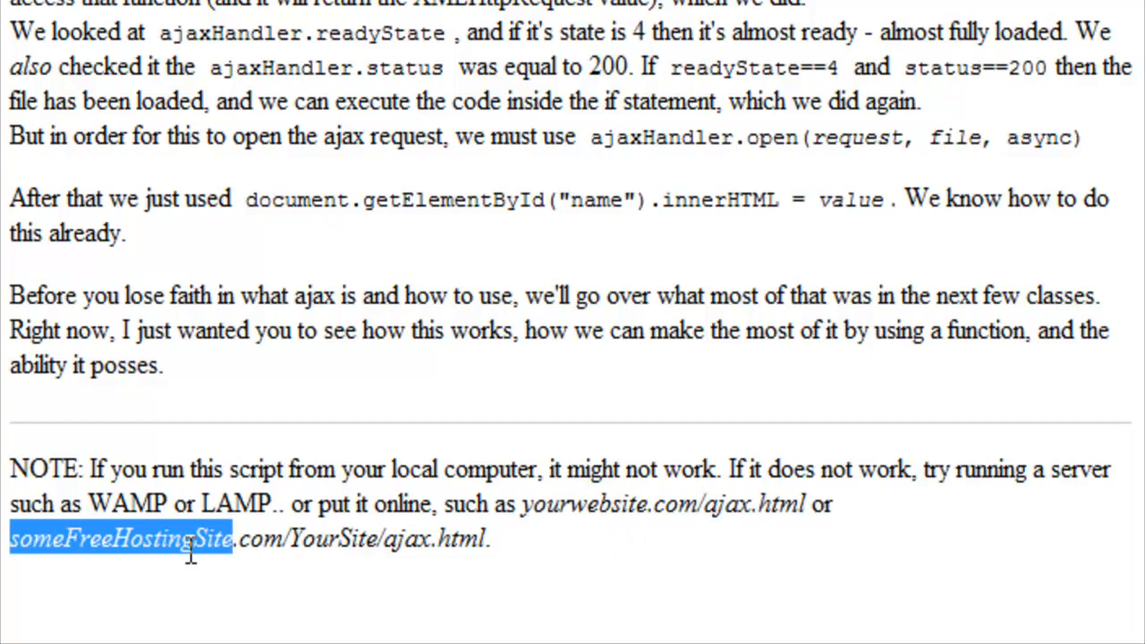
mouse_move(319, 551)
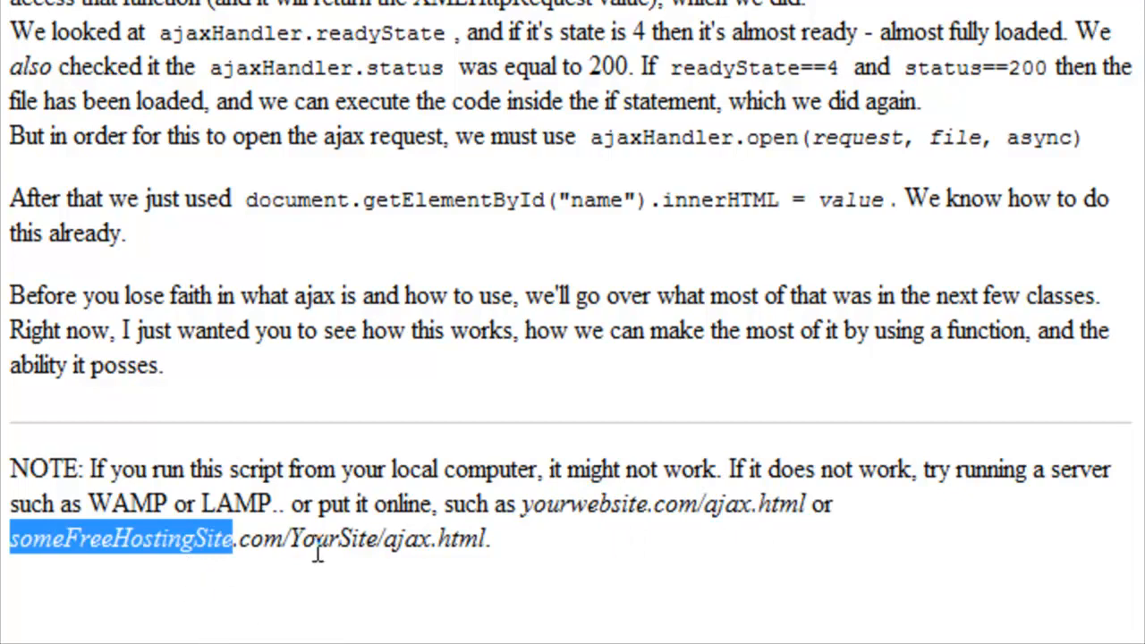
double_click(333, 539)
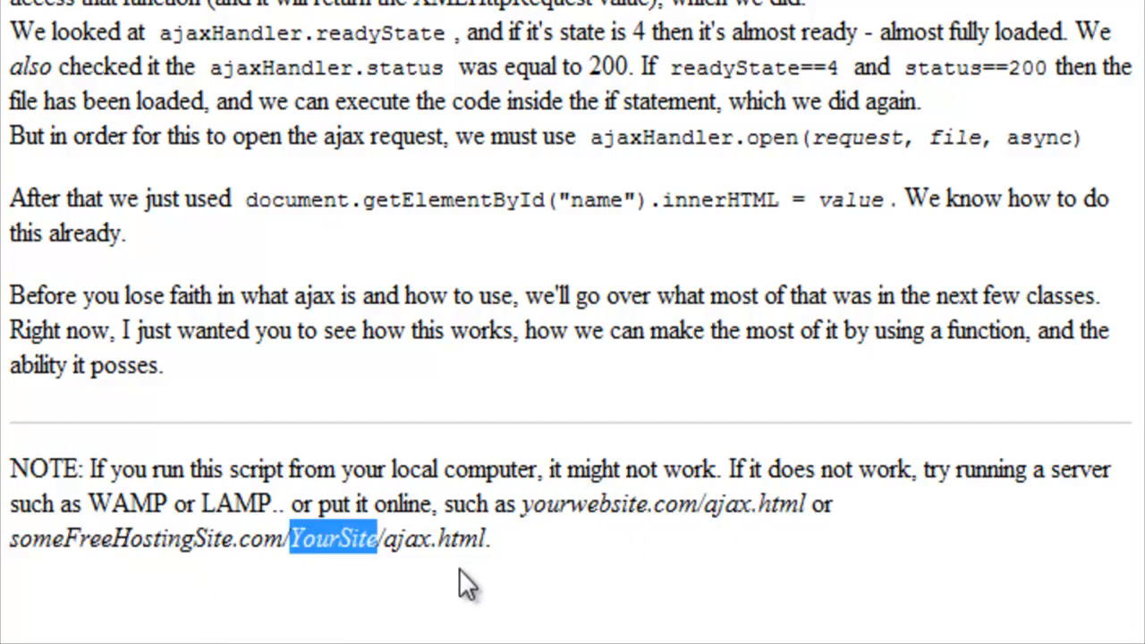